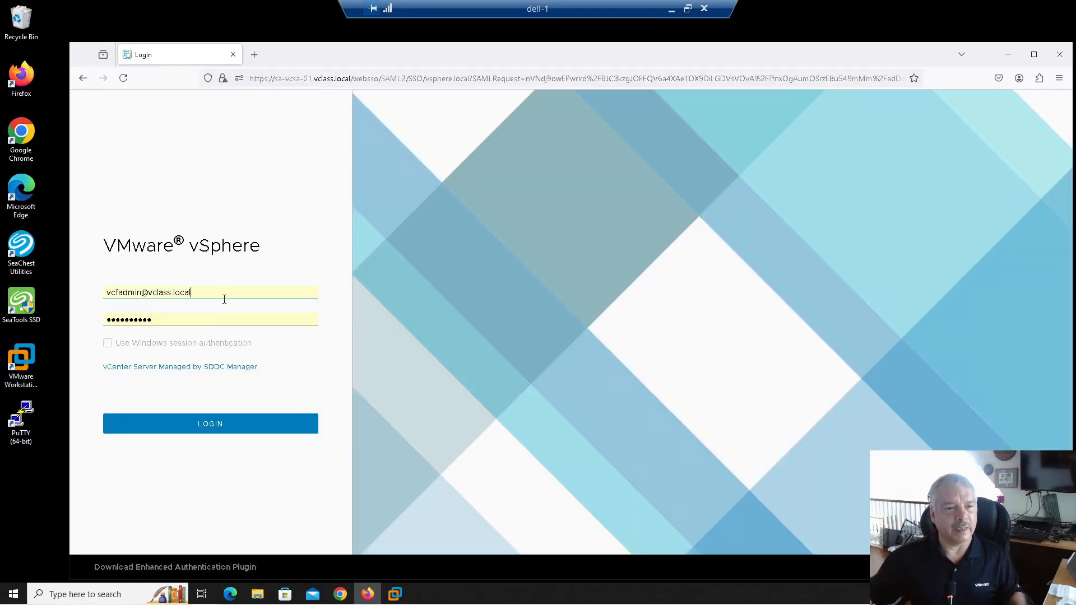
pyautogui.write('administrator@')
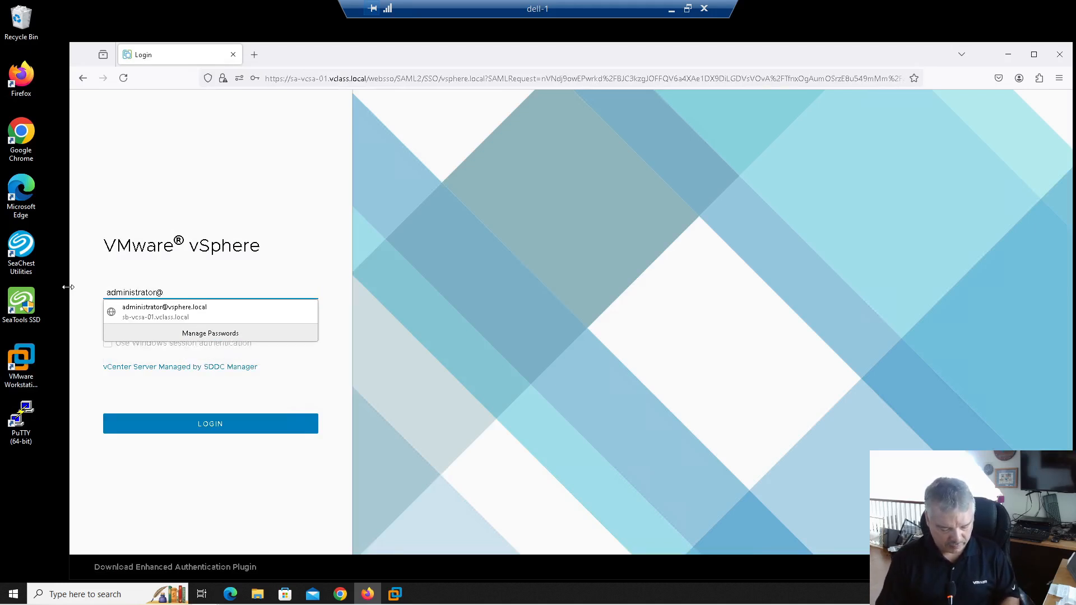
pyautogui.click(165, 311)
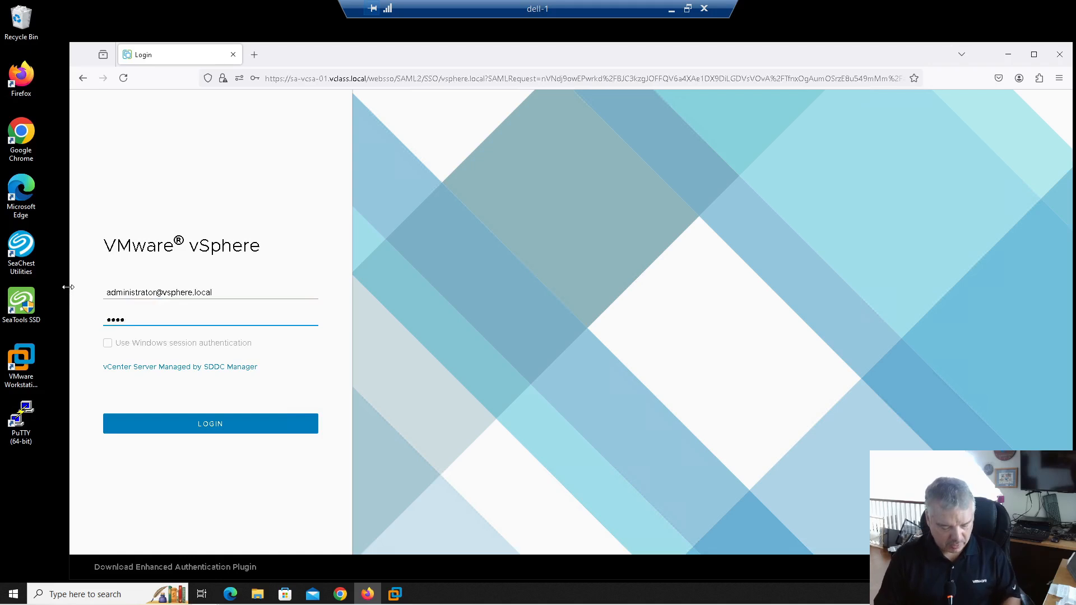
pyautogui.click(210, 424)
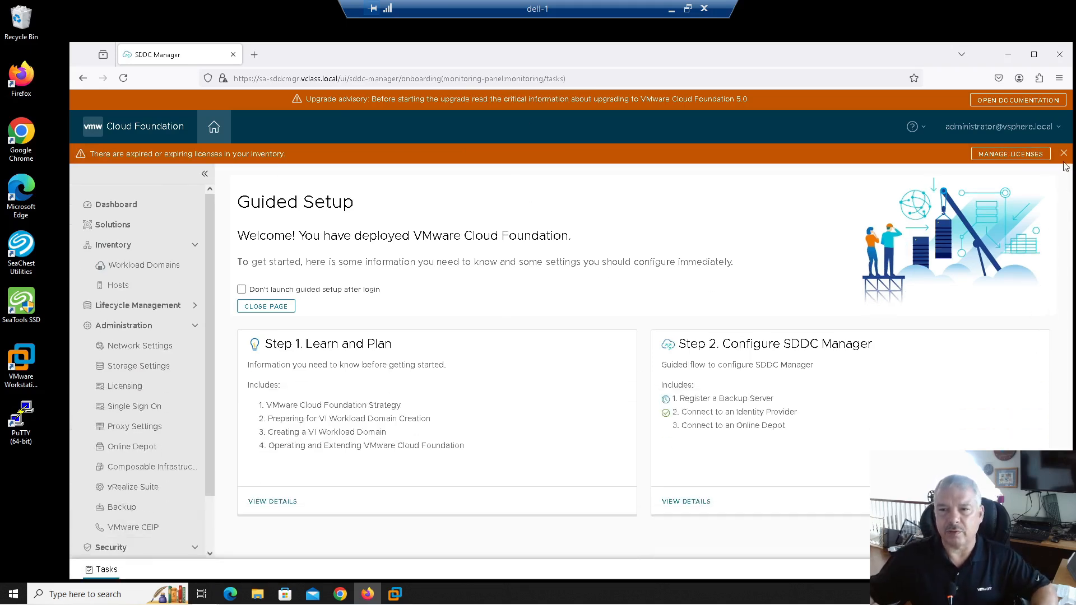
# - Dismiss the expiring-licenses banner and go to Administration > Single Sign On
pyautogui.click(1063, 153)
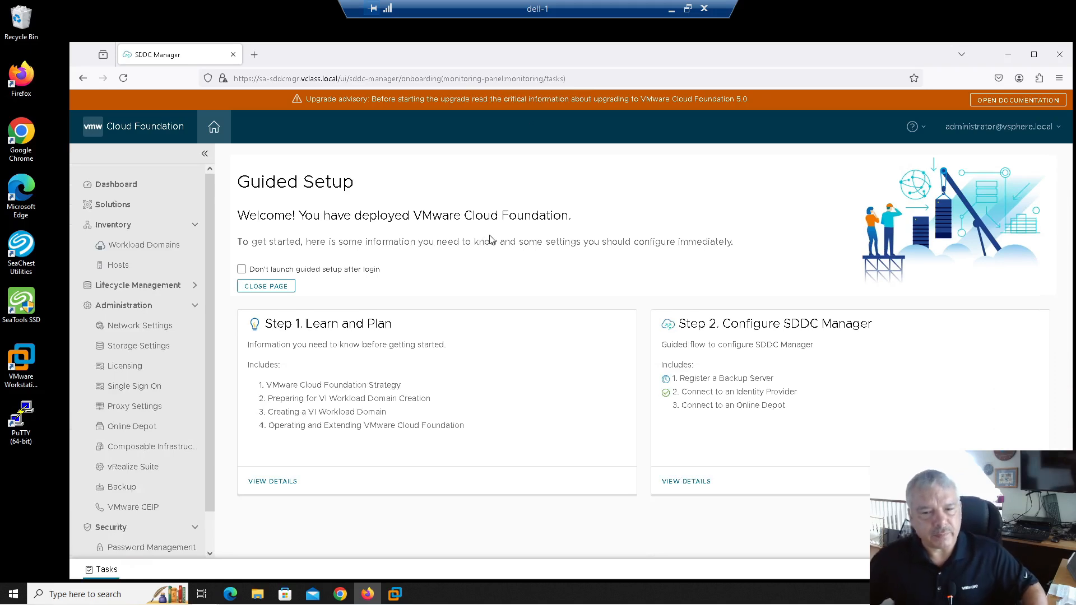
pyautogui.moveTo(329, 309)
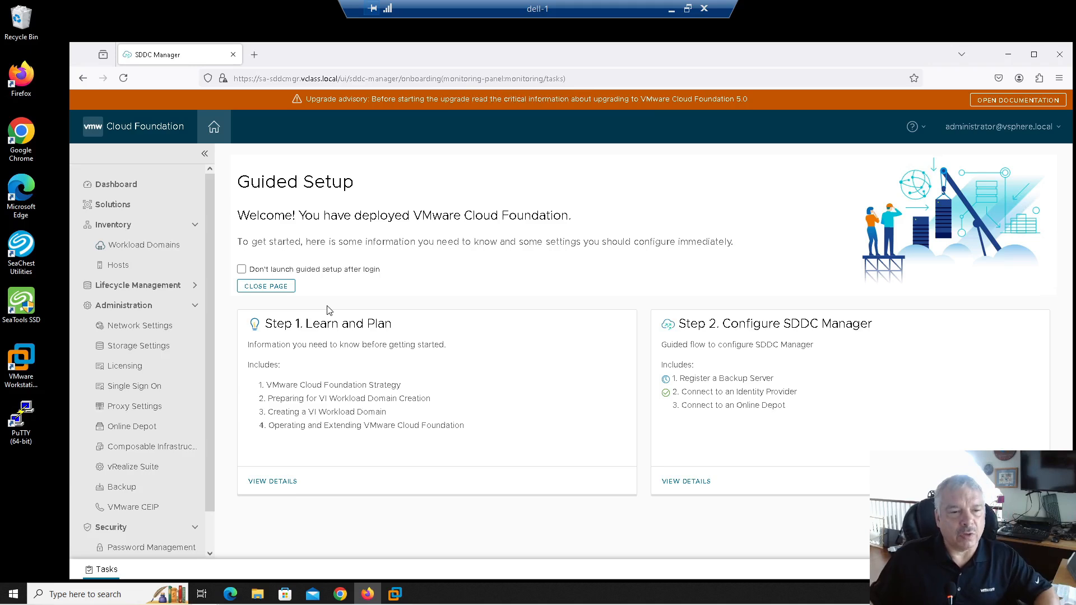
pyautogui.moveTo(132, 386)
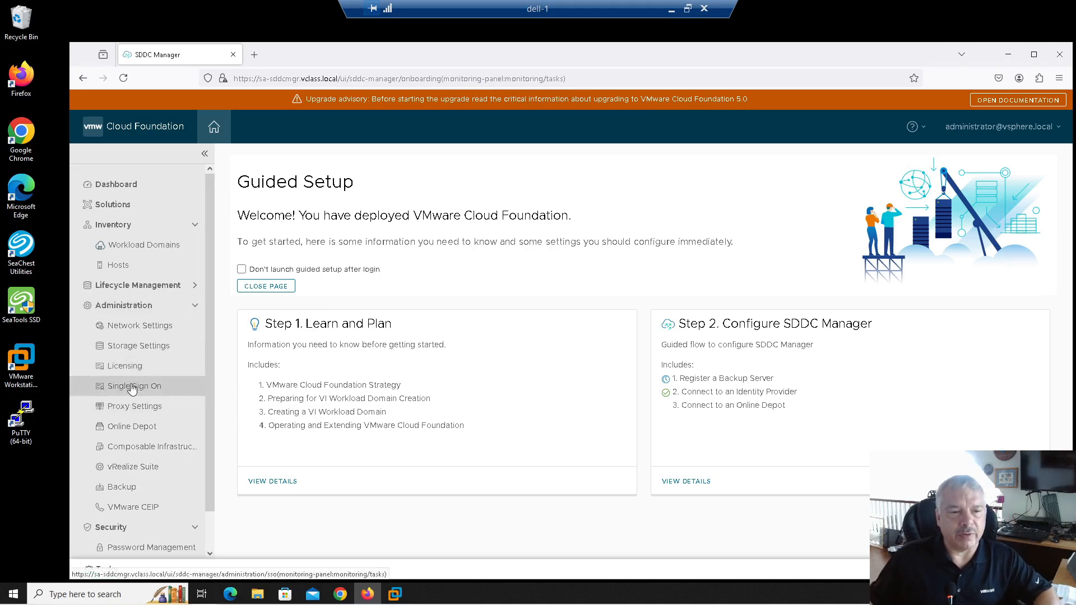
pyautogui.click(133, 386)
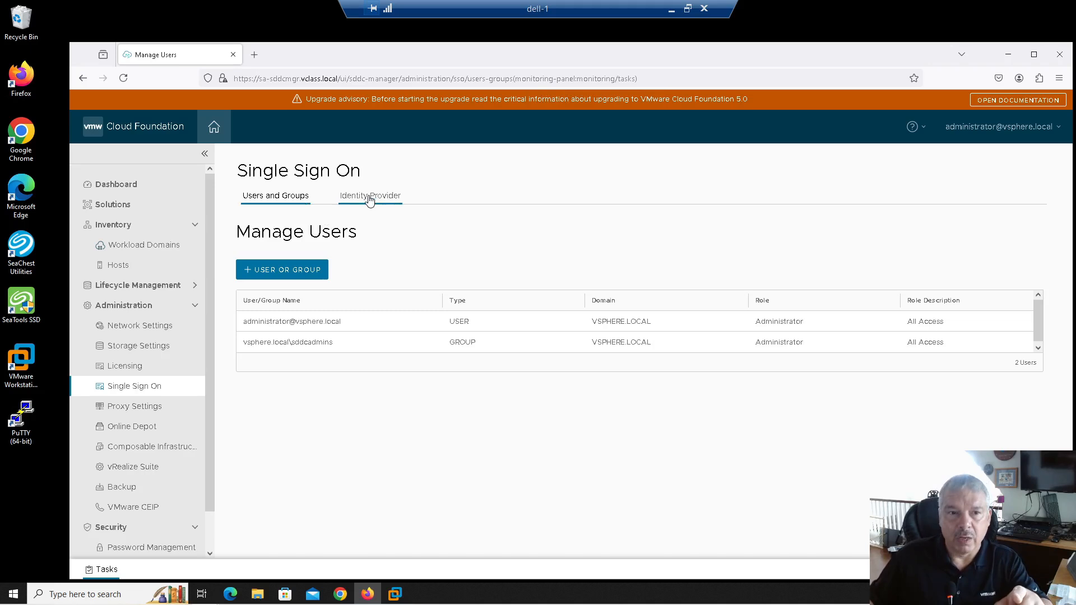
# - Review vsphere.local, localos and VCLASS identity sources, then list the add-source options
pyautogui.click(370, 195)
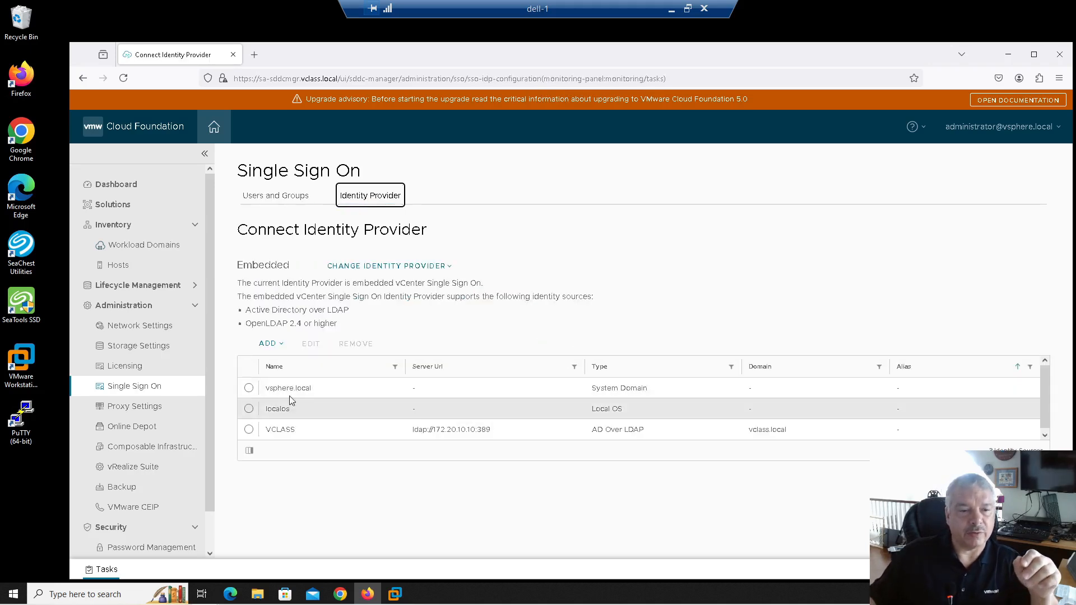
pyautogui.click(249, 388)
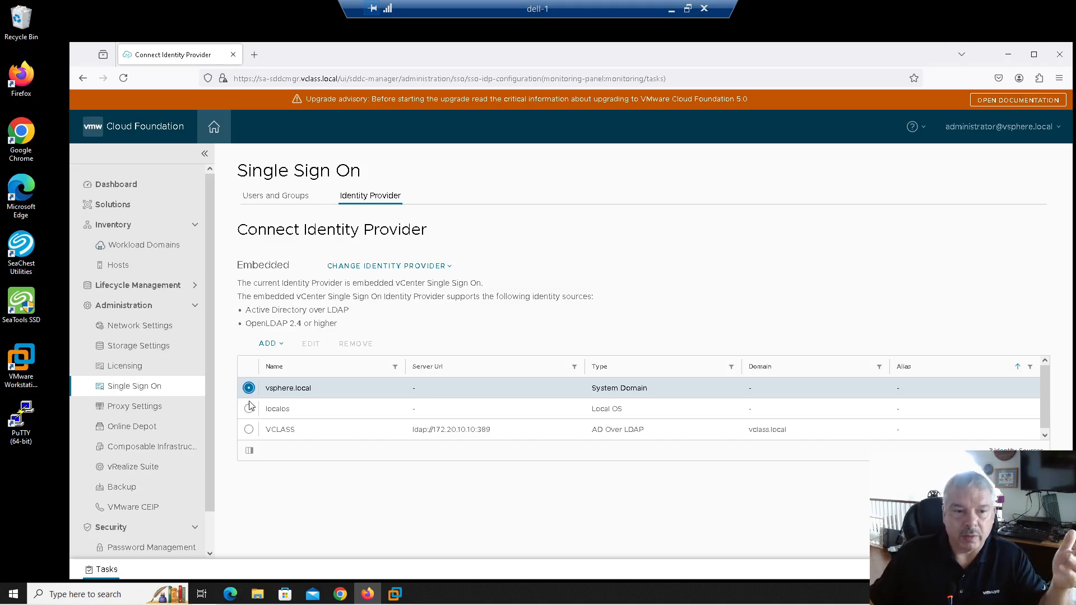
pyautogui.click(248, 408)
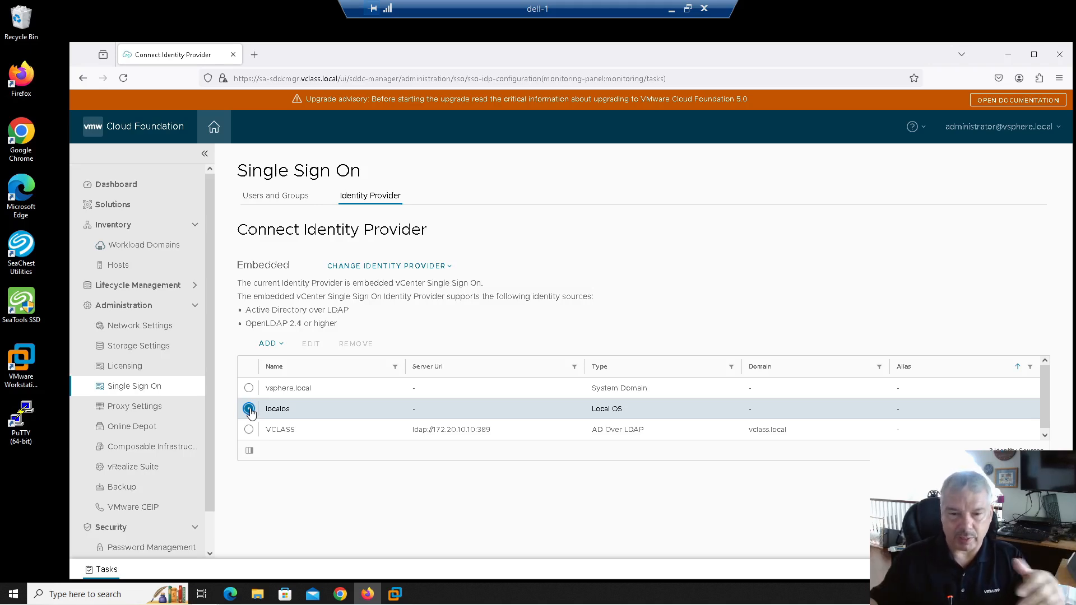
pyautogui.click(249, 409)
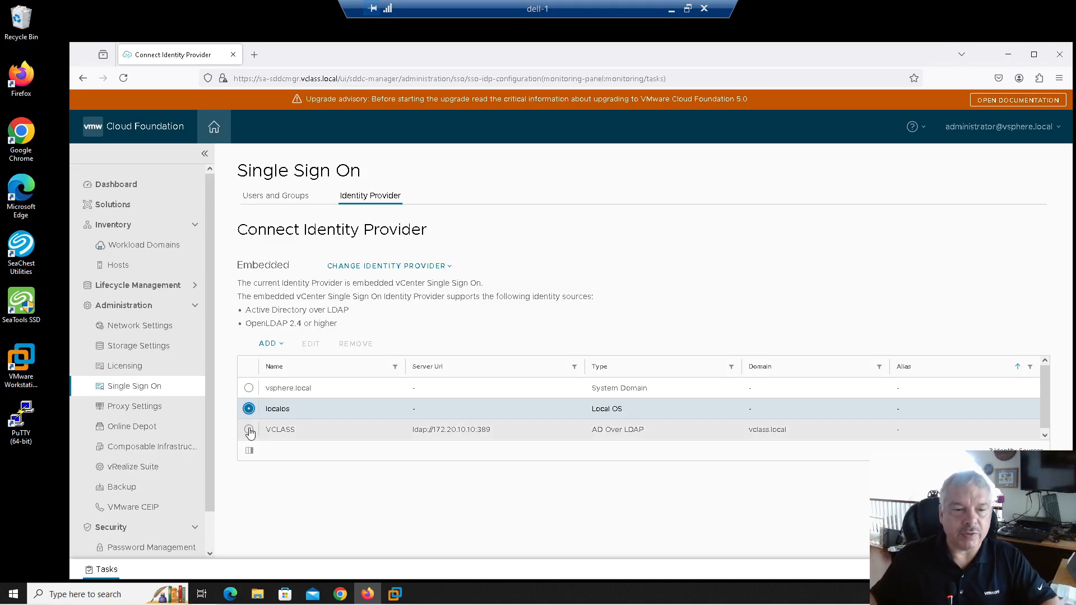
pyautogui.click(249, 429)
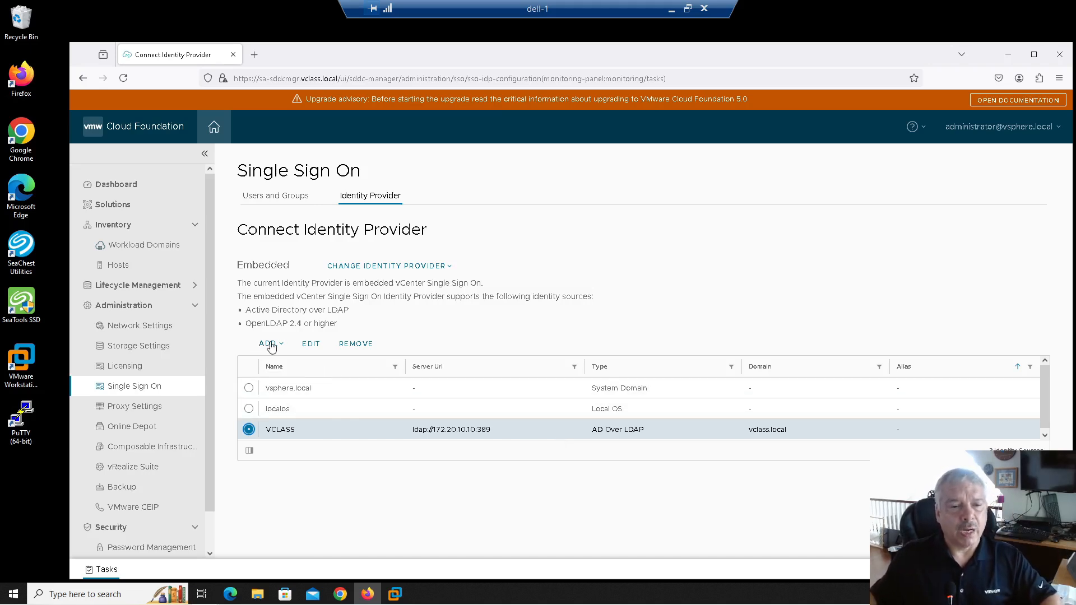
pyautogui.click(270, 343)
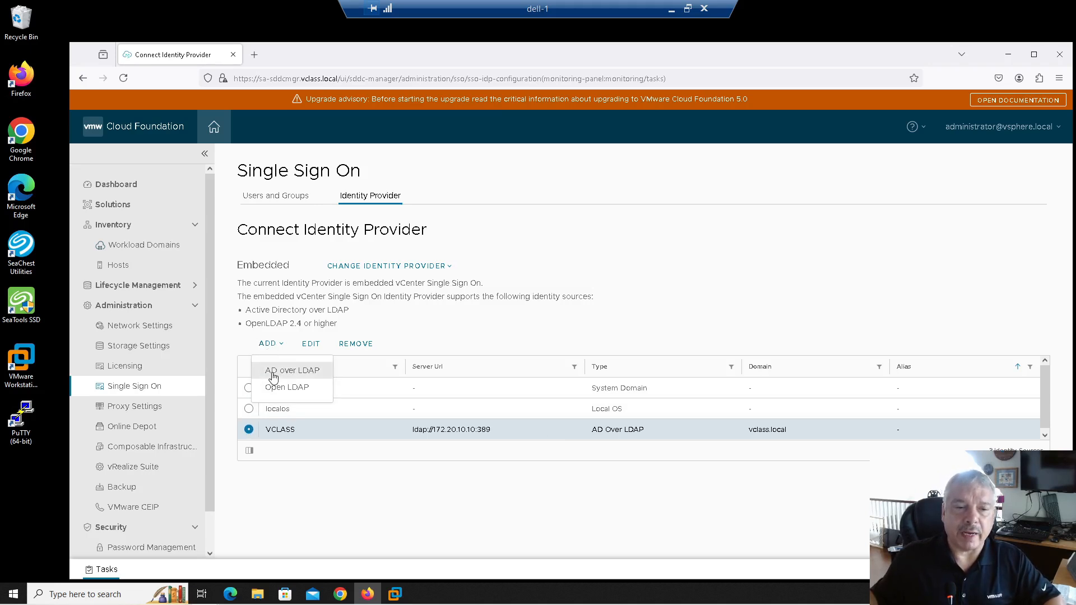
pyautogui.moveTo(285, 387)
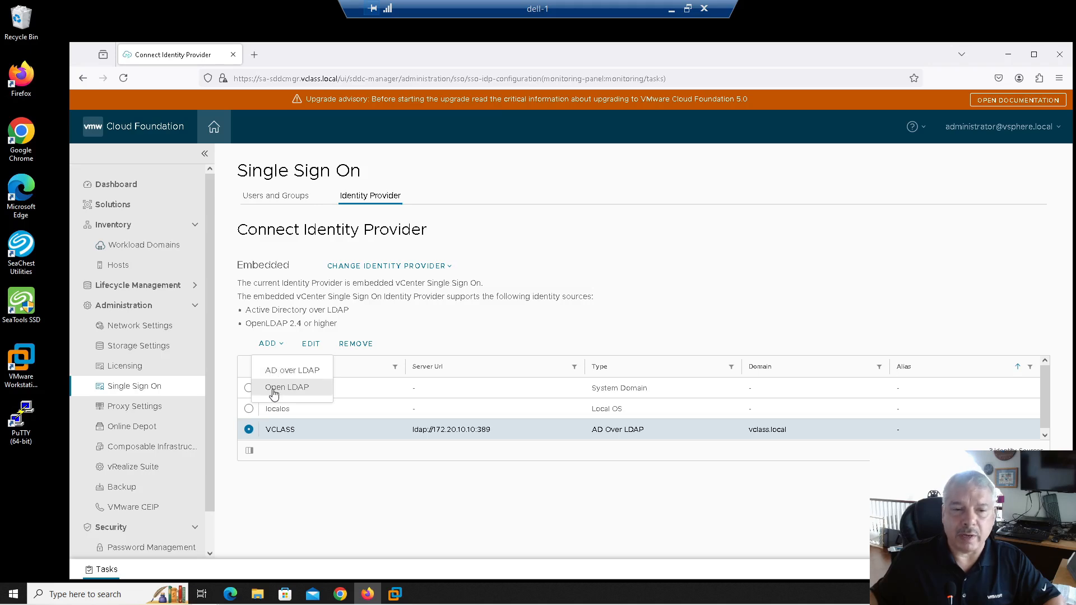
pyautogui.moveTo(291, 370)
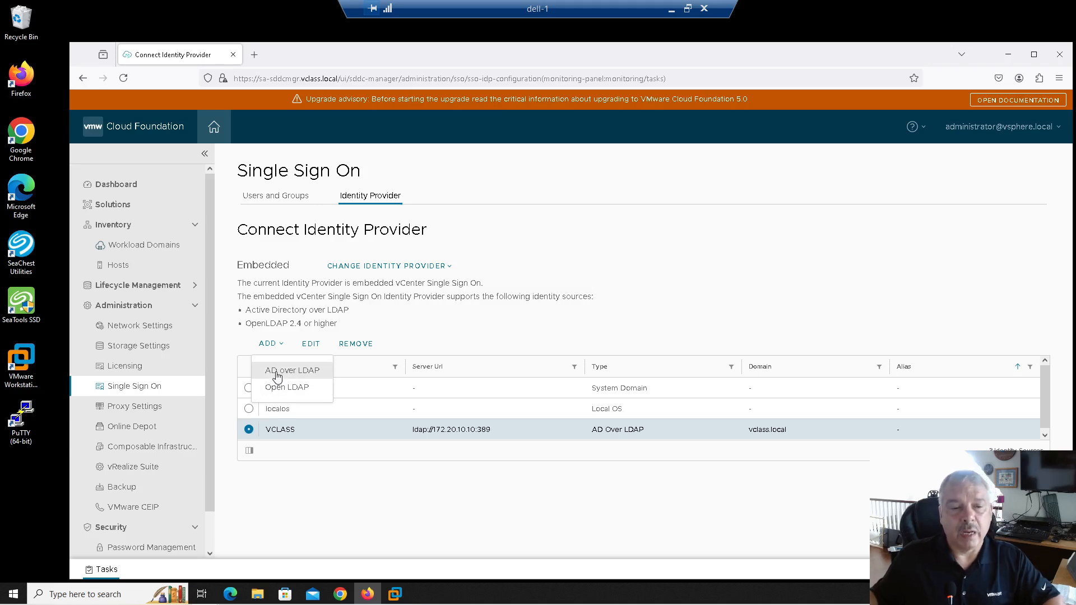
pyautogui.click(291, 370)
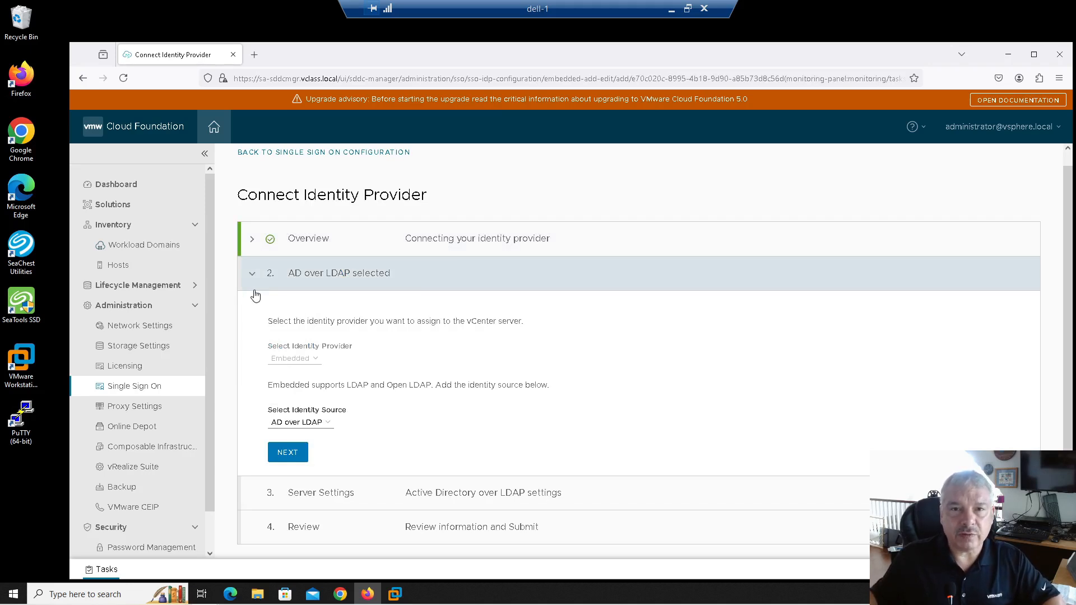
pyautogui.moveTo(385, 356)
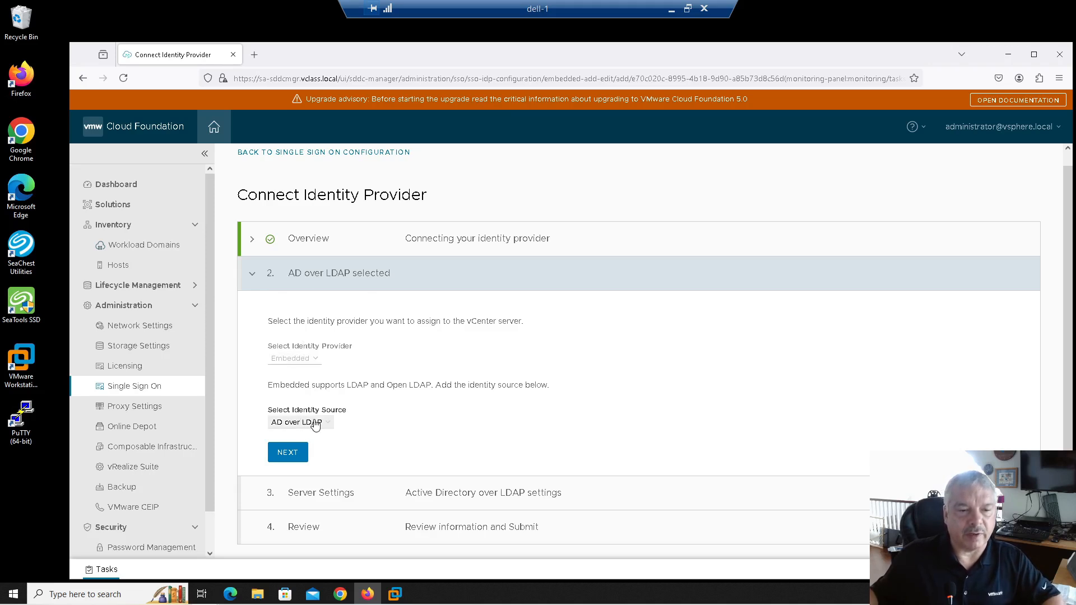
pyautogui.click(301, 422)
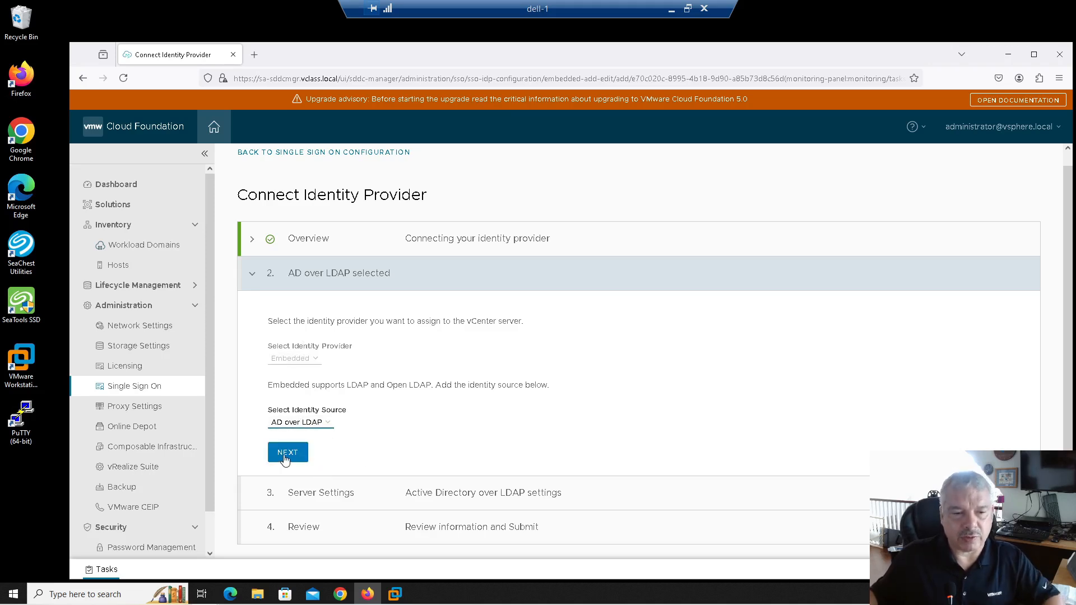
pyautogui.click(287, 452)
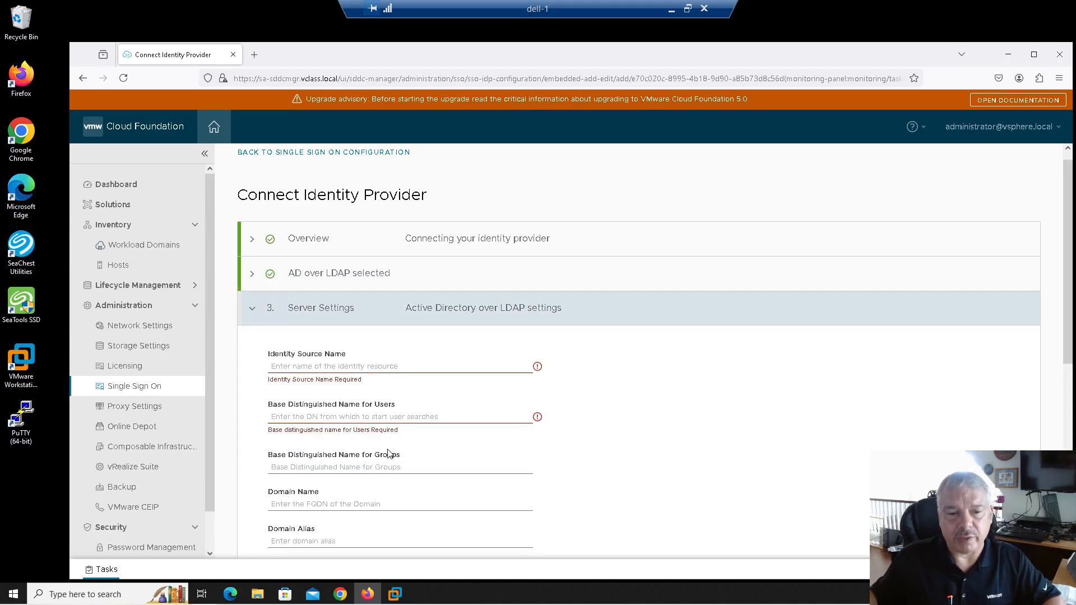
pyautogui.click(401, 466)
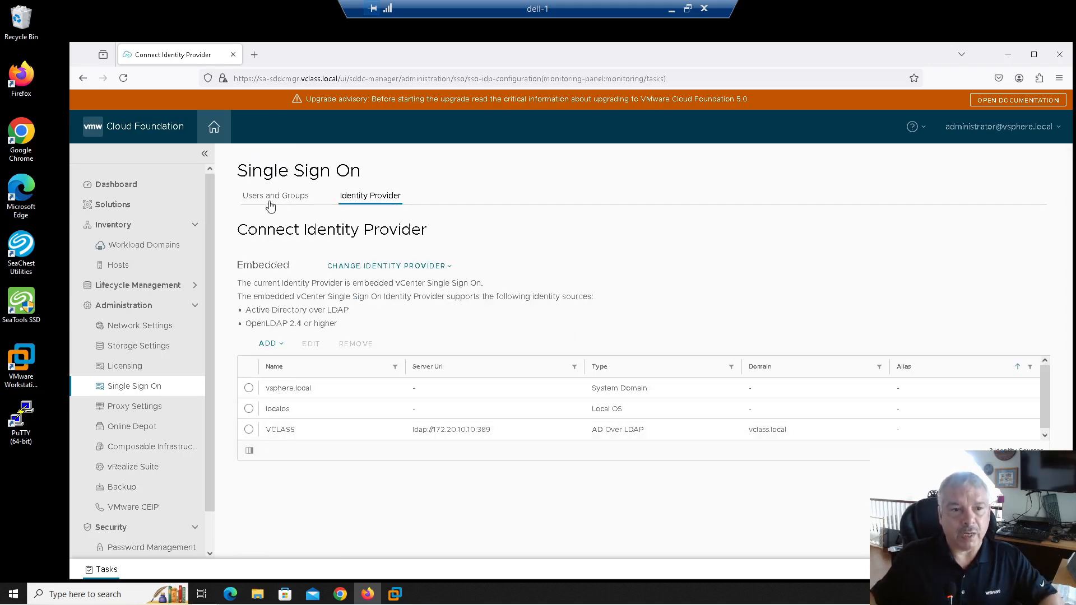
# - Return to the Single Sign On users and groups list
pyautogui.click(275, 195)
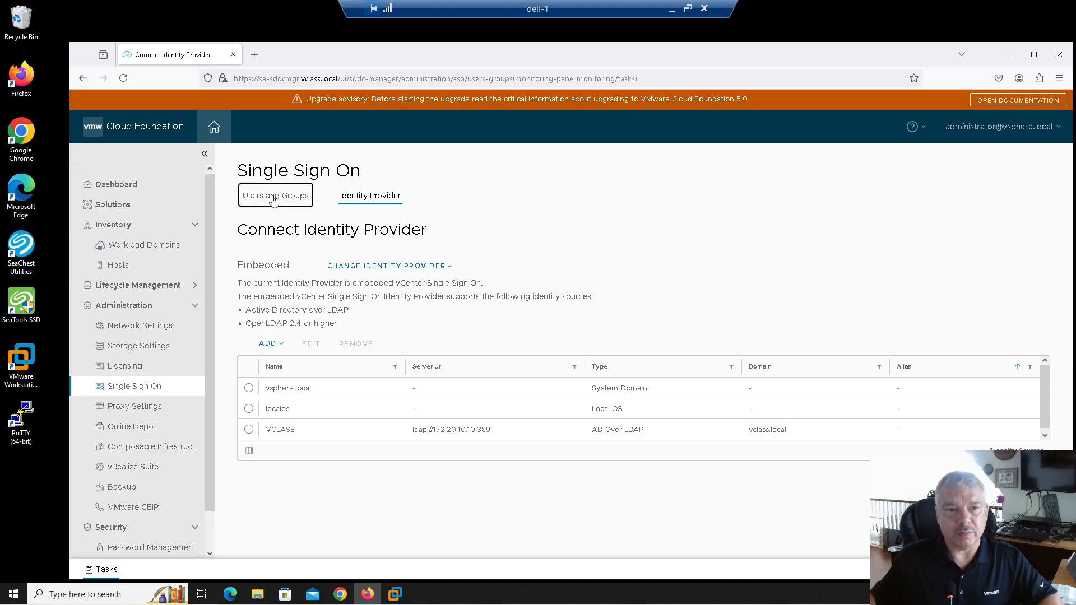
pyautogui.click(276, 195)
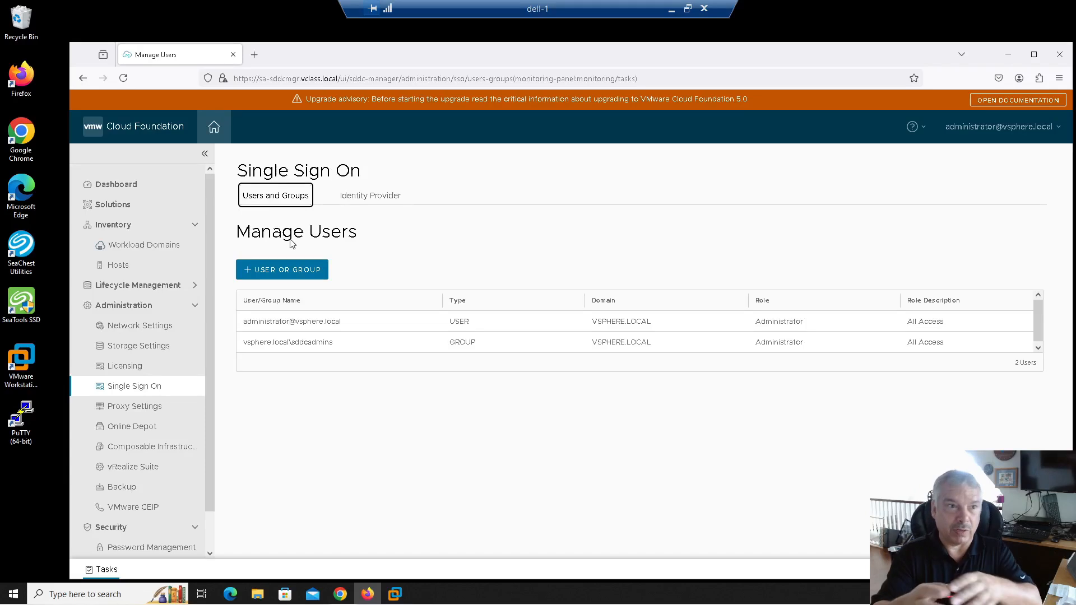
pyautogui.moveTo(300, 246)
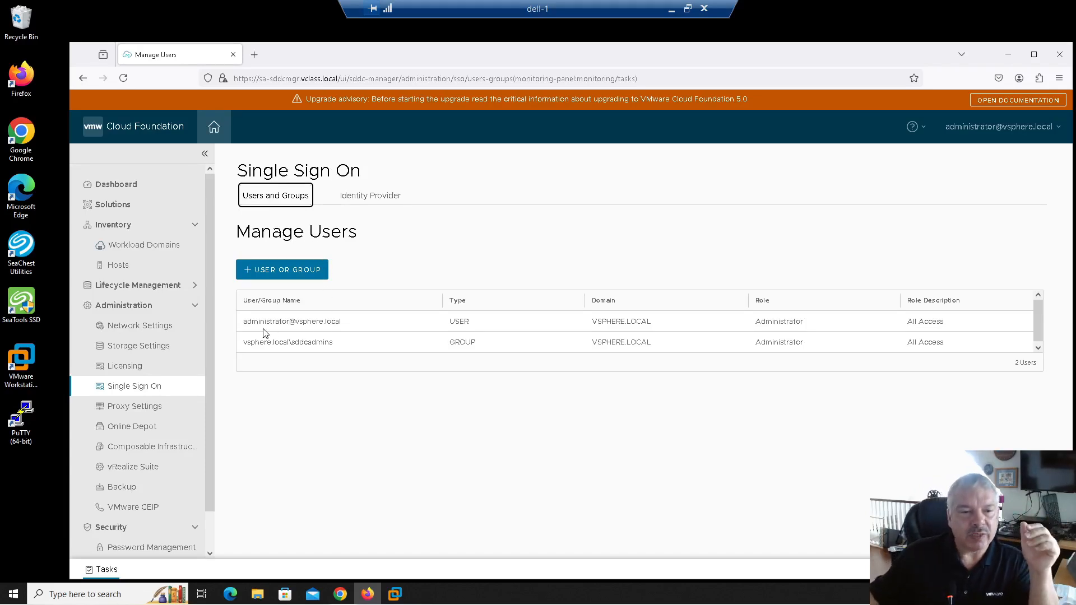
pyautogui.moveTo(332, 329)
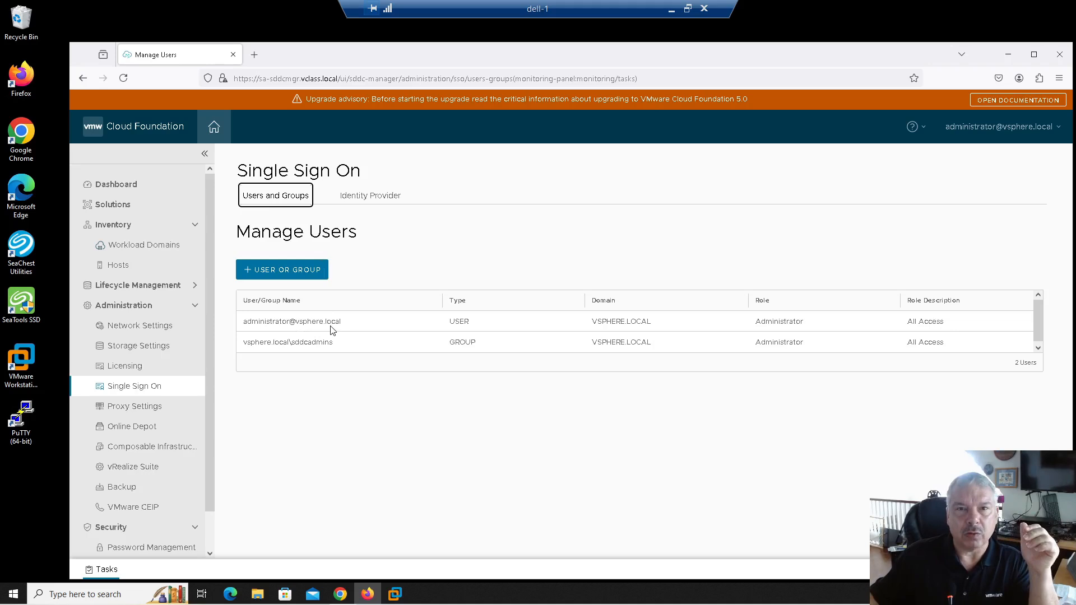
pyautogui.moveTo(610, 331)
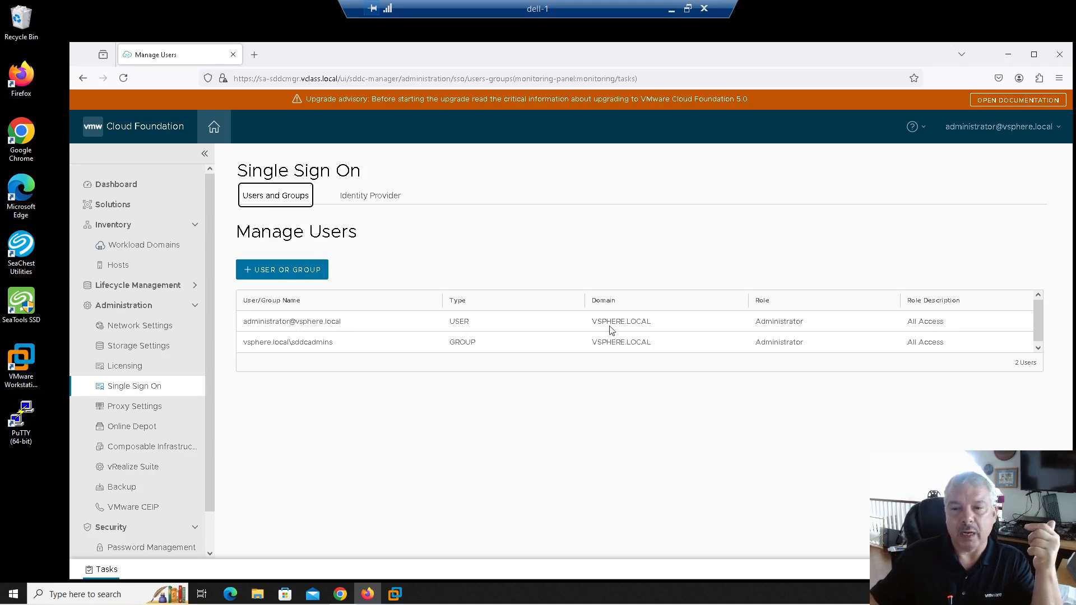
pyautogui.moveTo(284, 348)
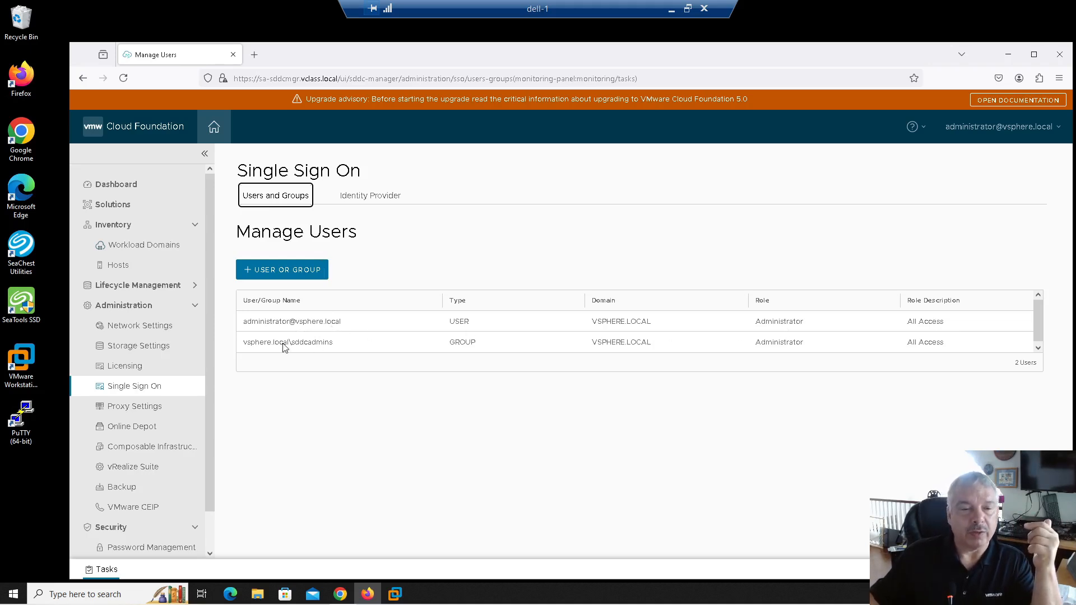
pyautogui.moveTo(288, 353)
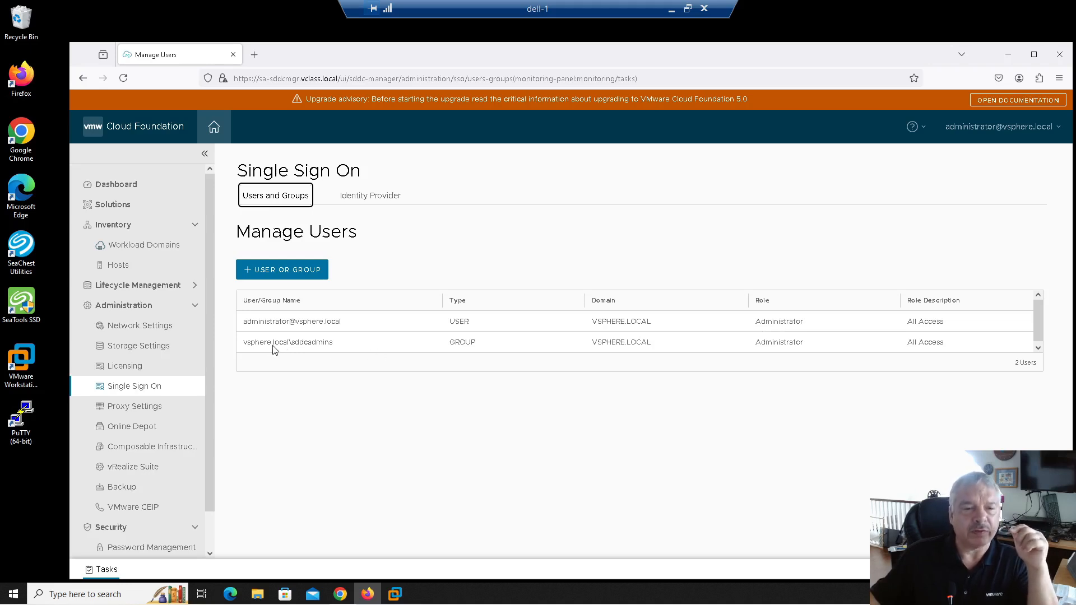
pyautogui.moveTo(317, 352)
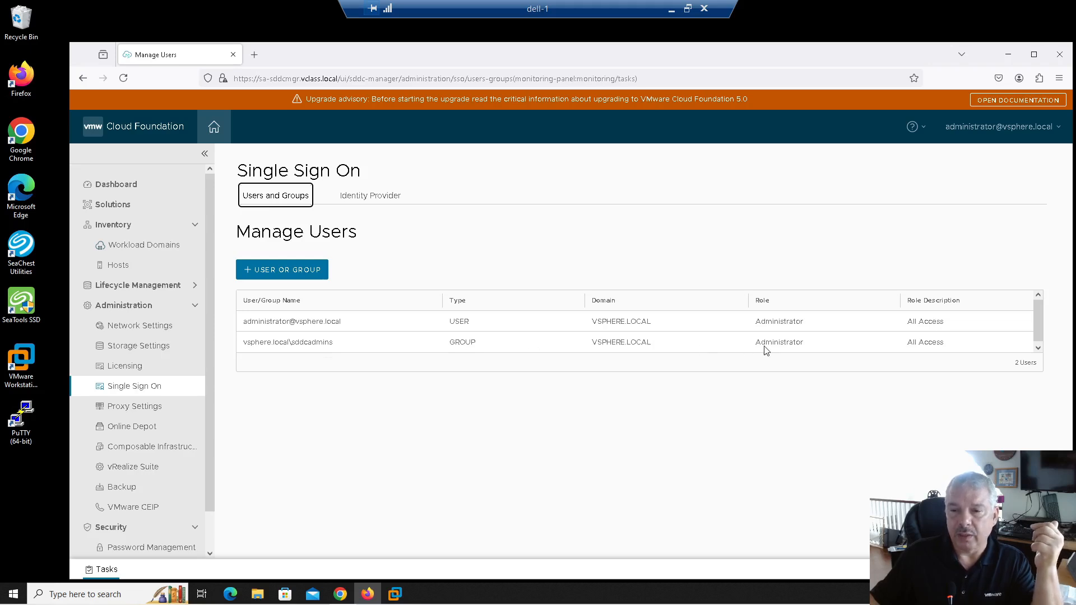
pyautogui.moveTo(911, 362)
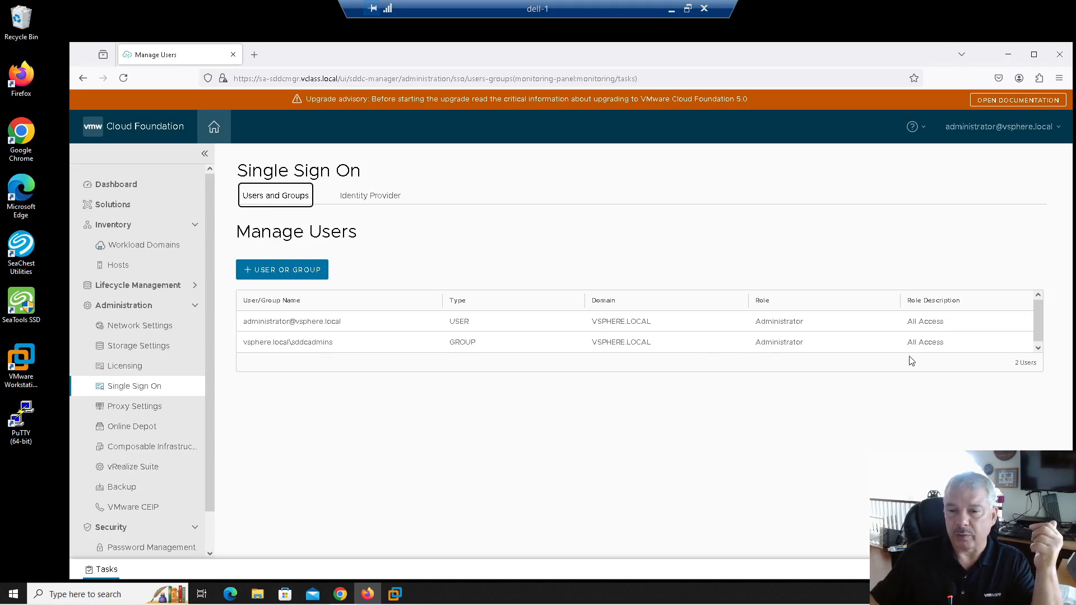
pyautogui.moveTo(885, 379)
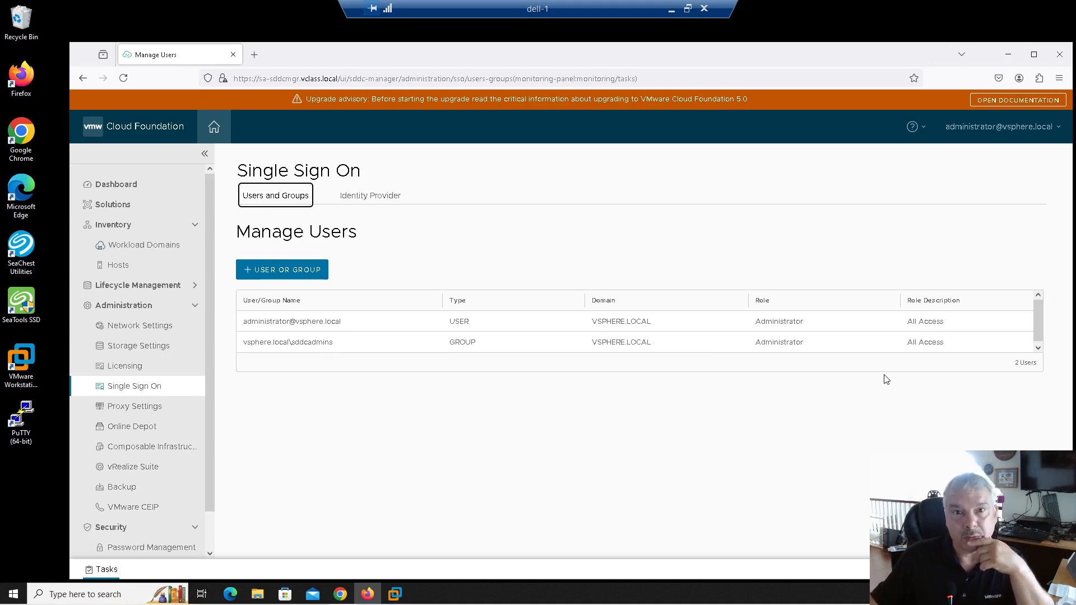
pyautogui.moveTo(330, 300)
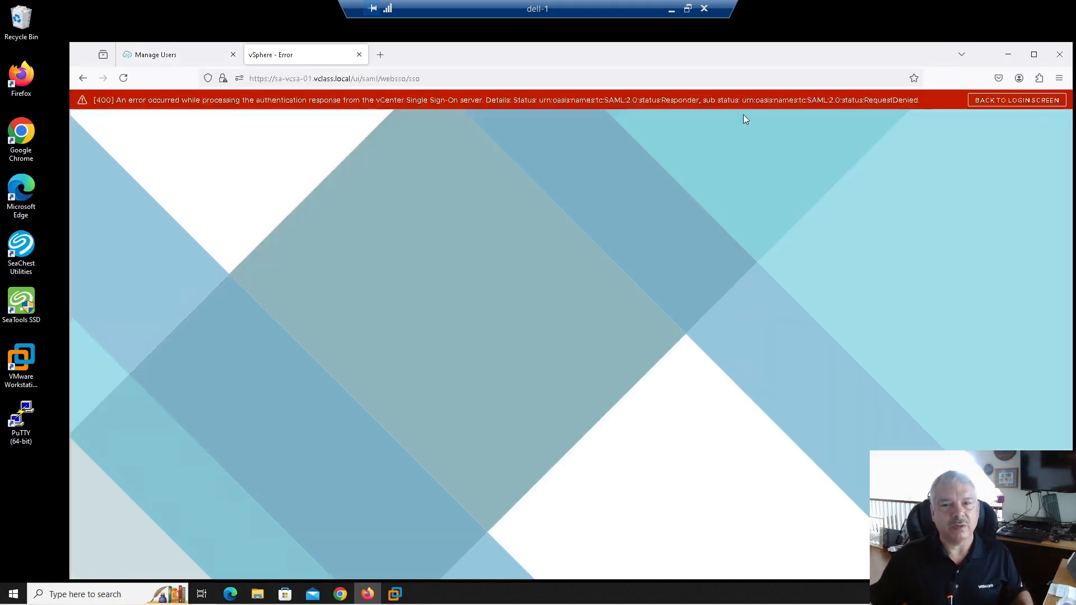
# - Get back to login, view Hosts and Clusters, then head toward Administration Roles
pyautogui.click(1017, 100)
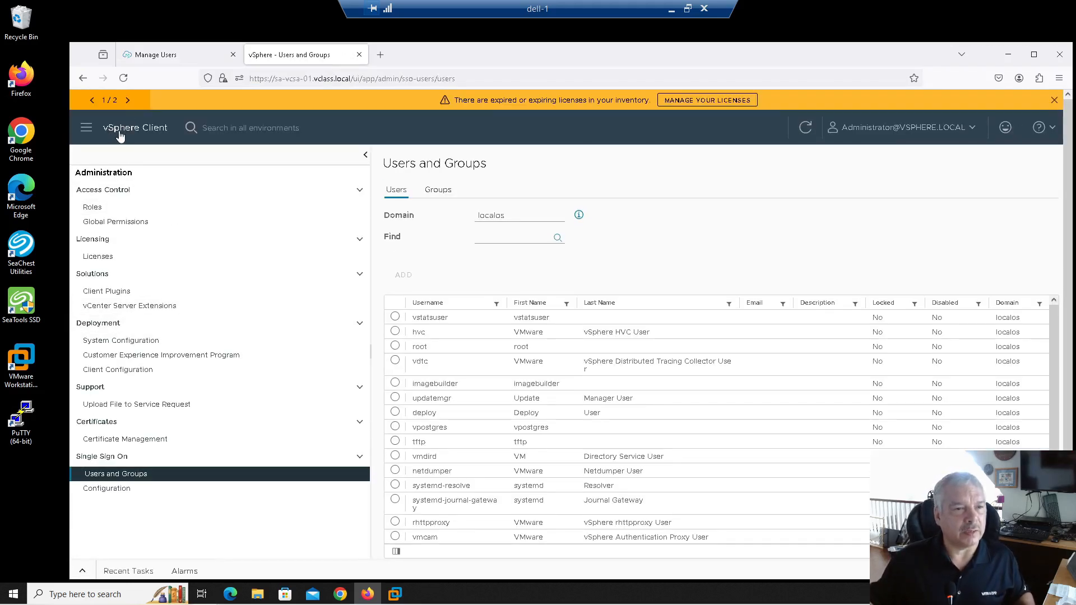
pyautogui.click(135, 128)
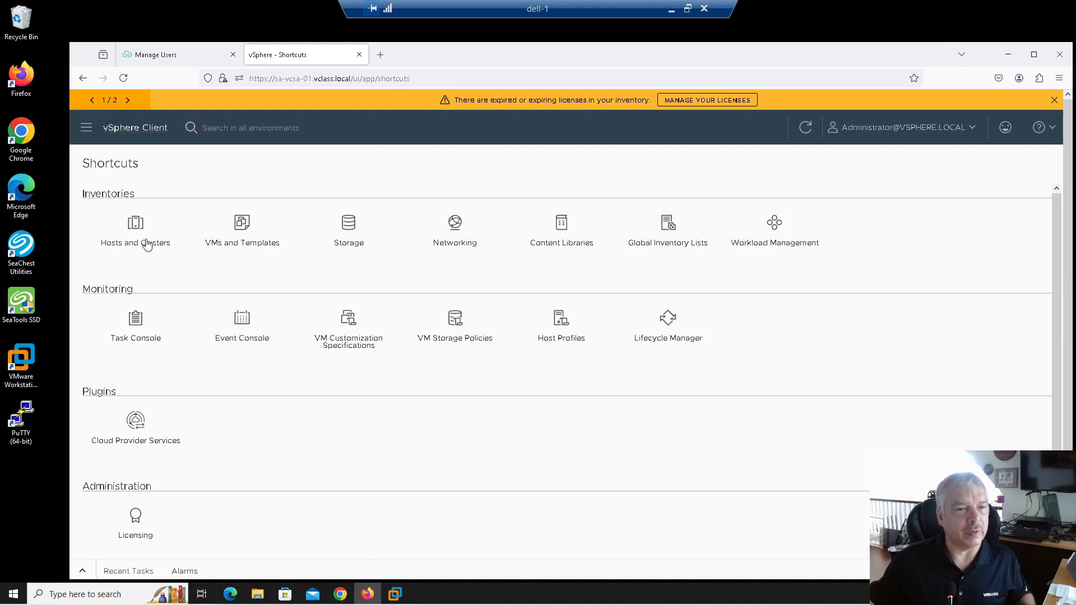
pyautogui.click(136, 229)
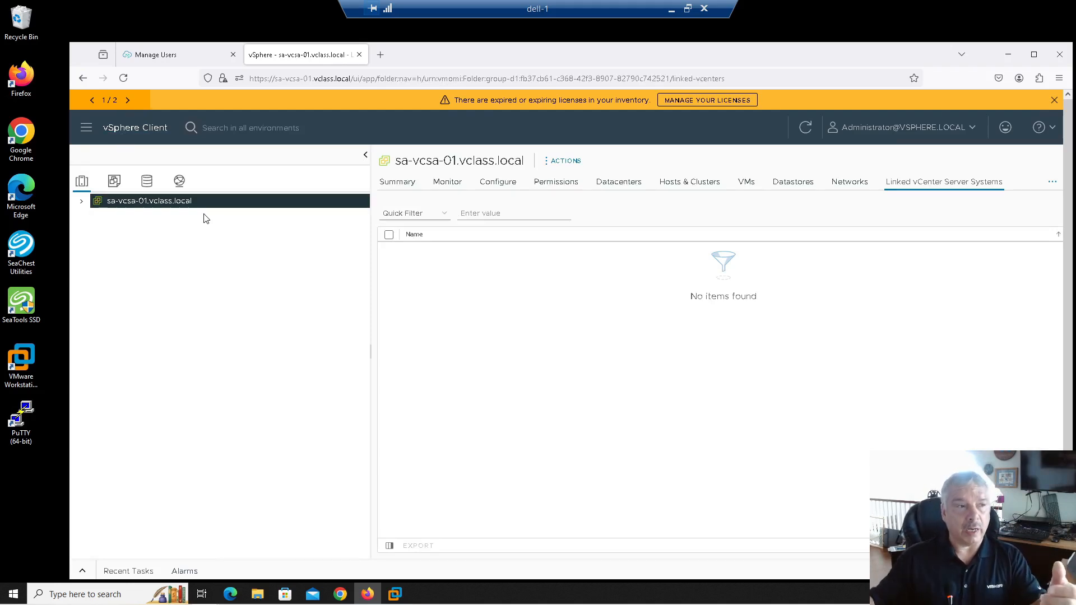
pyautogui.moveTo(182, 222)
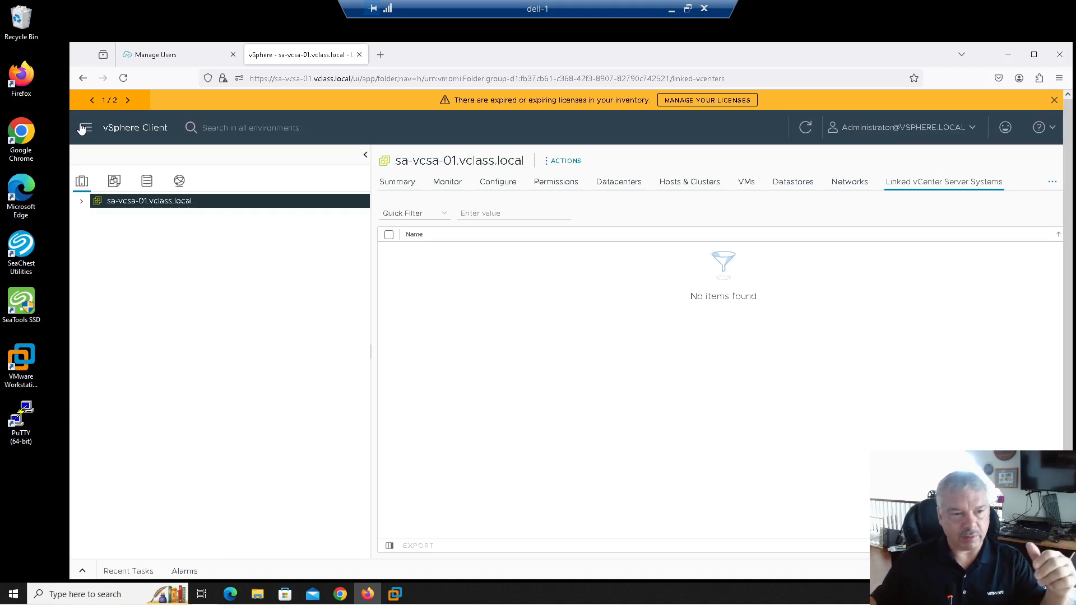
pyautogui.click(87, 127)
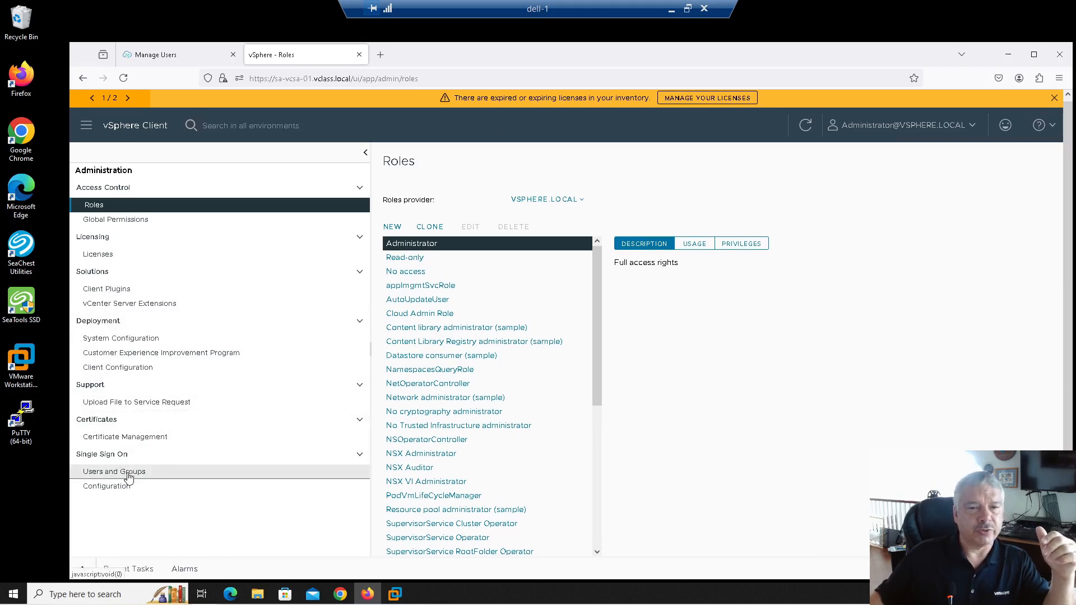
# - Show the vsphere.local domain's users in Single Sign On Users and Groups
pyautogui.click(115, 472)
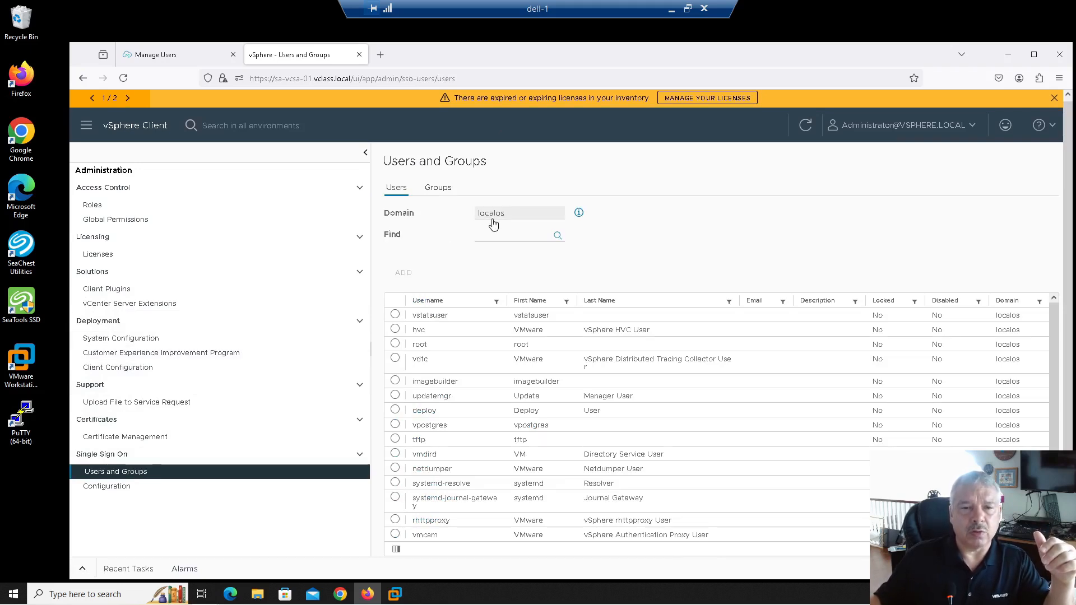
pyautogui.click(518, 213)
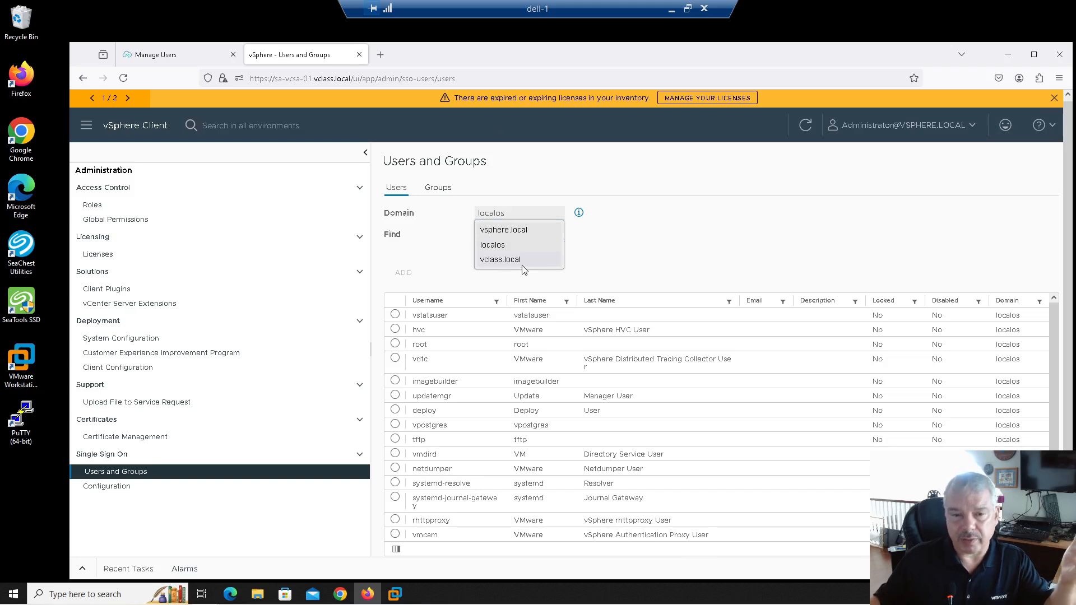
pyautogui.moveTo(494, 269)
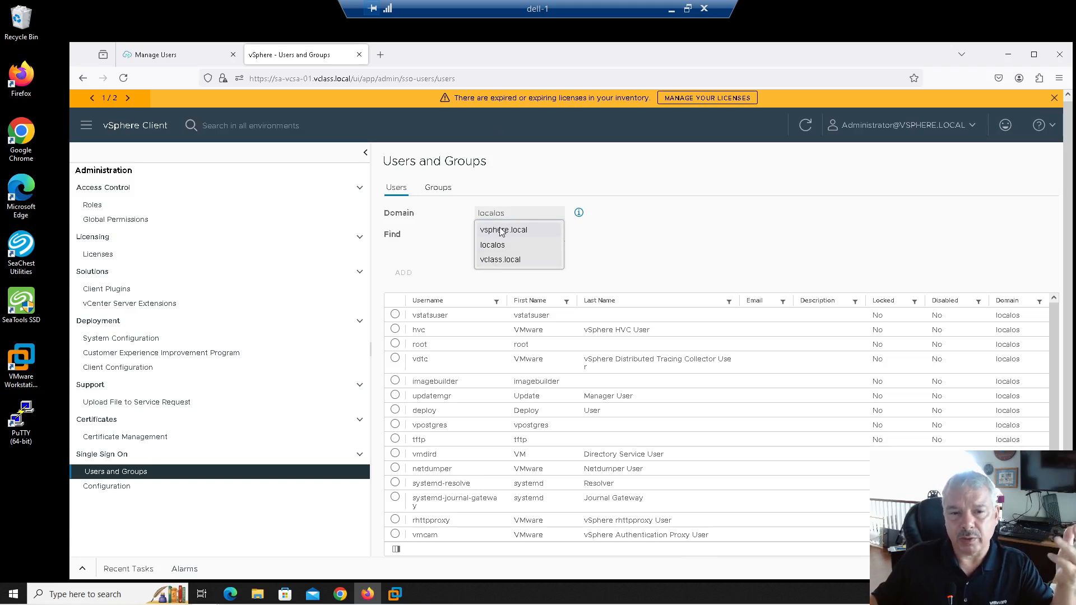
pyautogui.click(502, 229)
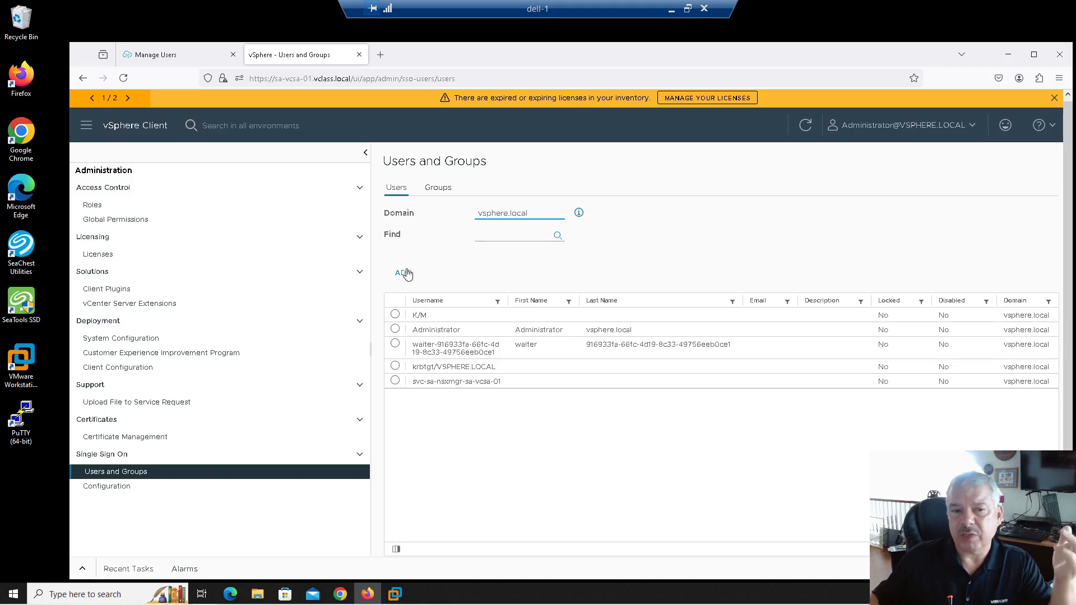
# - Add a new vsphere.local user named steve with a confirmed password
pyautogui.click(402, 274)
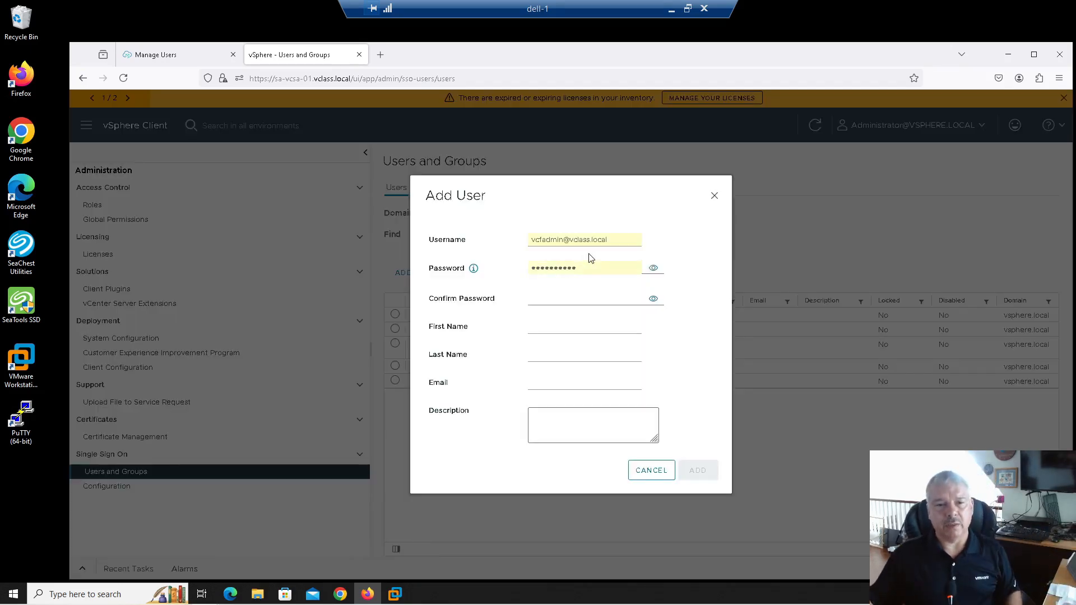
pyautogui.tripleClick(569, 238)
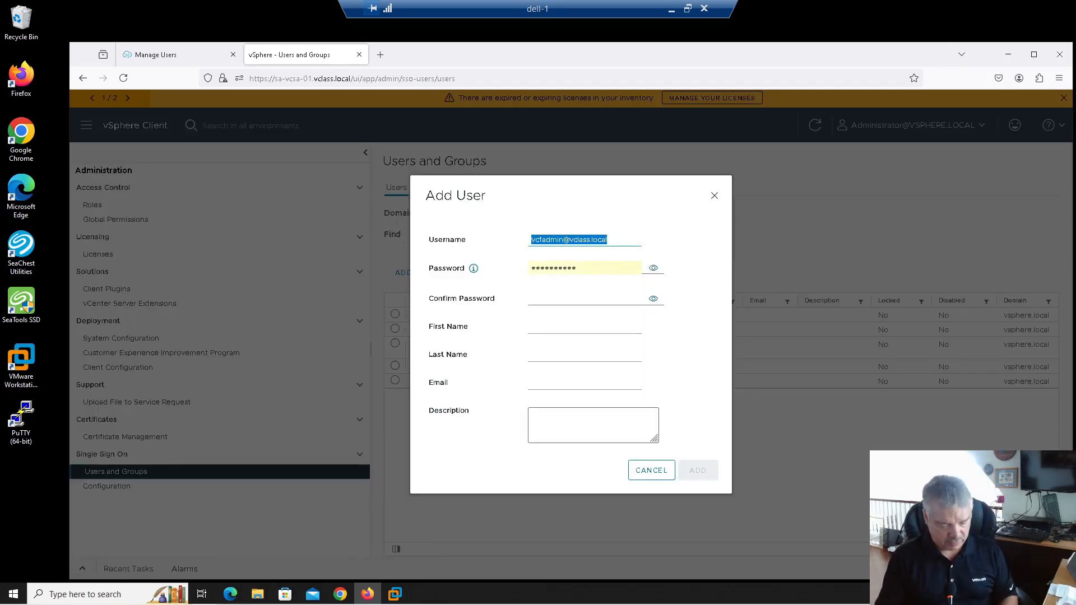
pyautogui.write('steve')
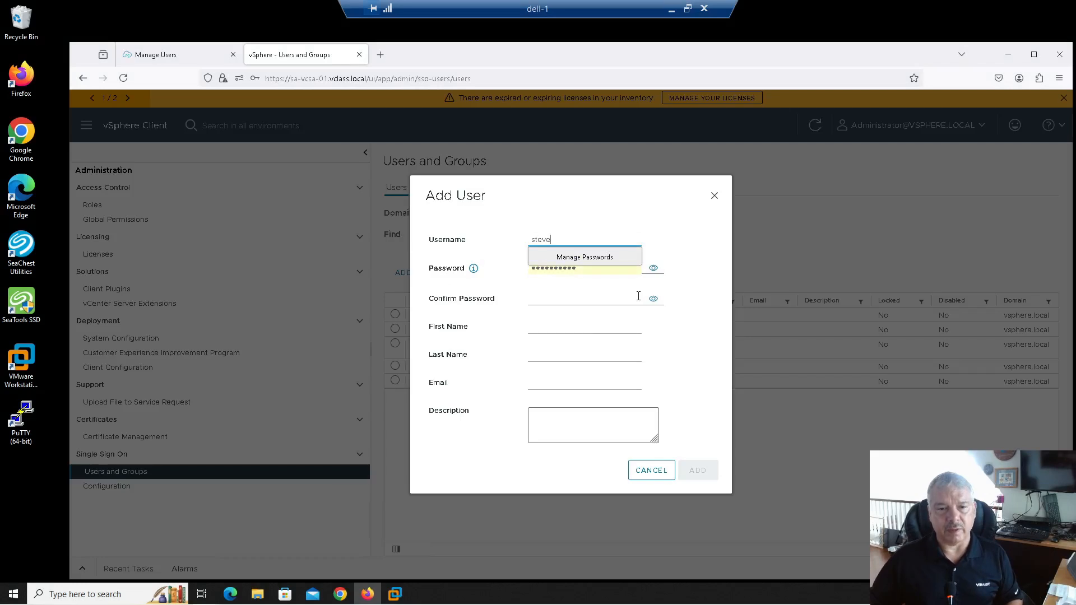
pyautogui.click(652, 268)
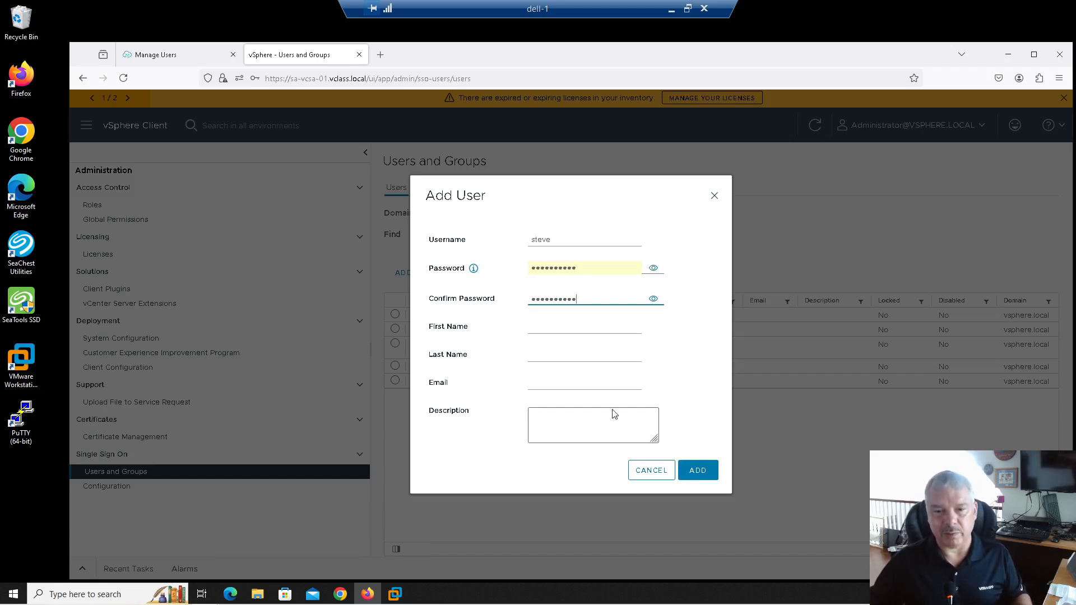
pyautogui.click(697, 470)
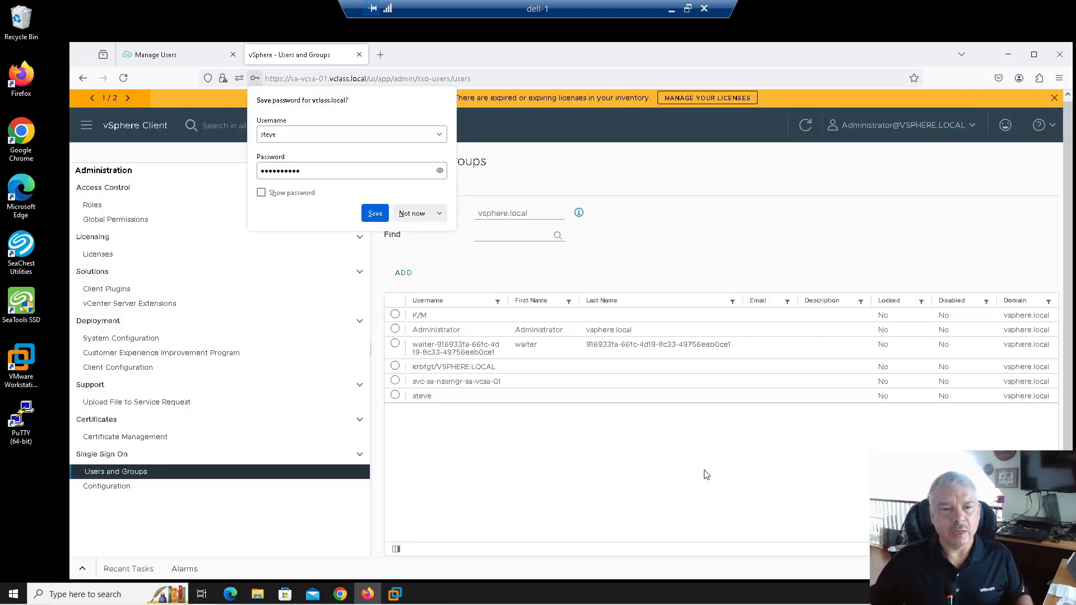
# - Decline saving the password, glance at SDDC Manager's Manage Users, return to vSphere users
pyautogui.click(411, 213)
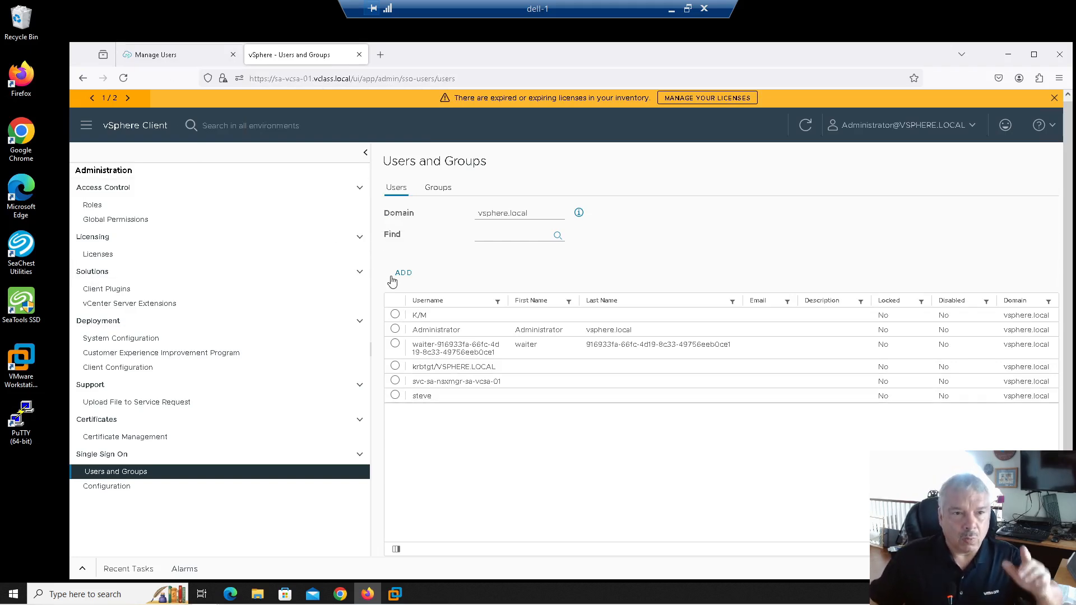
pyautogui.click(158, 54)
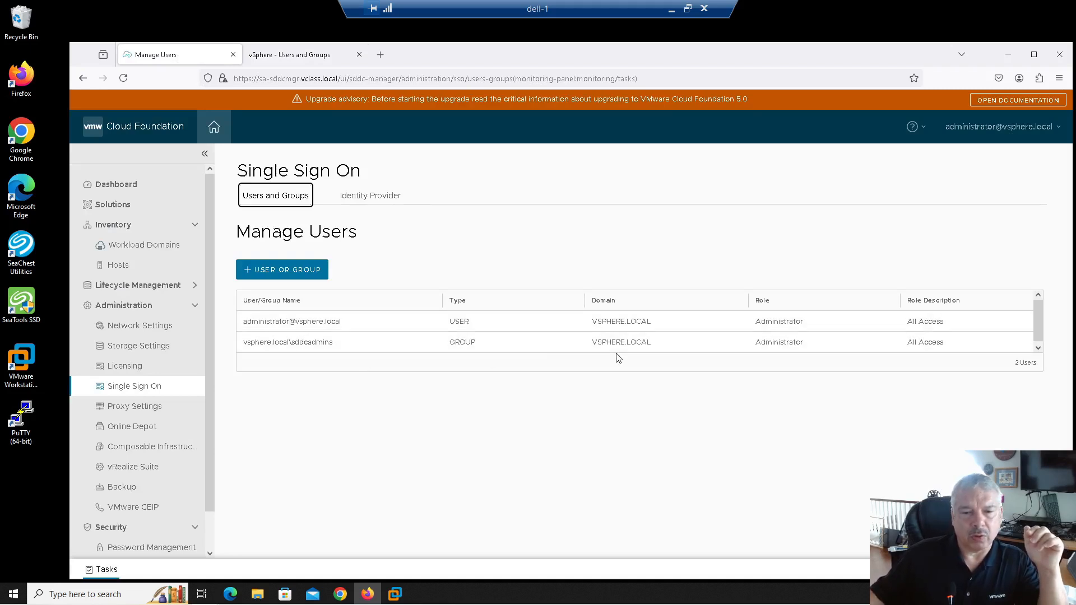
pyautogui.moveTo(298, 353)
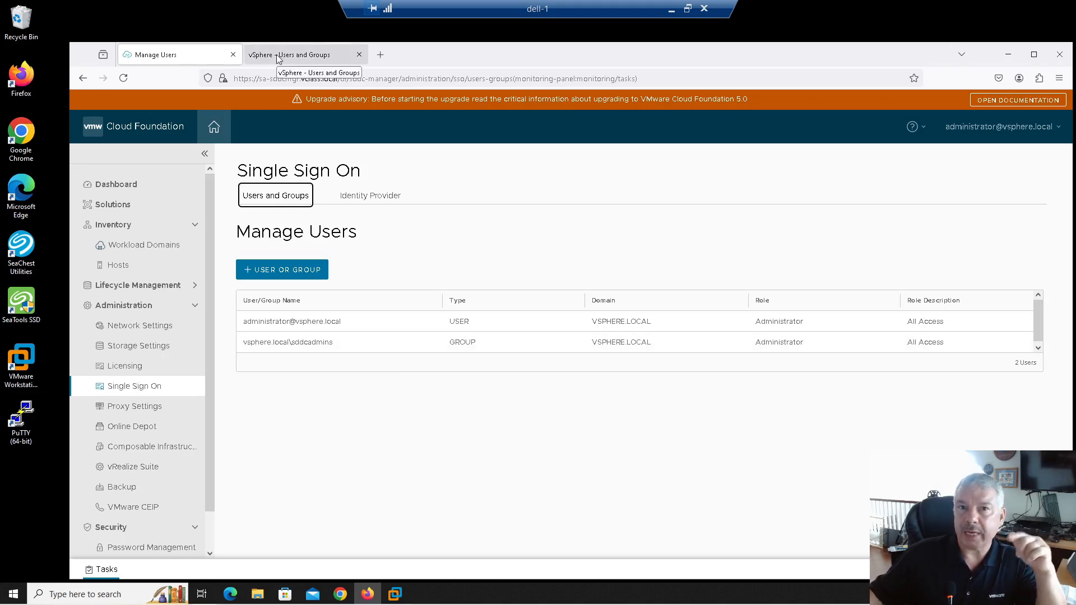
pyautogui.click(301, 54)
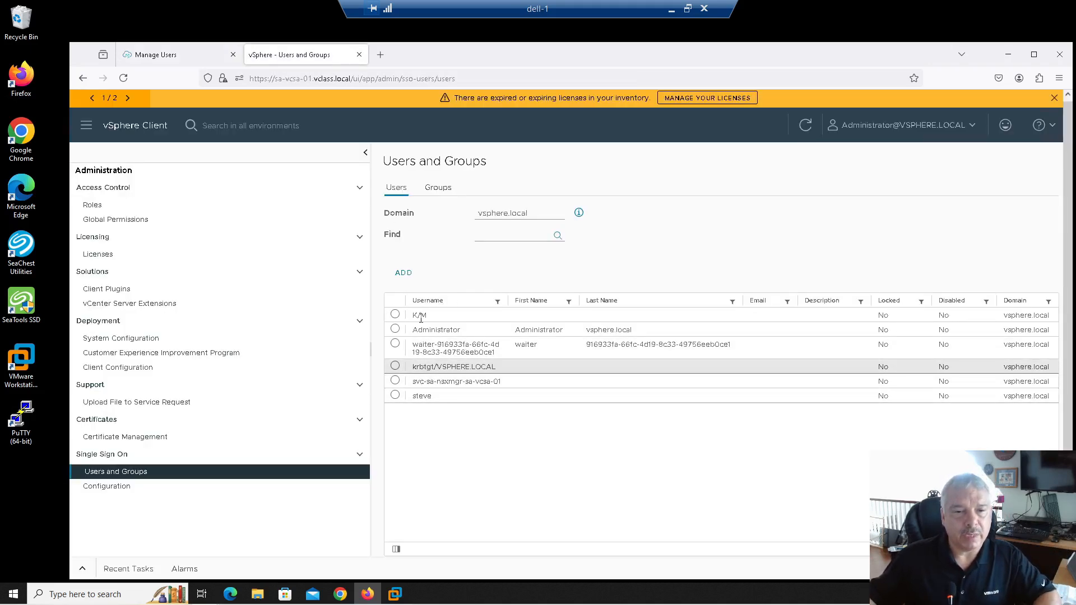
# - Find the SDDCAdmins group by searching 'sddc' and open it
pyautogui.click(437, 188)
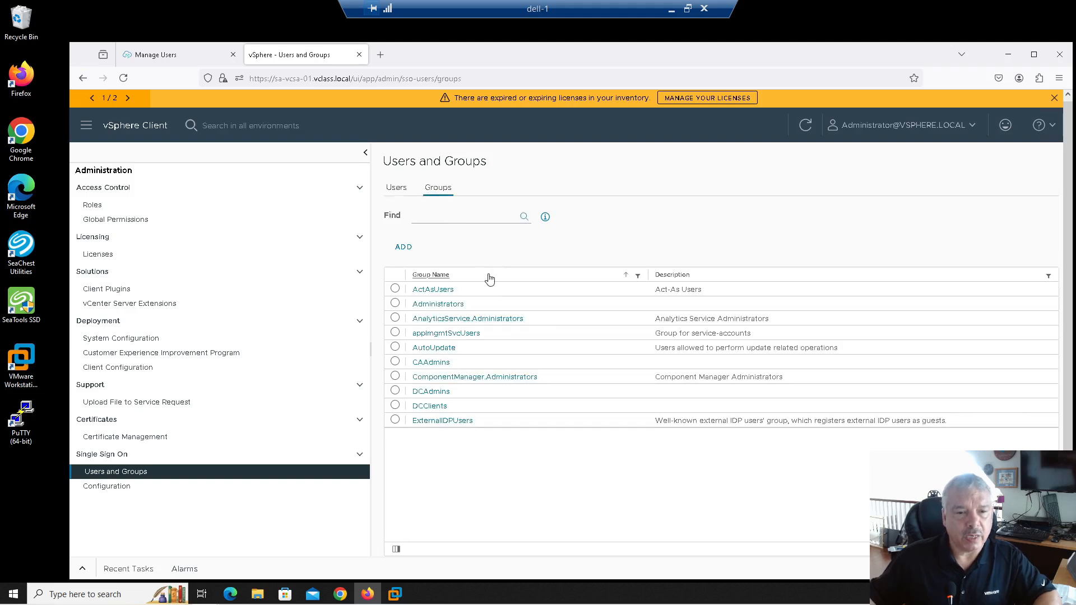
pyautogui.moveTo(576, 457)
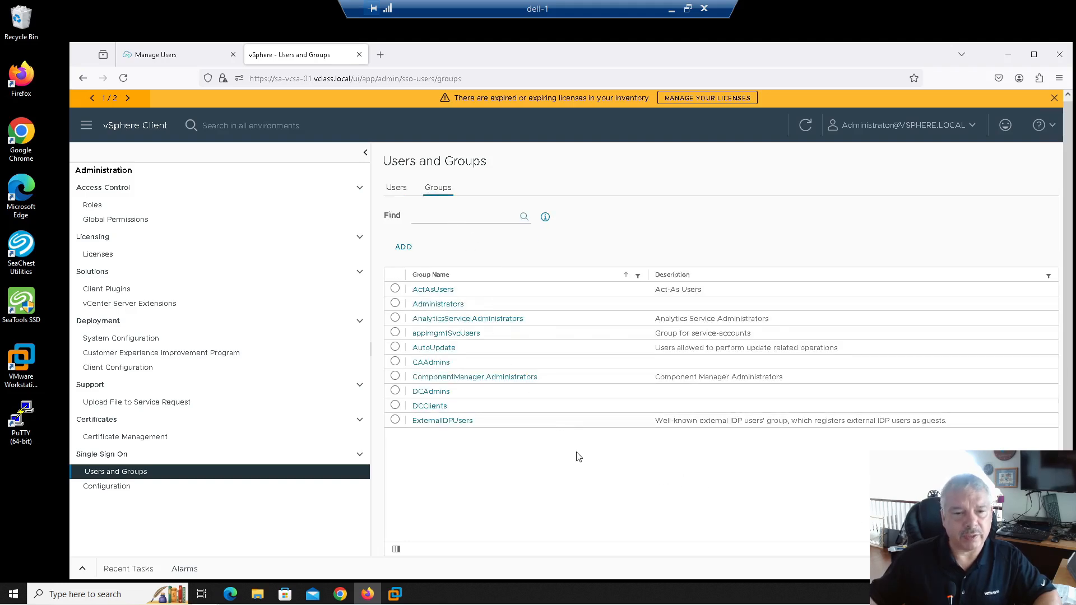
pyautogui.click(470, 215)
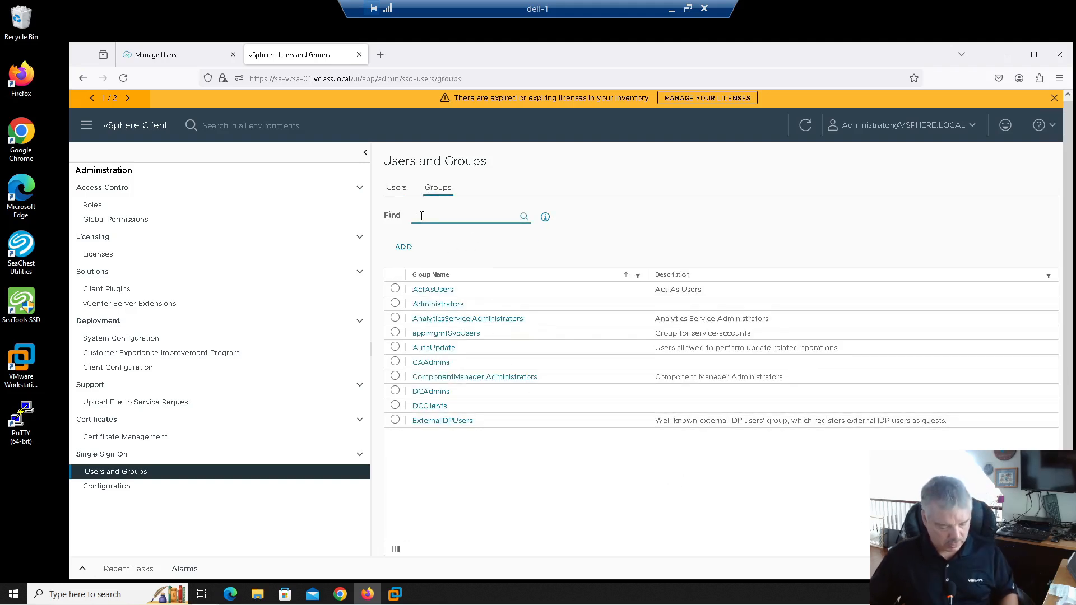
pyautogui.write('sddc')
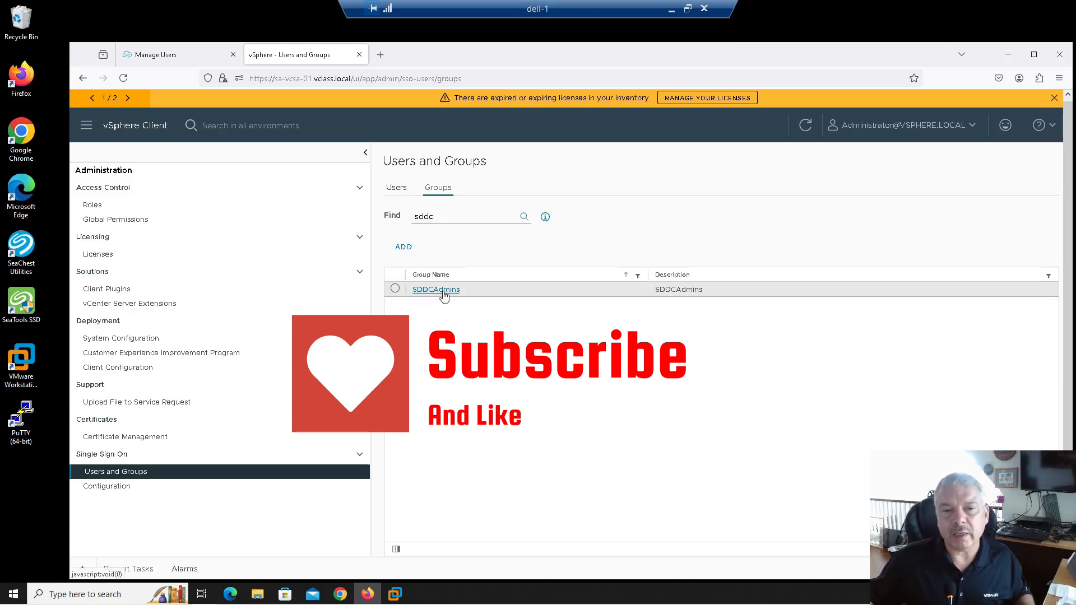
pyautogui.click(435, 289)
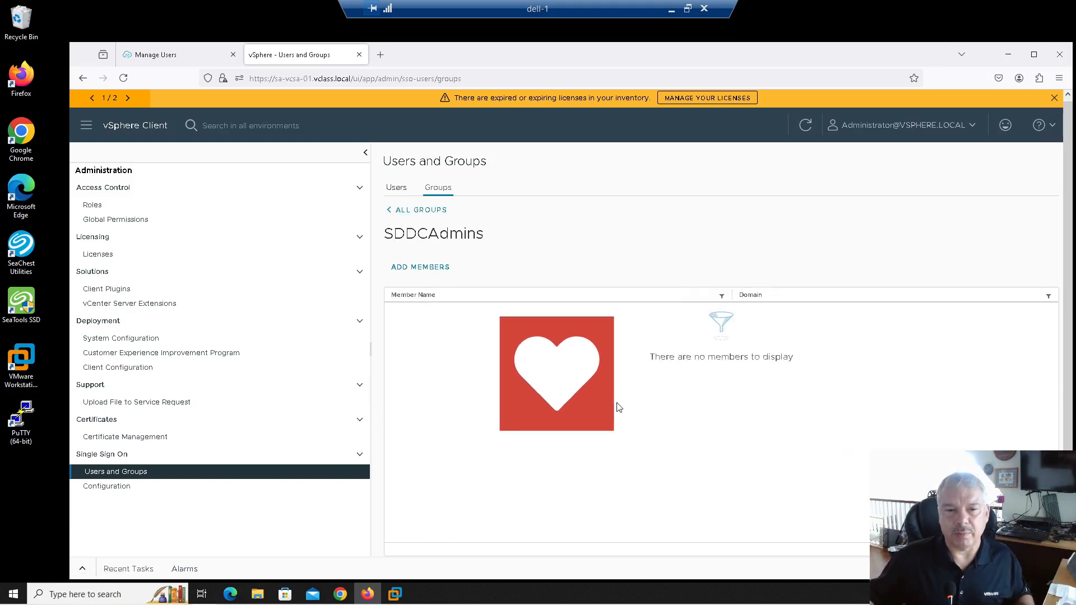
# - Add steve from vsphere.local as a member of SDDCAdmins and save
pyautogui.click(420, 267)
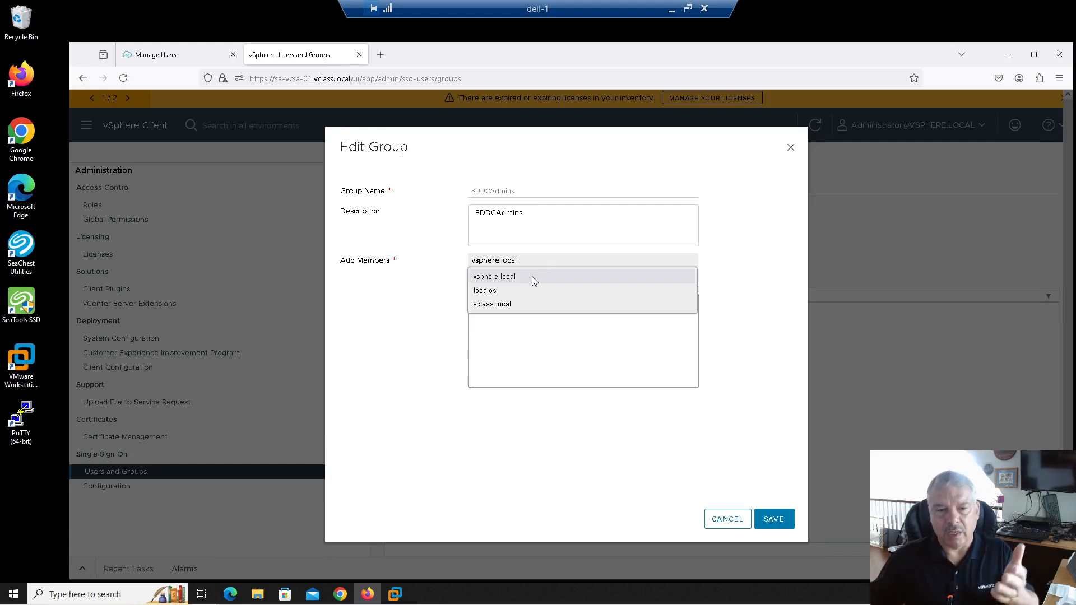
pyautogui.click(494, 276)
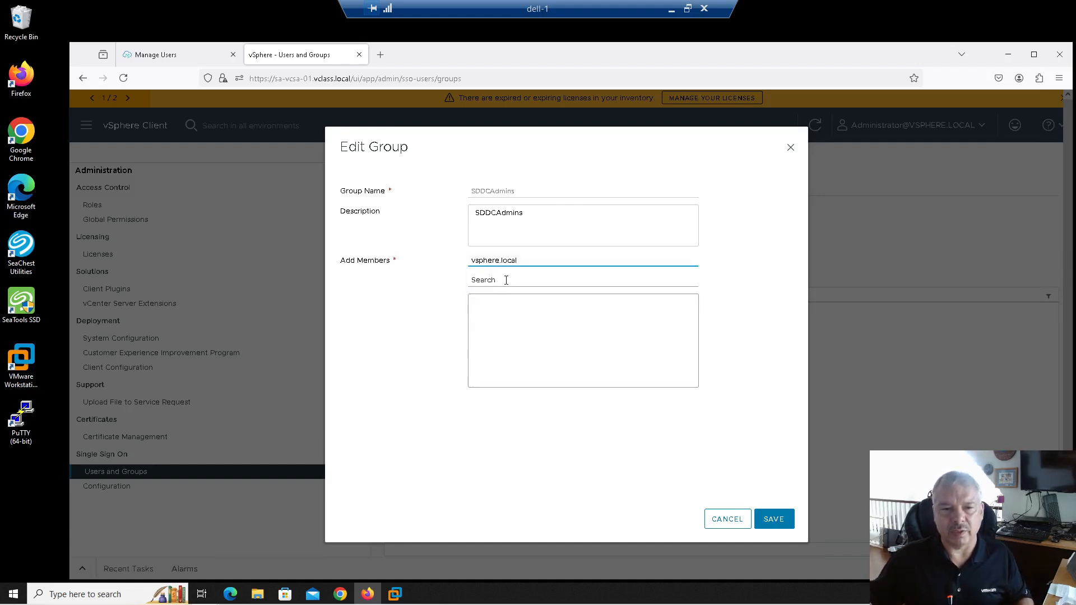
pyautogui.write('stev')
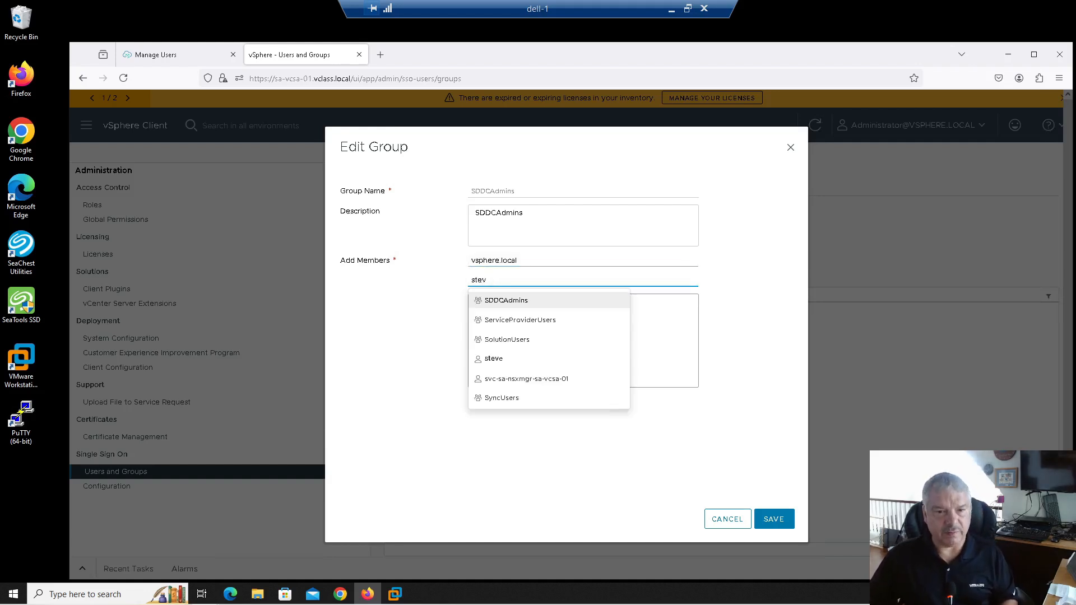
pyautogui.click(493, 359)
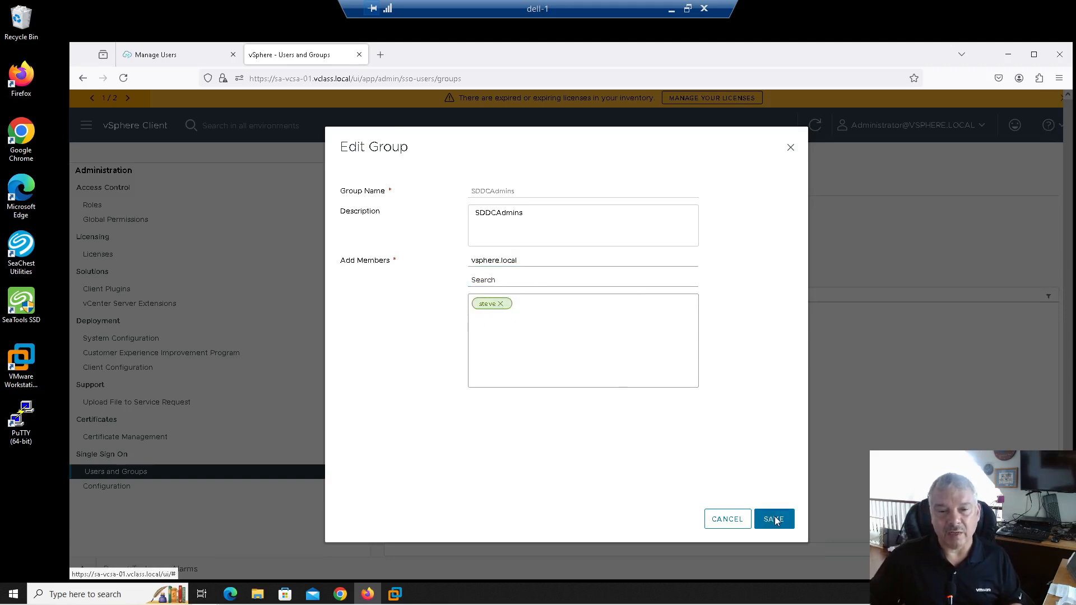
pyautogui.click(774, 519)
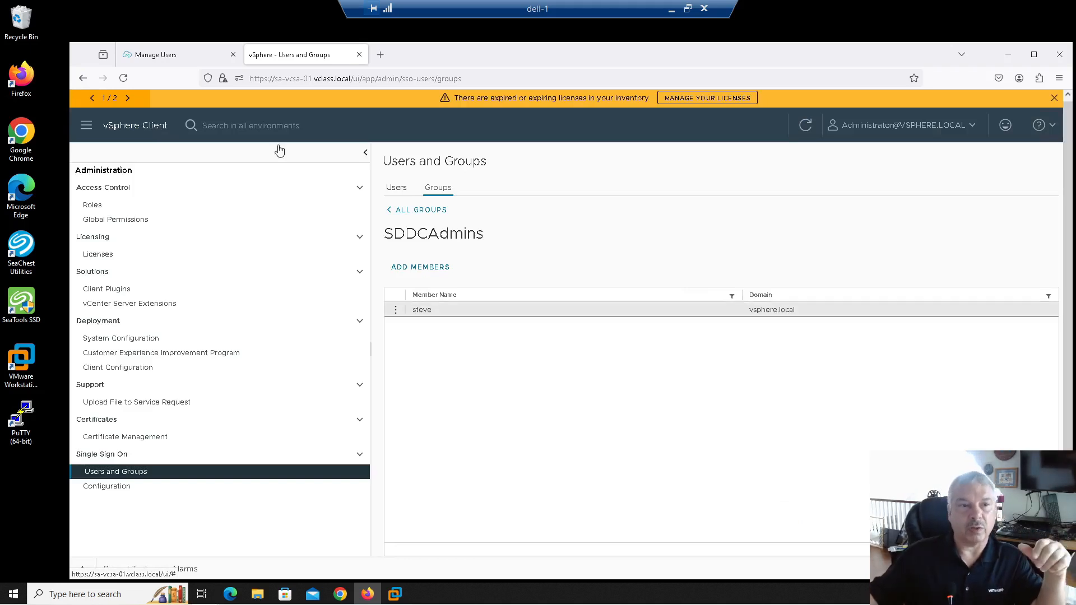
pyautogui.click(158, 54)
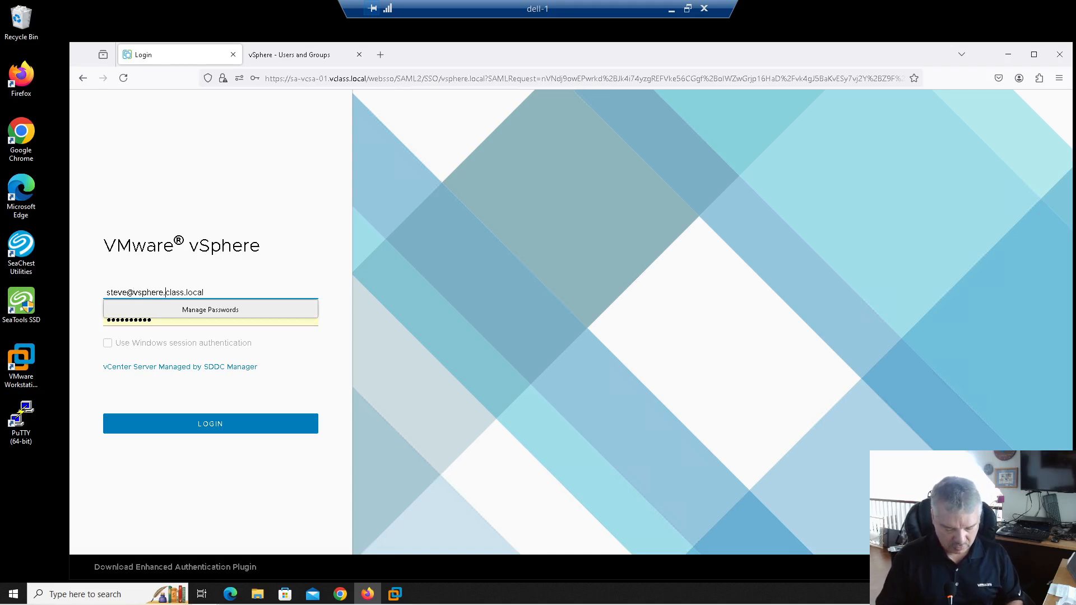
pyautogui.click(165, 292)
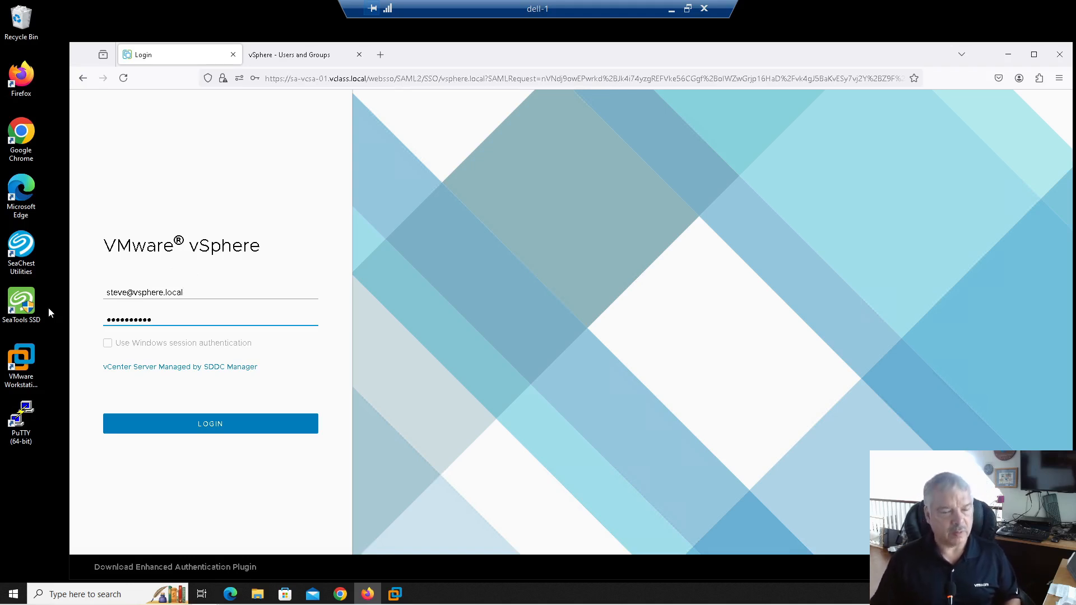
pyautogui.click(209, 423)
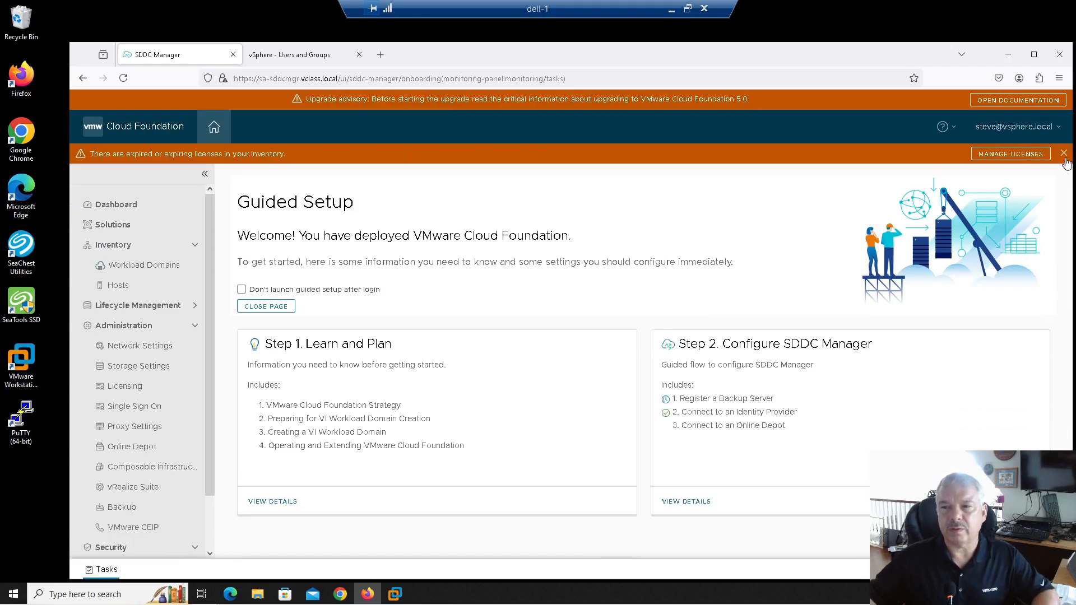
# - As steve, dismiss the license banner, view Network and Storage Settings, then the Single Sign On users
pyautogui.click(1064, 152)
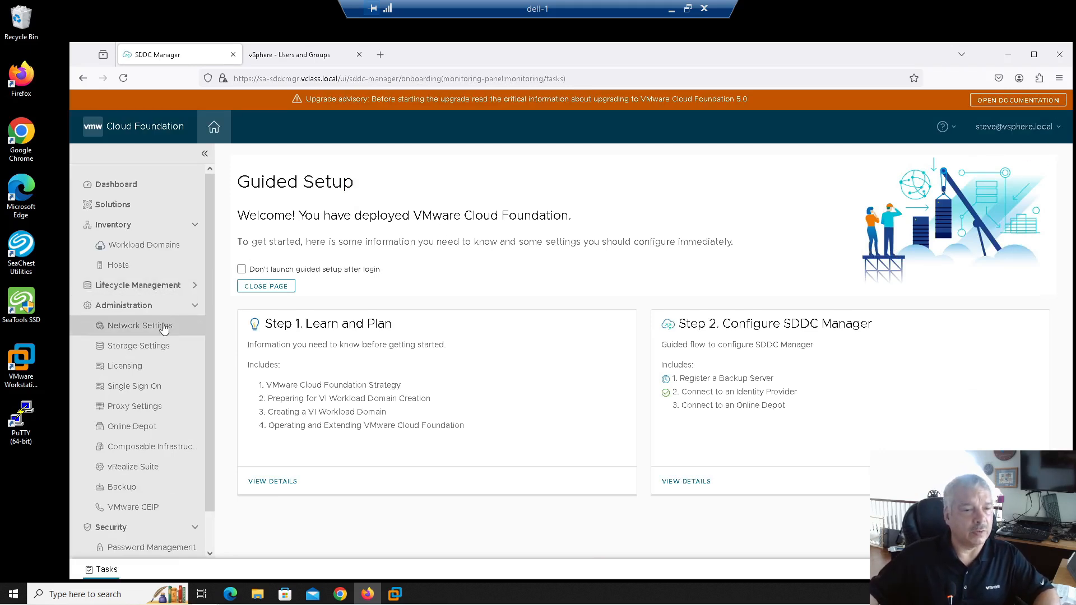
pyautogui.click(138, 325)
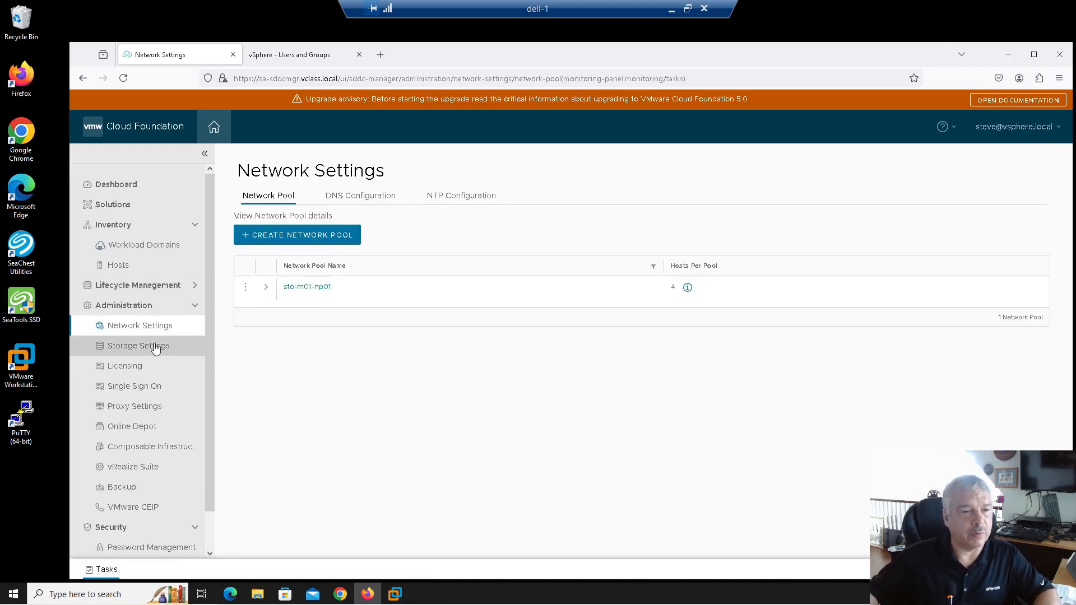
pyautogui.click(135, 345)
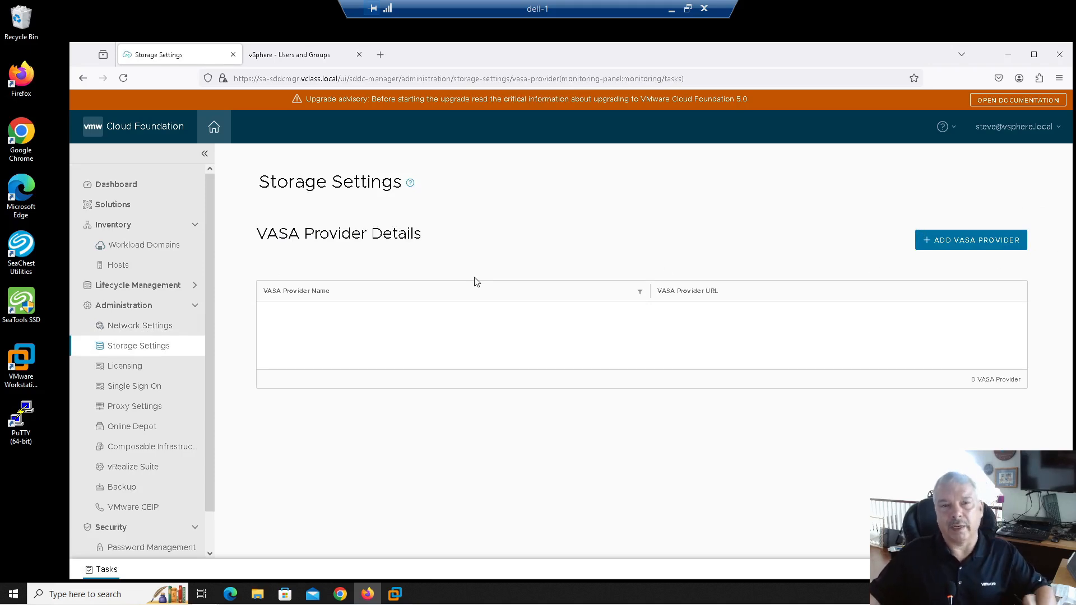
pyautogui.moveTo(445, 284)
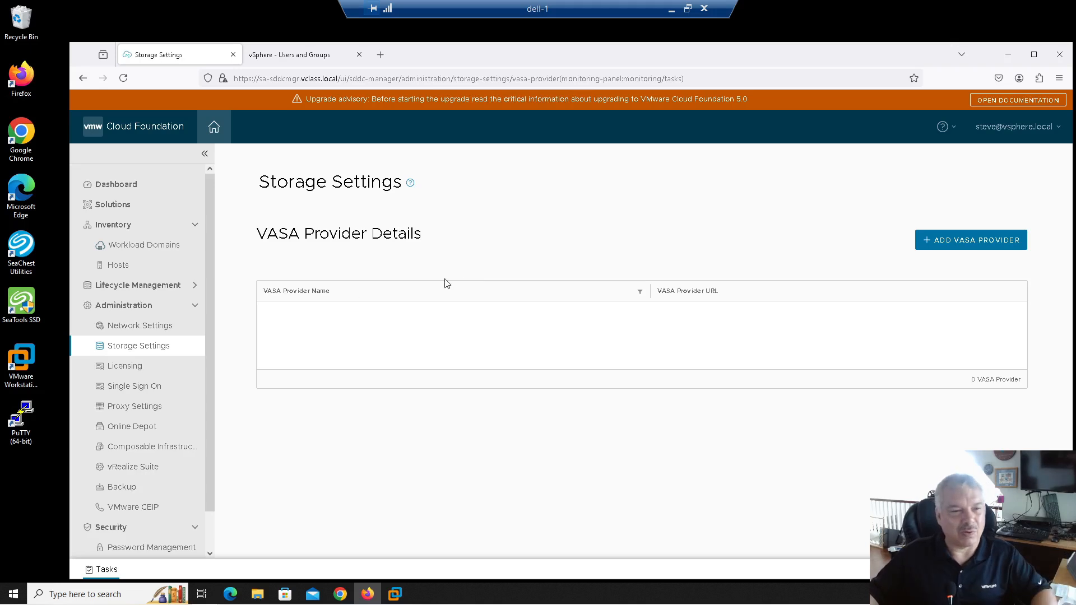
pyautogui.click(133, 386)
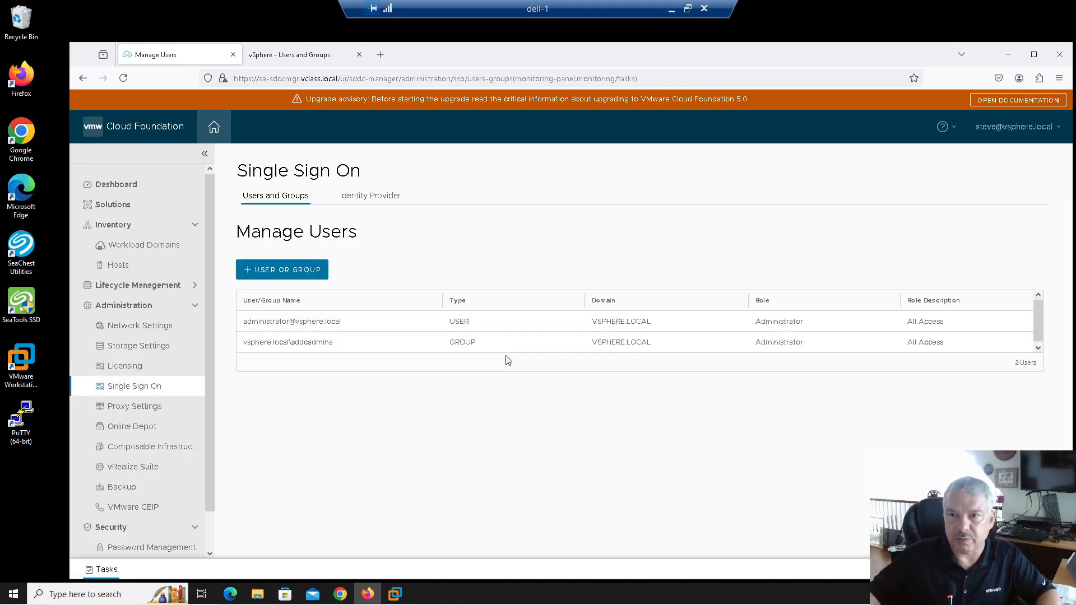
pyautogui.click(1016, 127)
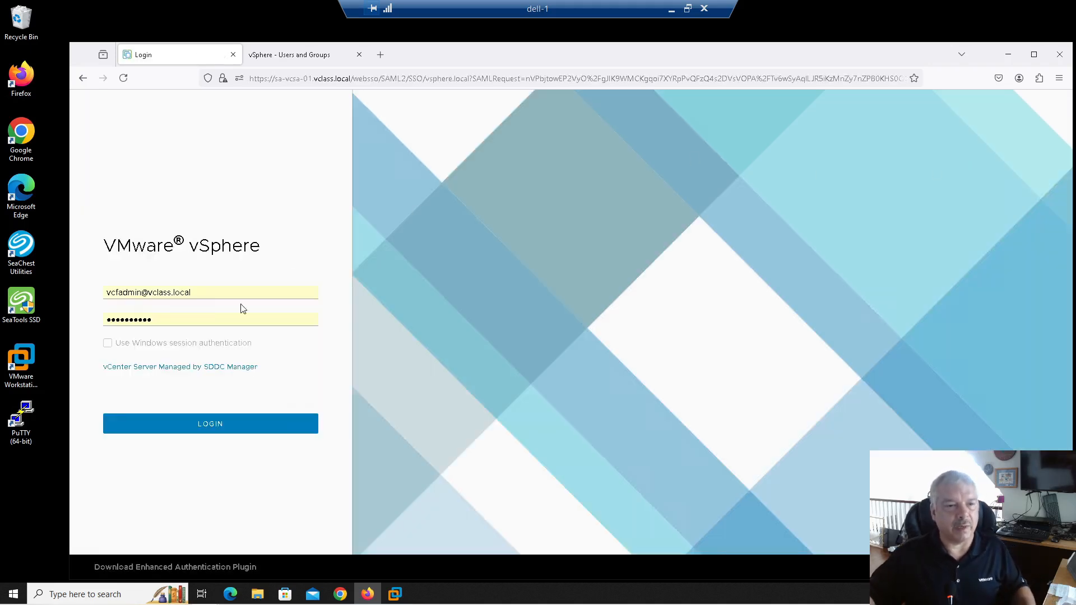
pyautogui.write('a')
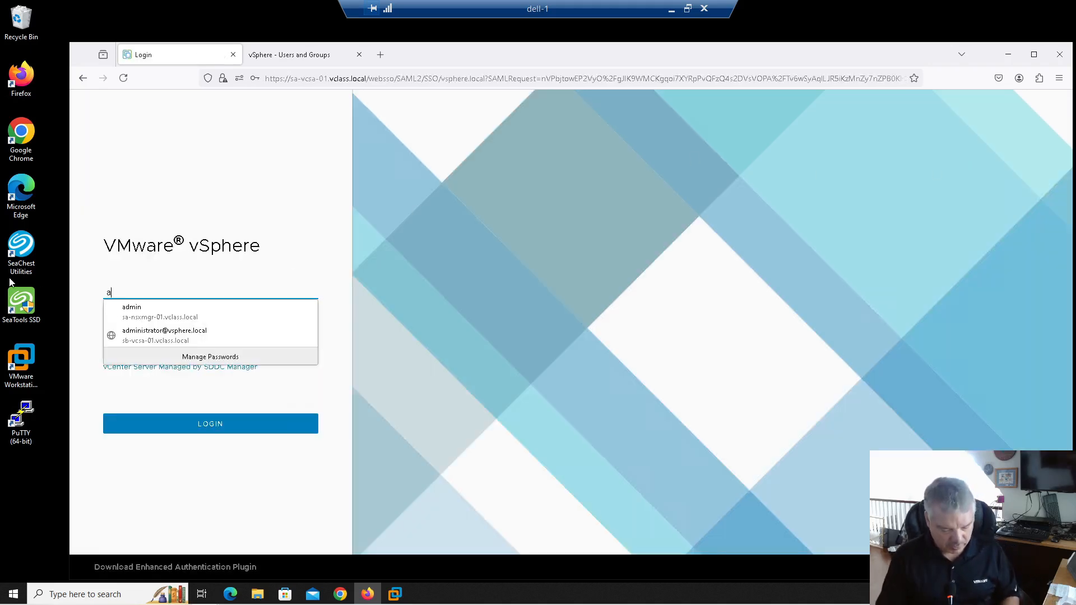
pyautogui.write('administrator@vsphere.local')
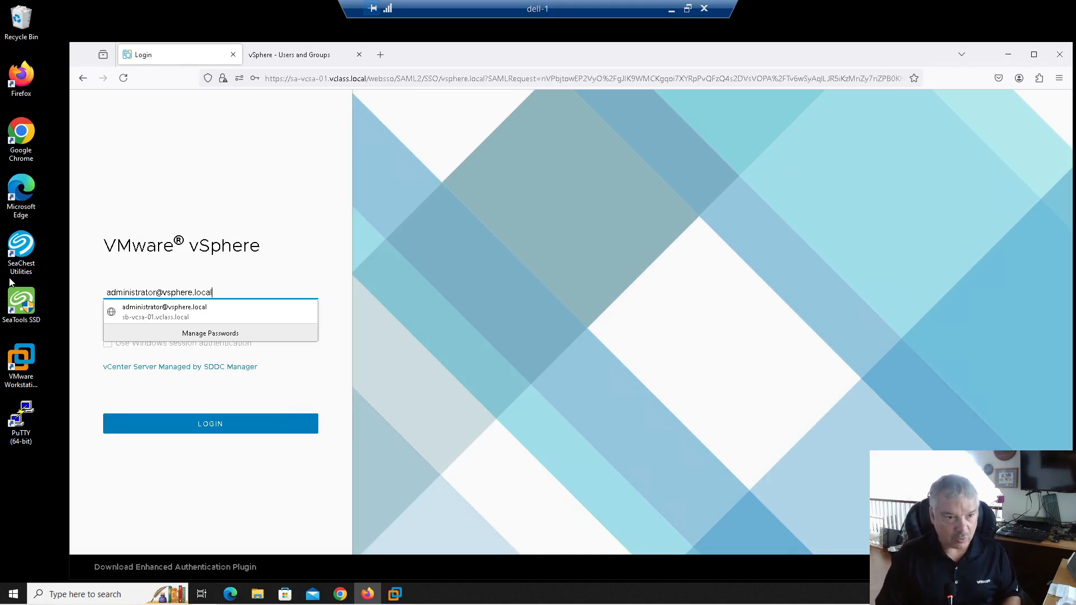
pyautogui.write('••••••')
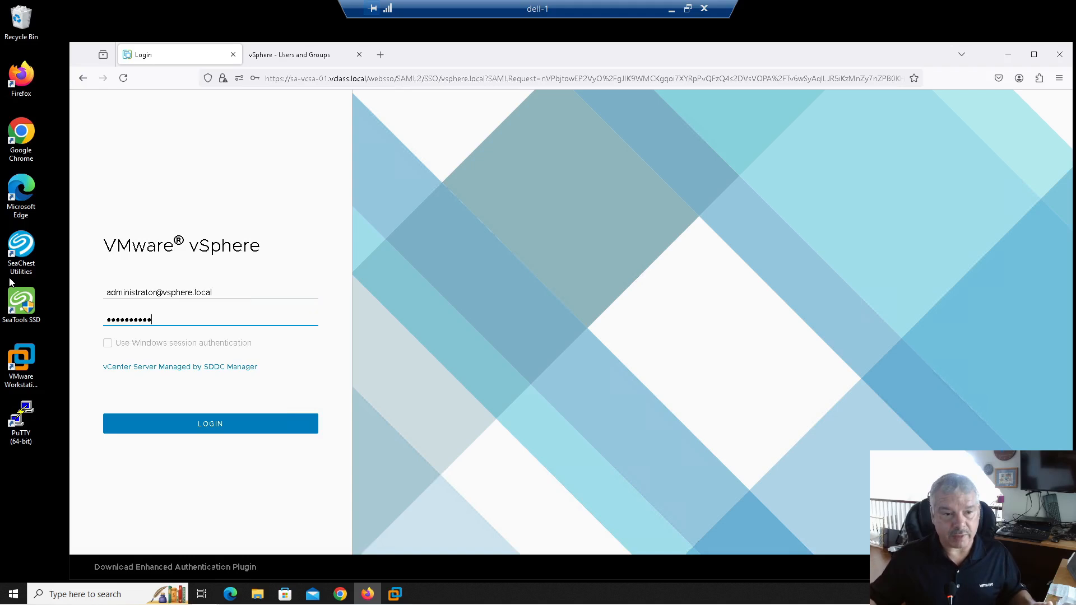
pyautogui.click(210, 423)
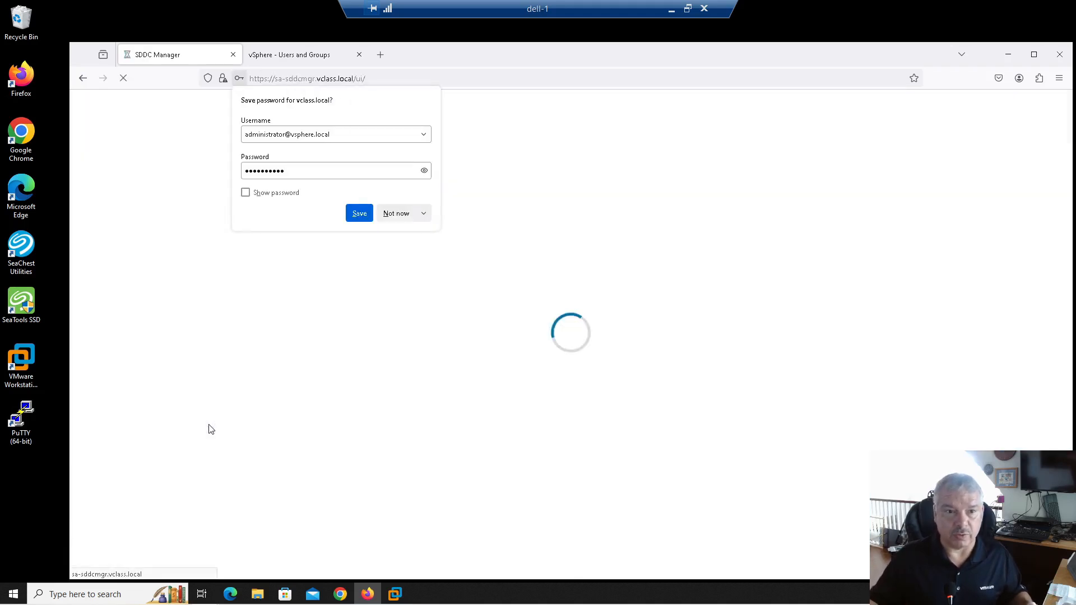
pyautogui.click(396, 213)
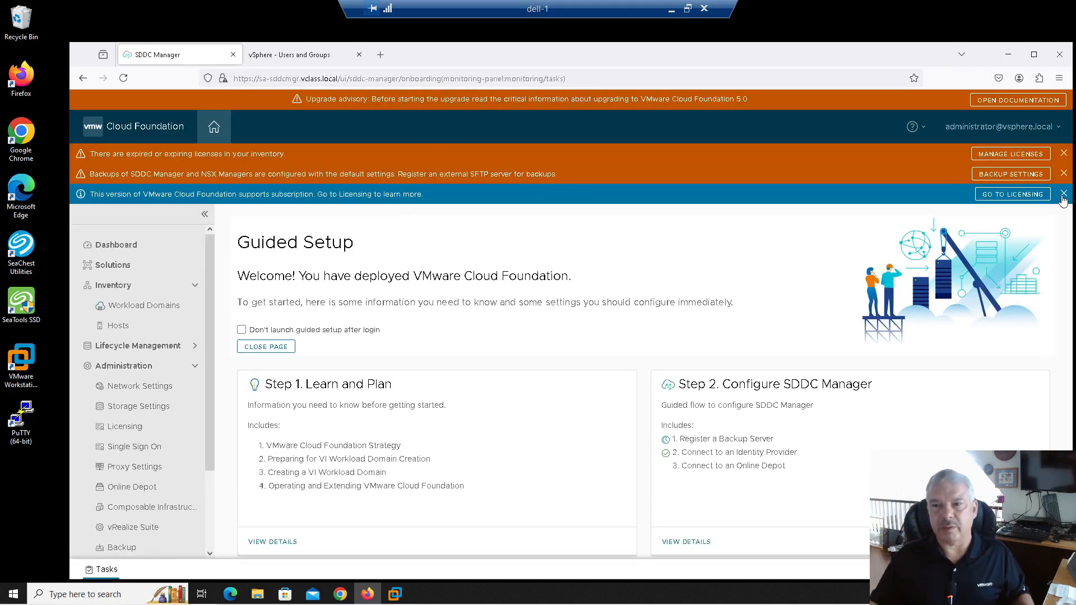
# - In Single Sign On, select the VCLASS AD identity source, then return to the Users and Groups list
pyautogui.click(1063, 194)
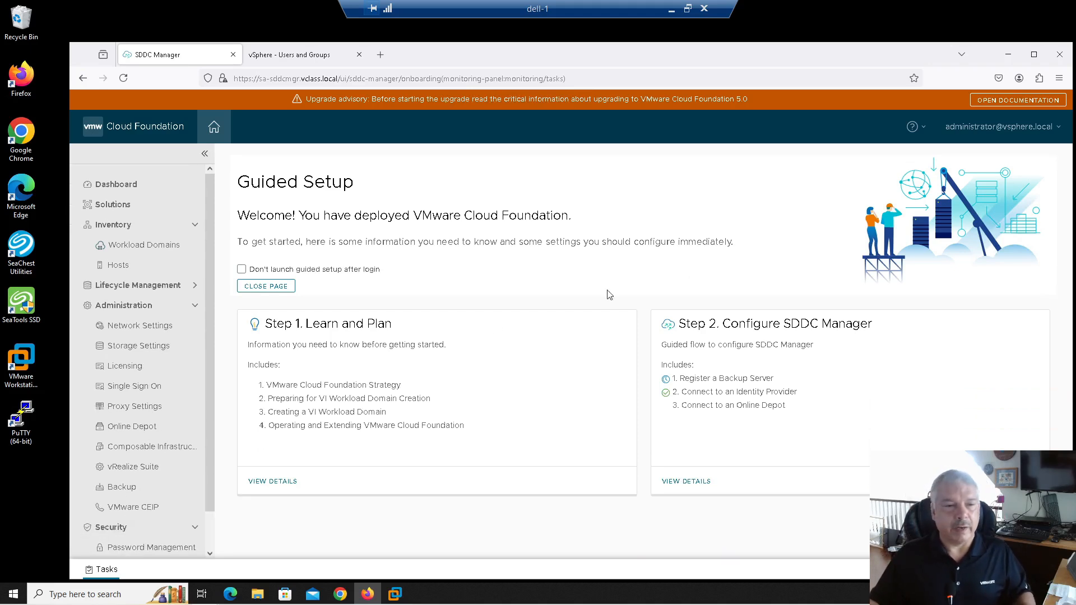
pyautogui.click(132, 386)
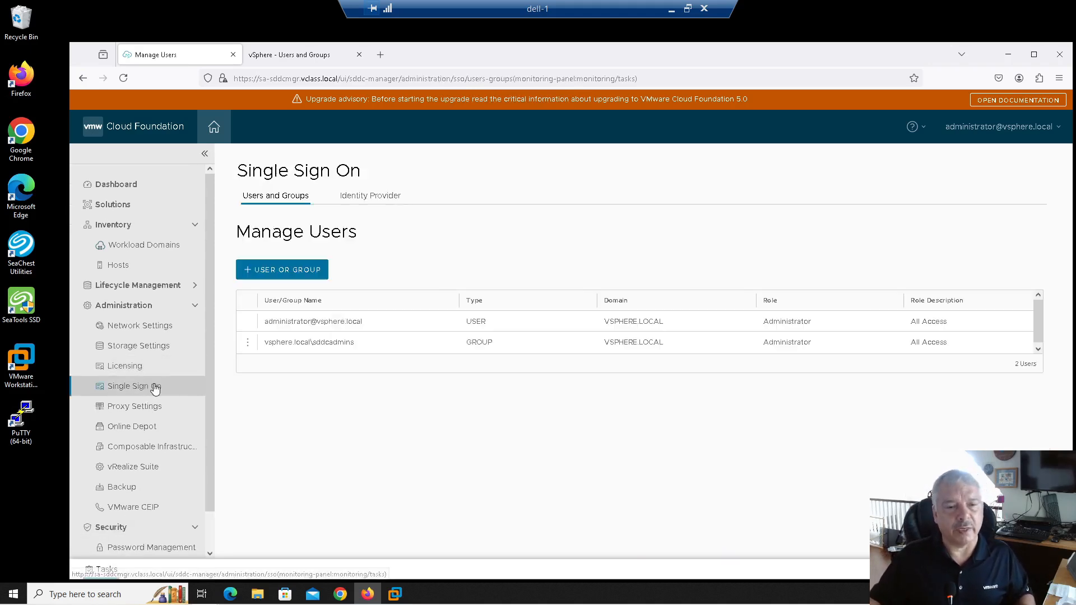
pyautogui.click(370, 195)
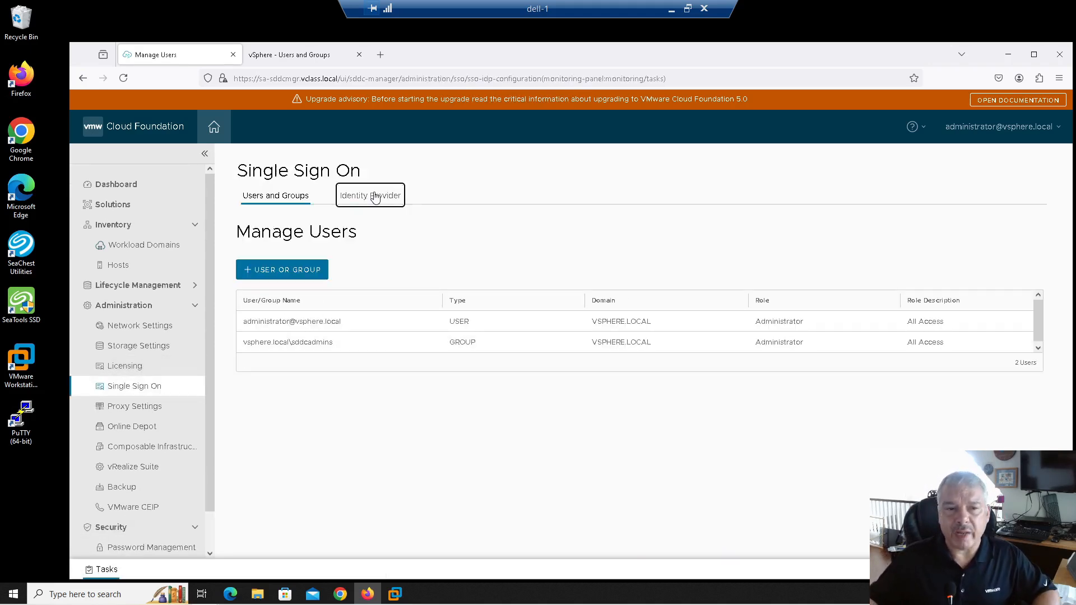
pyautogui.click(370, 195)
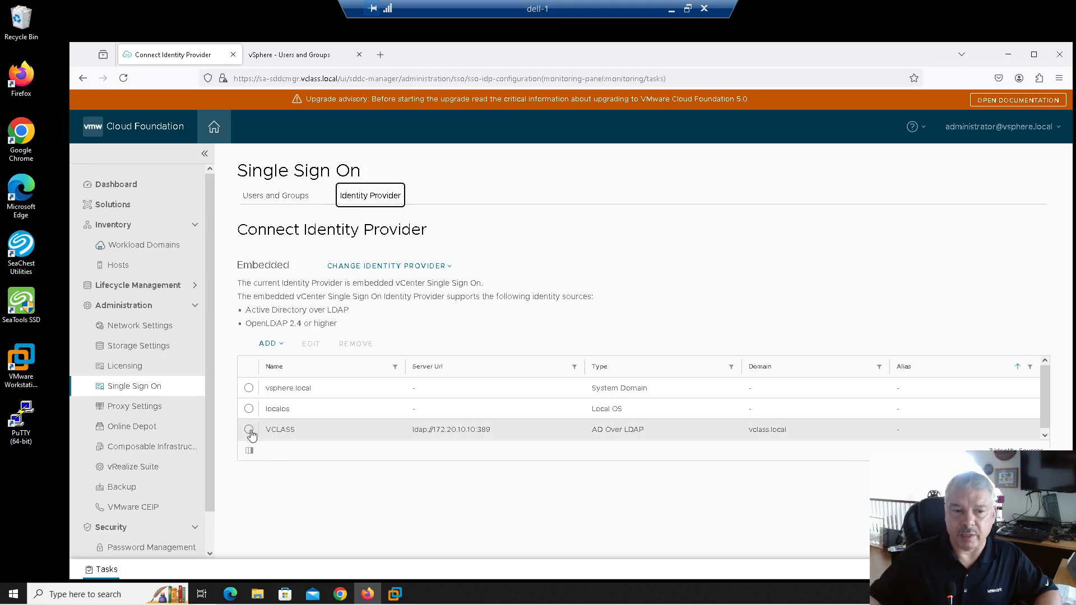
pyautogui.click(249, 429)
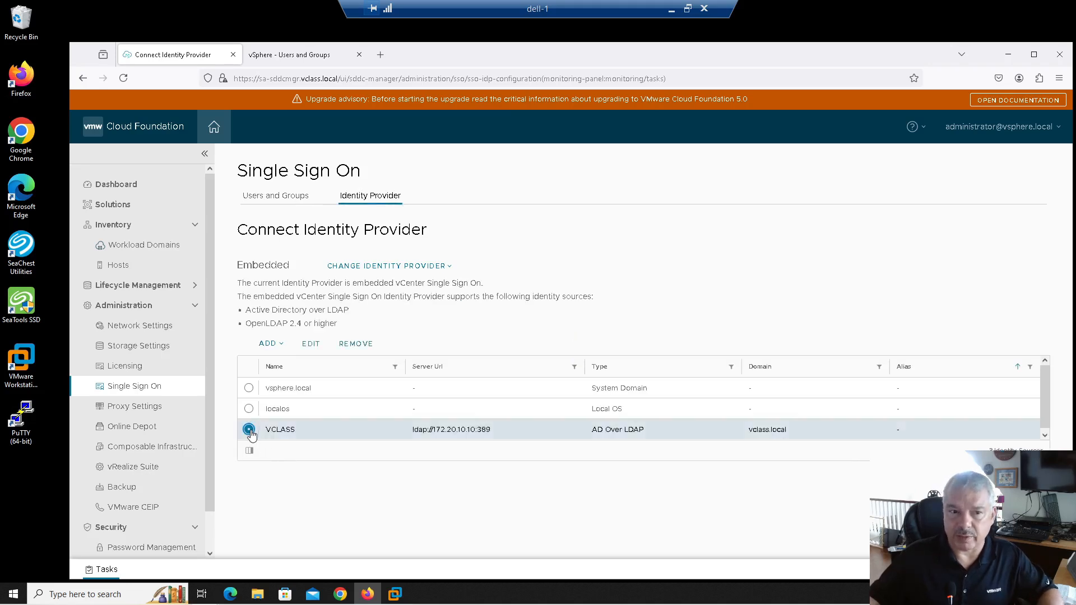
pyautogui.moveTo(254, 411)
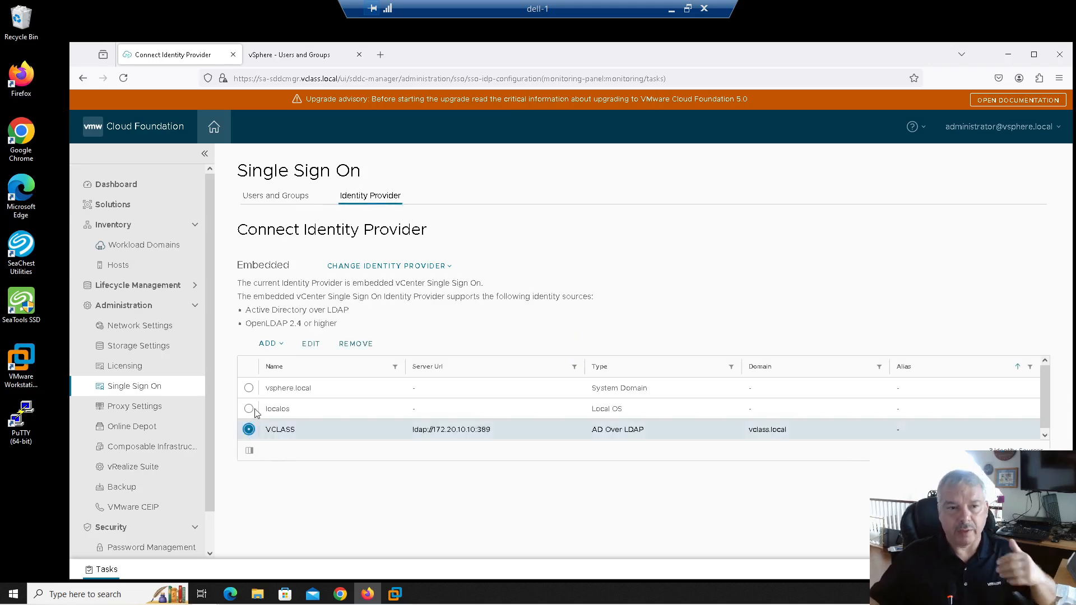
pyautogui.click(275, 195)
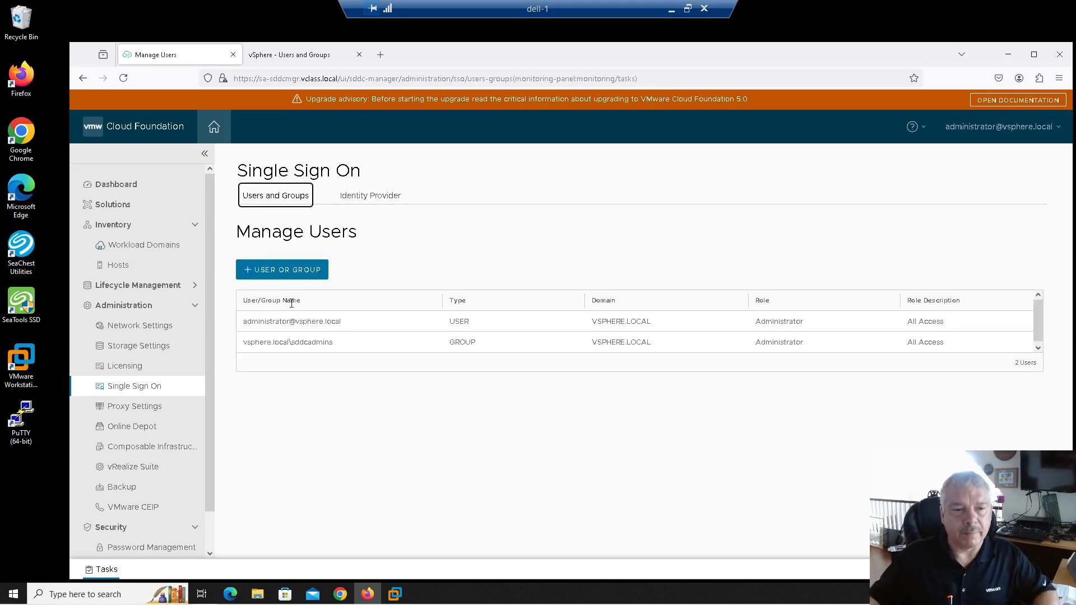
# - Start adding a user or group, refining search to Single User in domain vclass.local
pyautogui.click(282, 269)
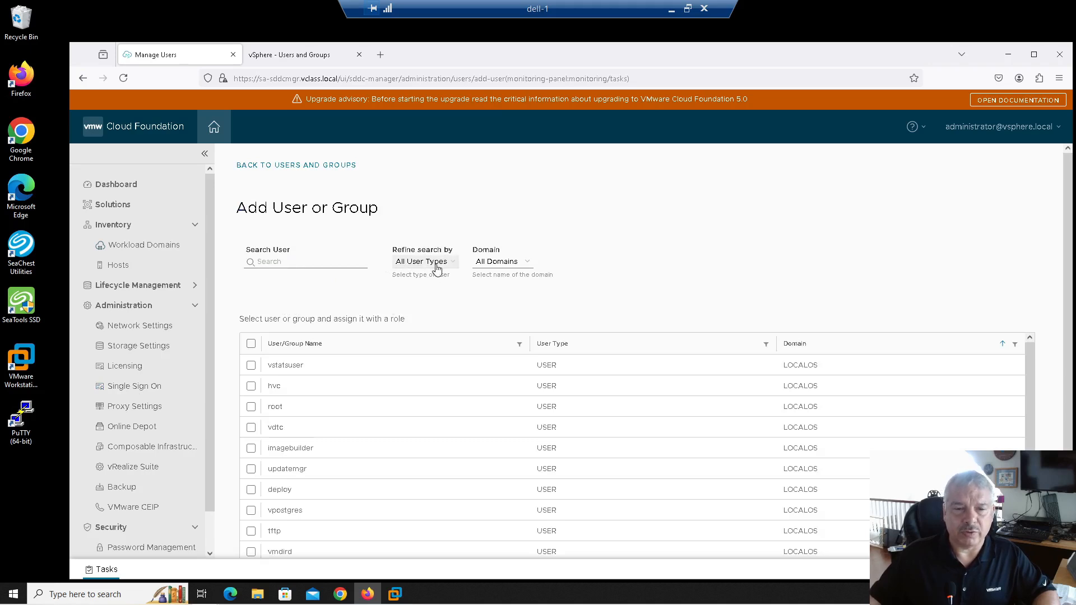
pyautogui.click(423, 261)
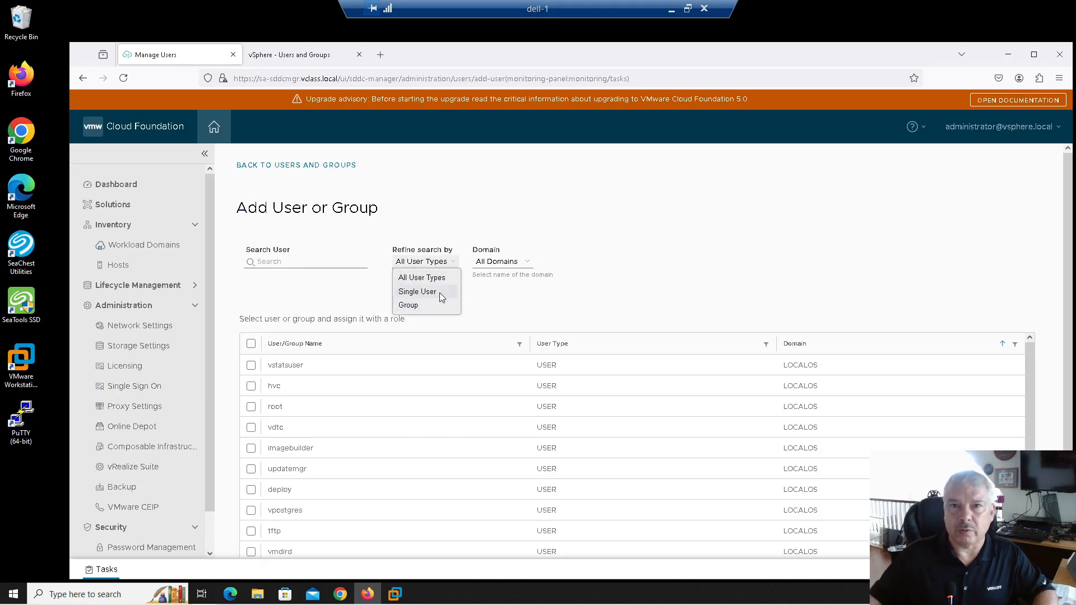
pyautogui.click(417, 291)
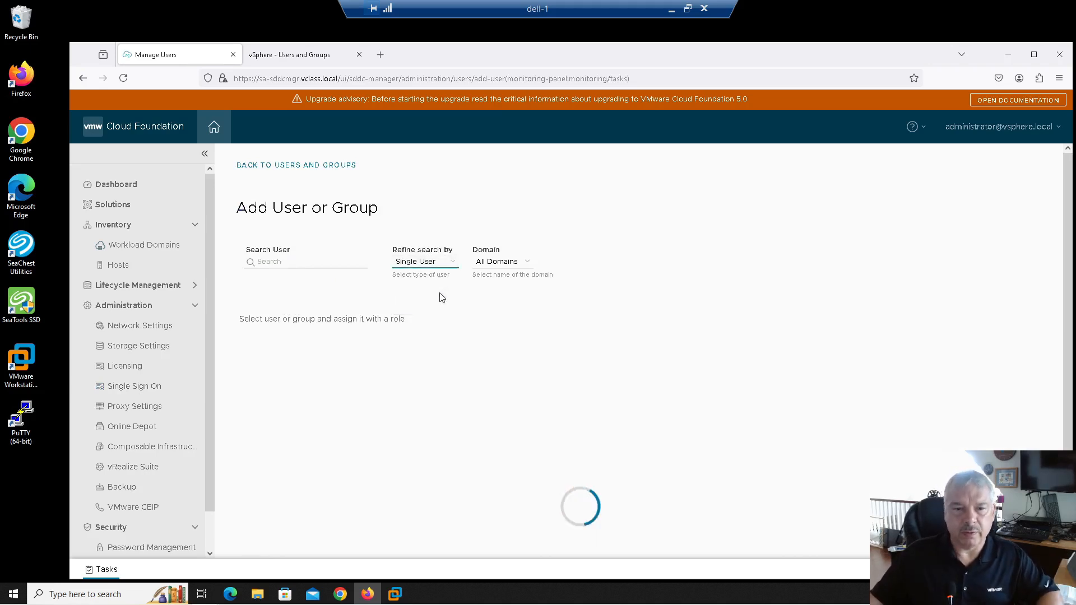
pyautogui.click(501, 261)
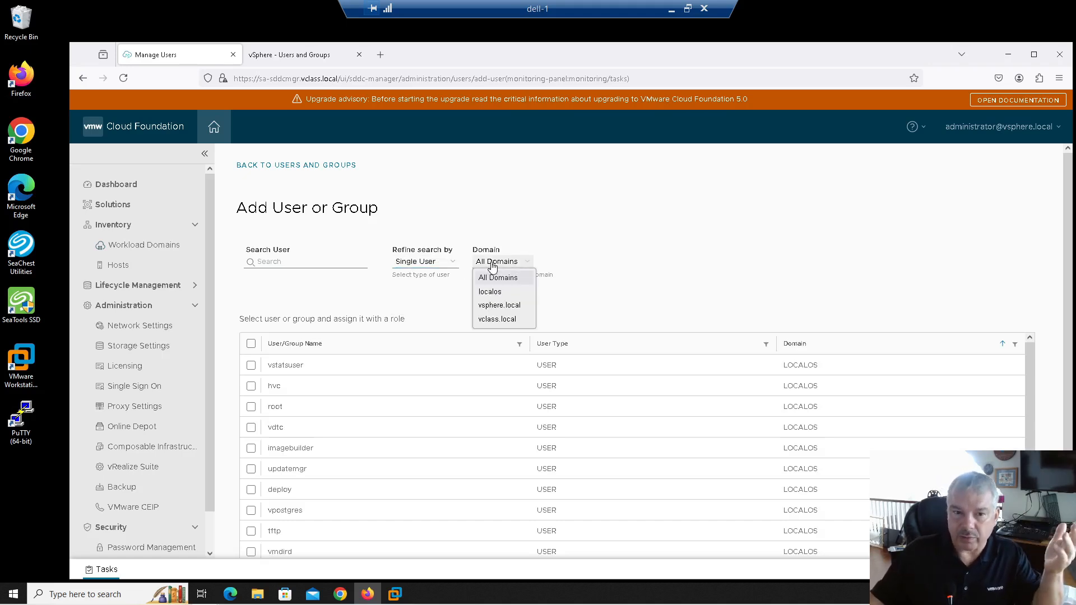
pyautogui.click(496, 318)
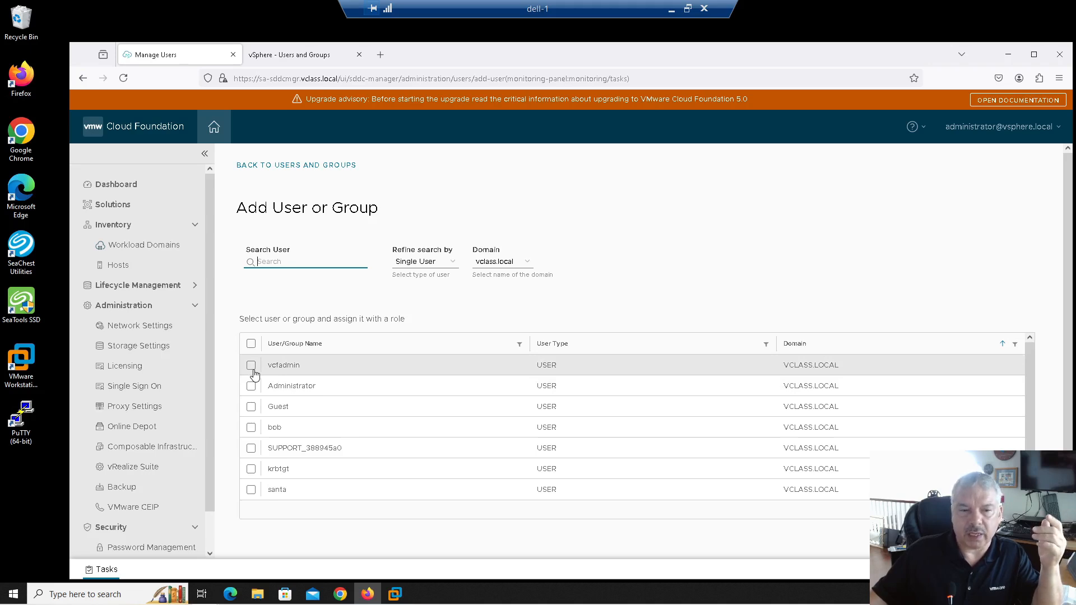
# - Check vcfadmin and, after trying OPERATOR and VIEWER, set its role to ADMIN
pyautogui.click(251, 366)
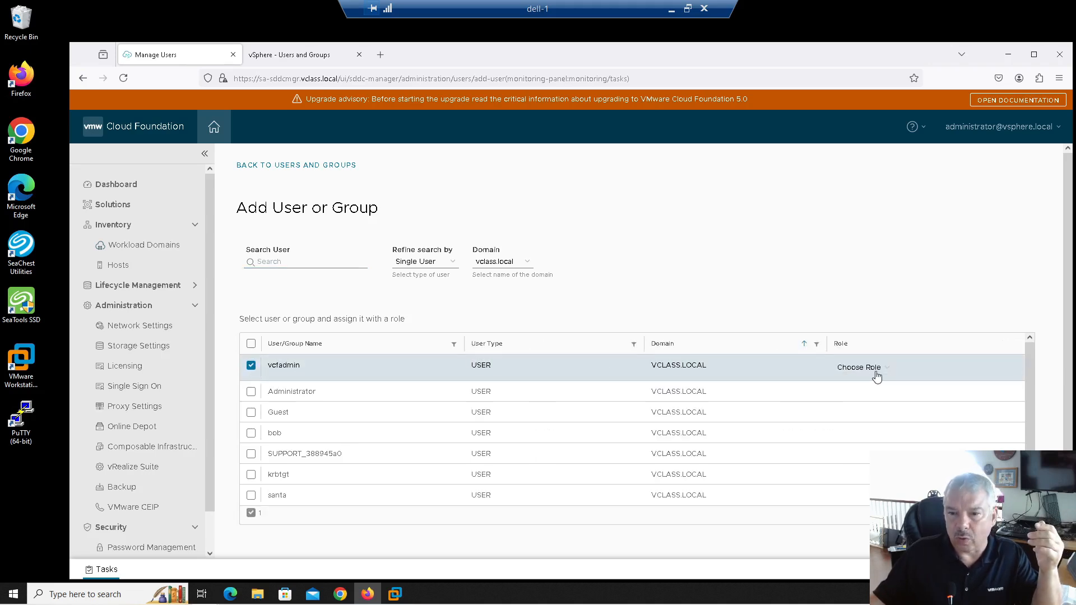
pyautogui.click(861, 368)
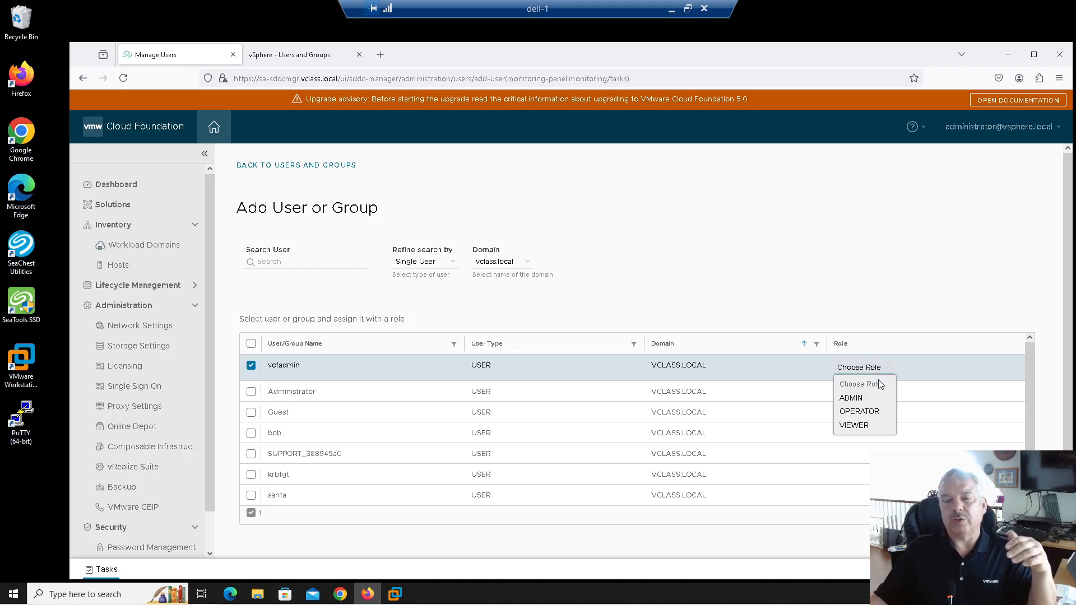
pyautogui.click(851, 397)
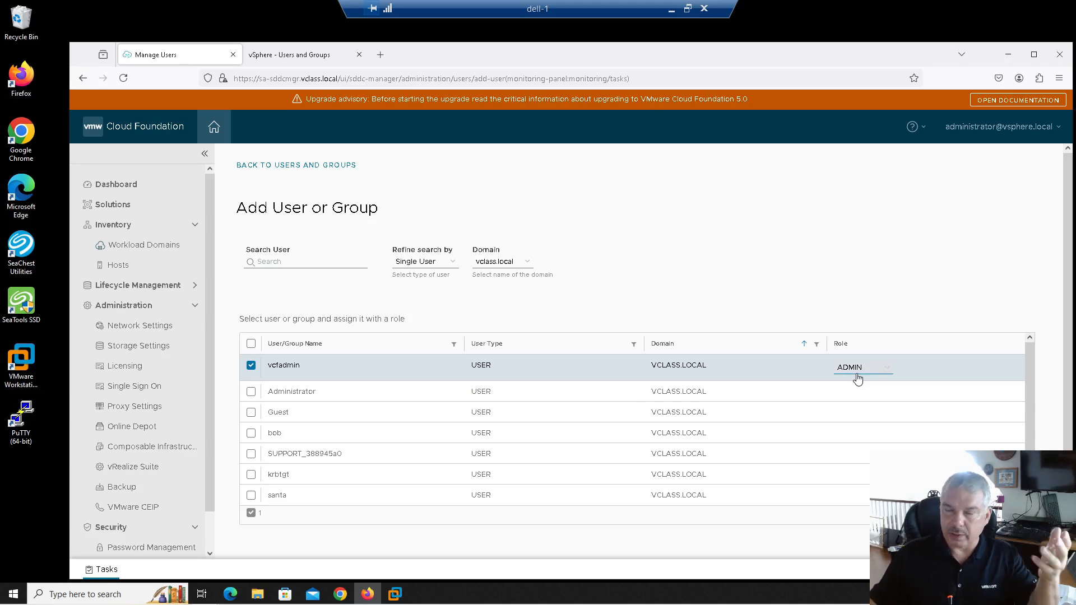
pyautogui.click(855, 368)
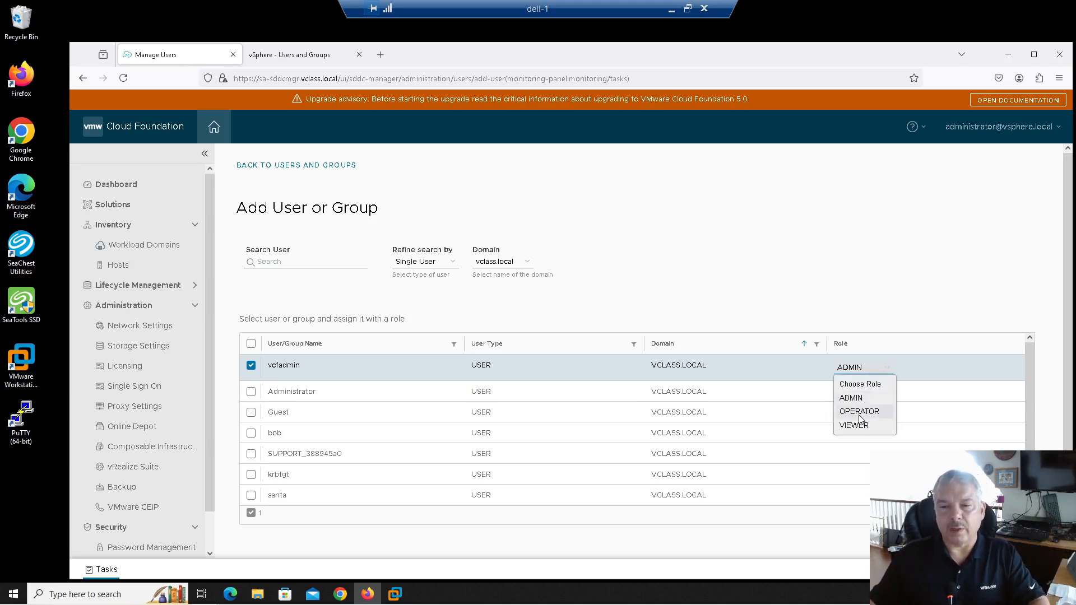
pyautogui.click(860, 412)
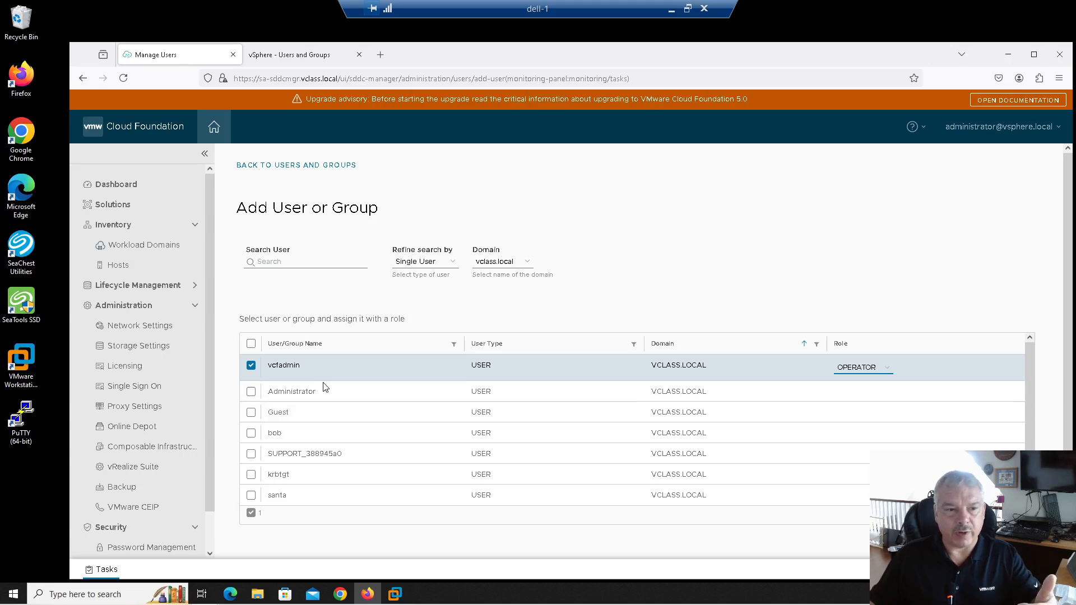
pyautogui.moveTo(134, 386)
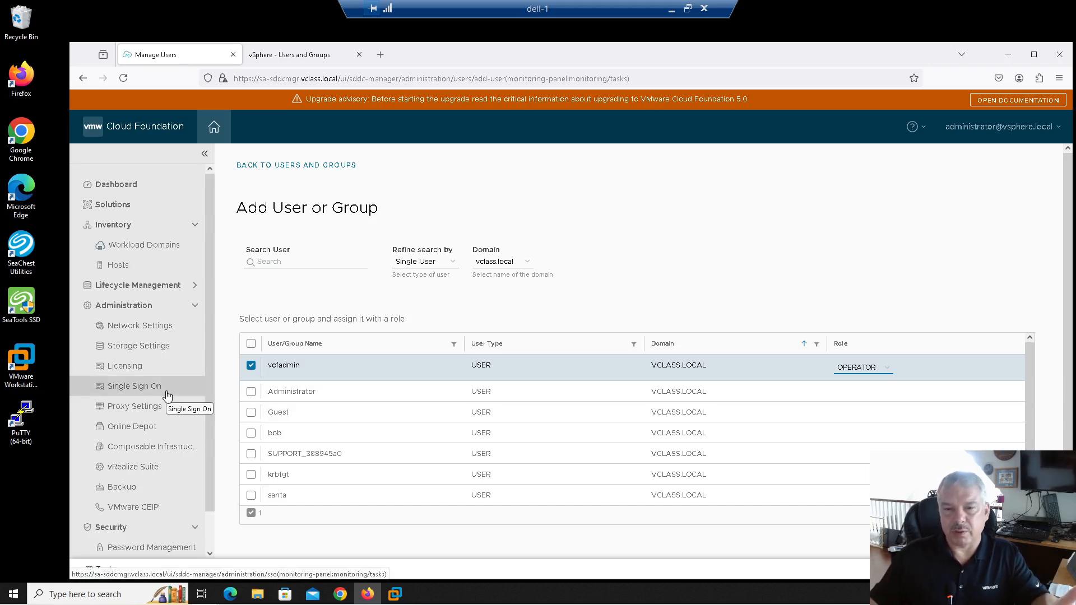
pyautogui.click(857, 367)
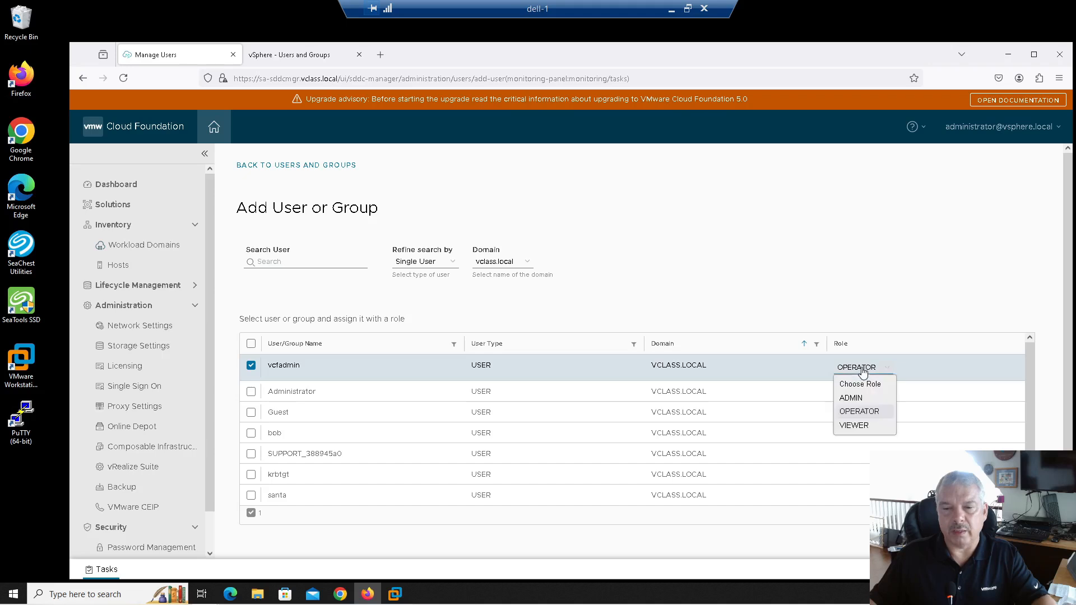
pyautogui.click(854, 424)
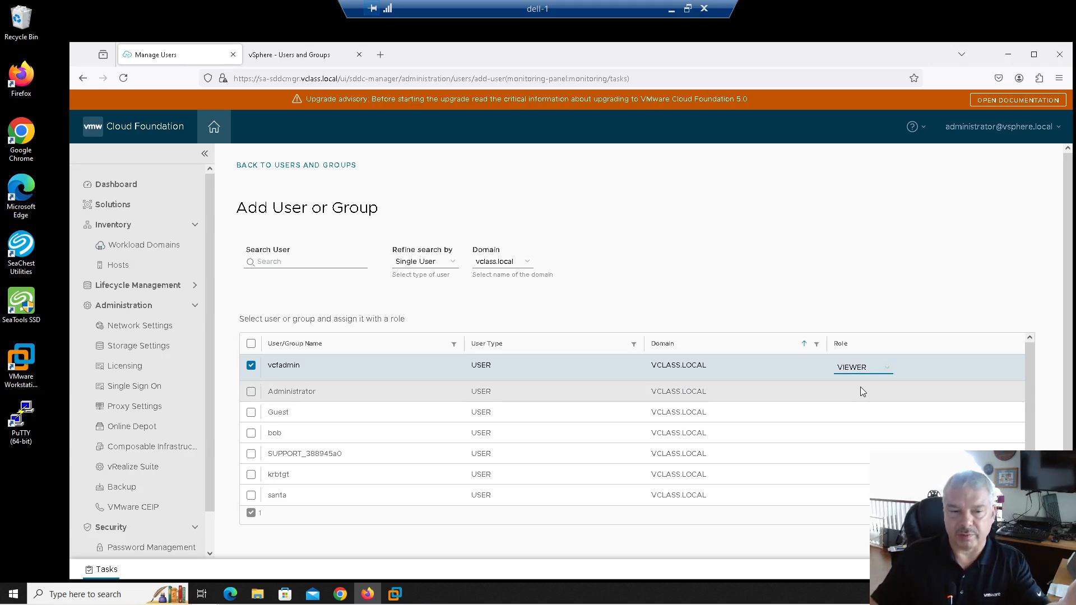
pyautogui.click(863, 368)
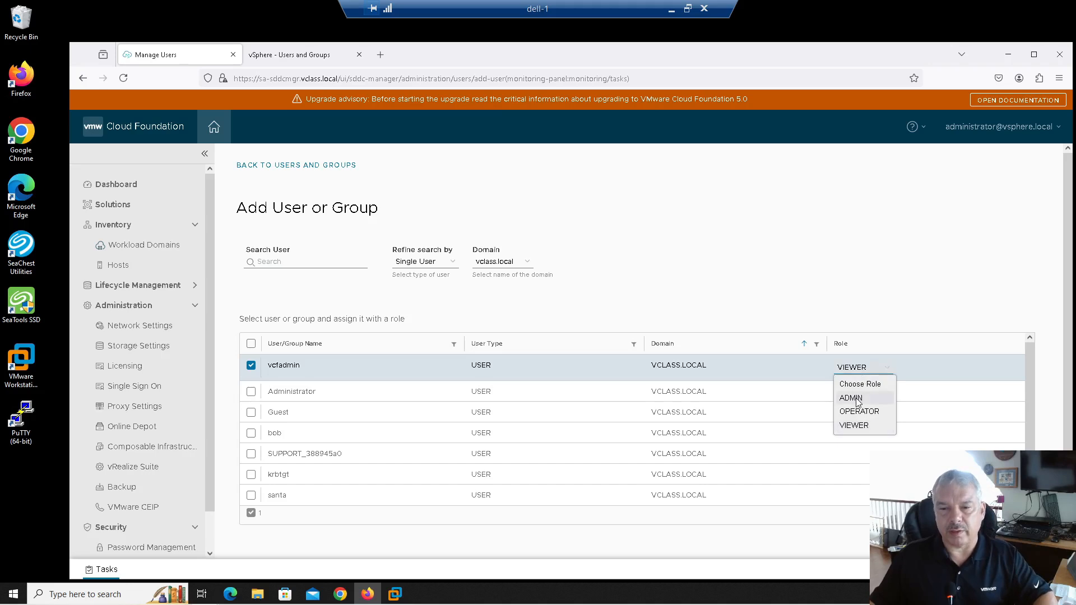
pyautogui.click(851, 398)
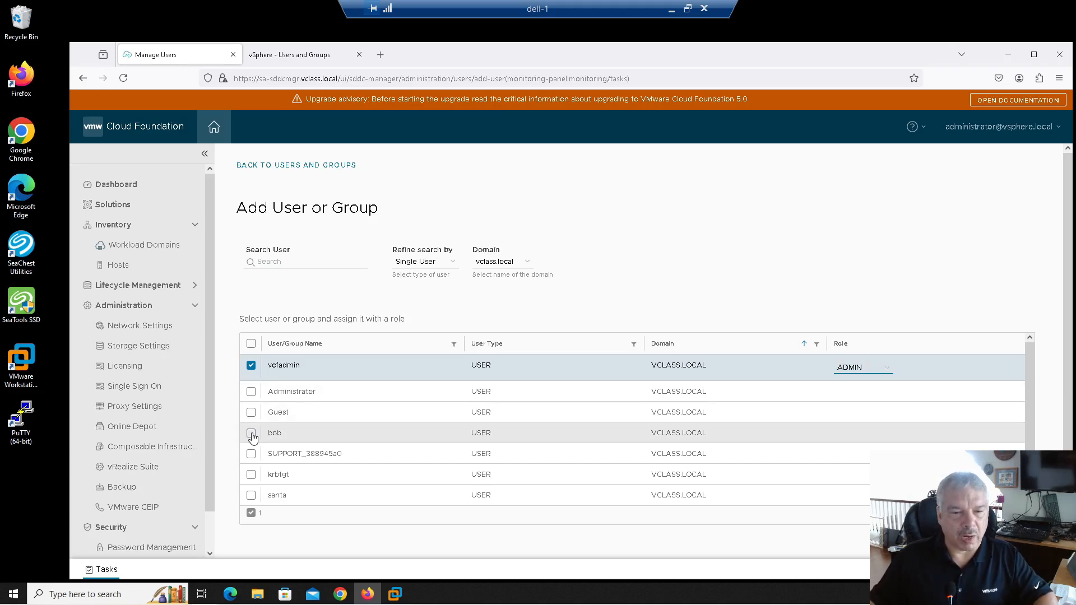
# - Check bob with the VIEWER role and santa with the OPERATOR role
pyautogui.click(251, 433)
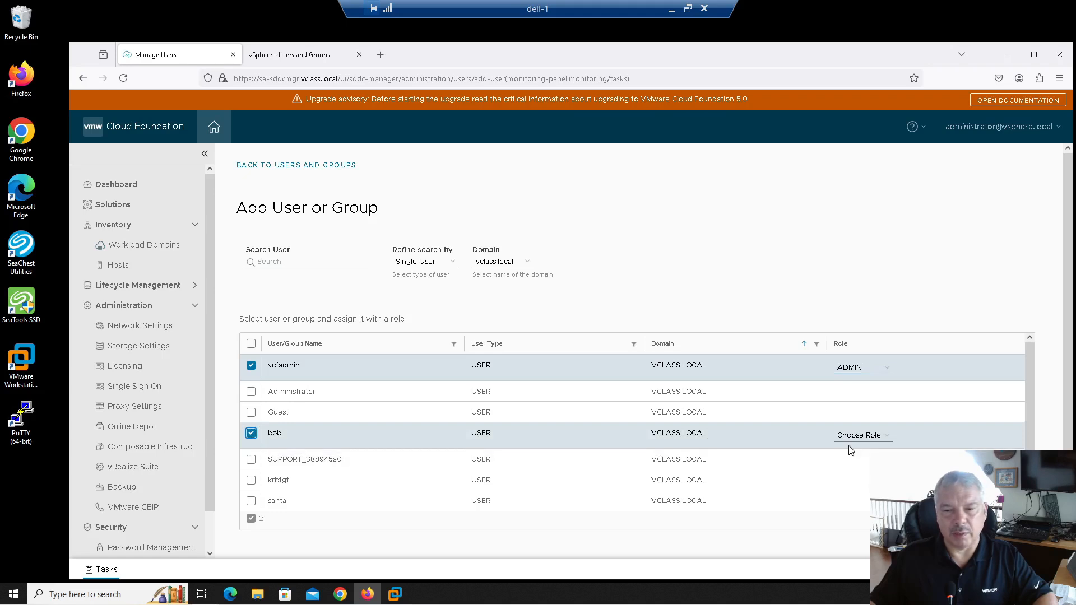
pyautogui.click(861, 435)
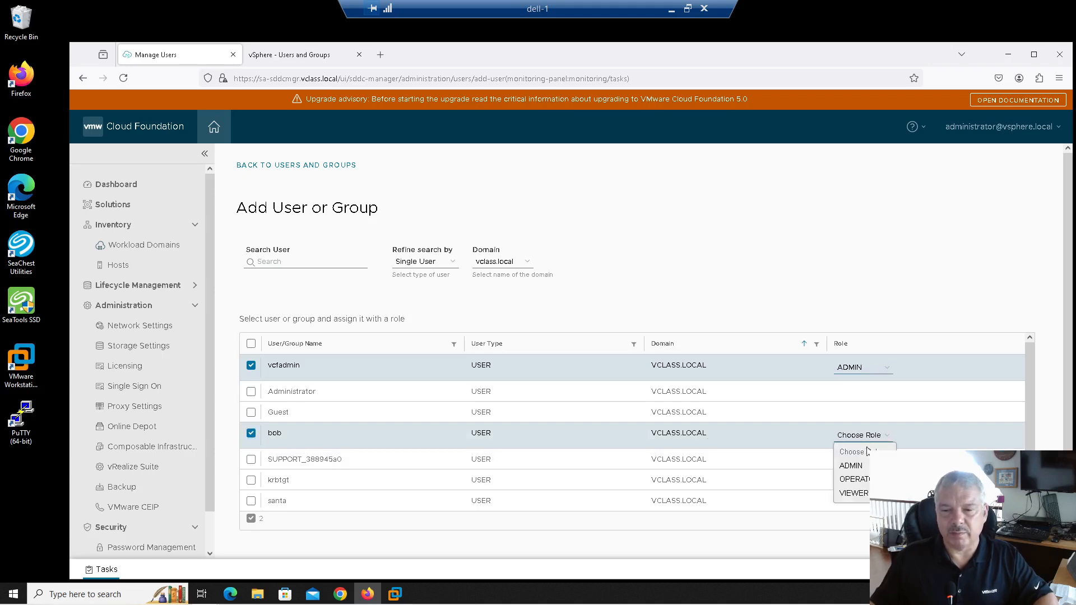
pyautogui.click(853, 494)
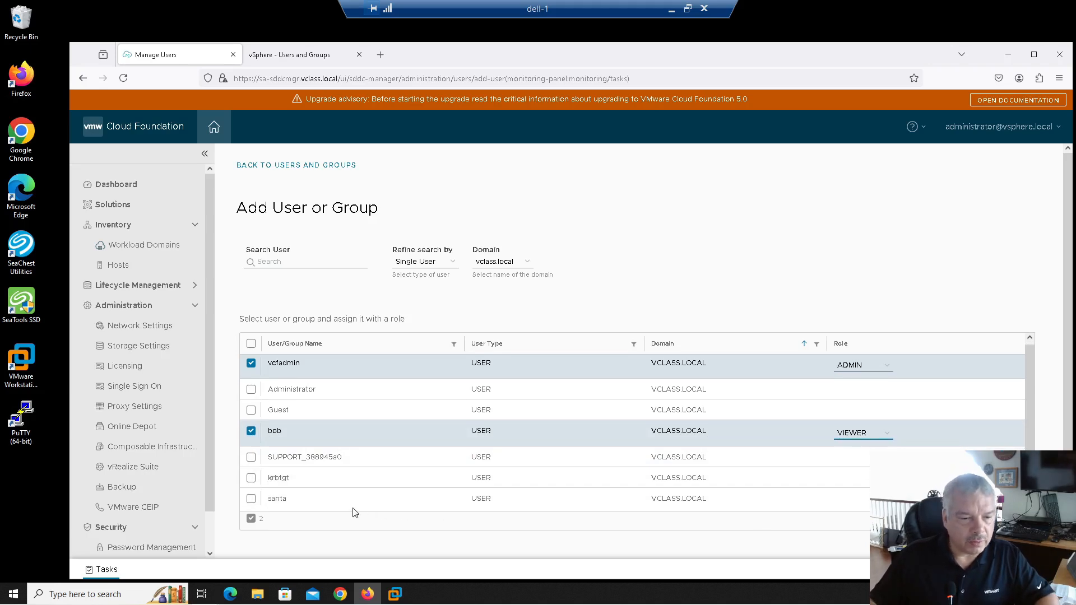
pyautogui.click(250, 498)
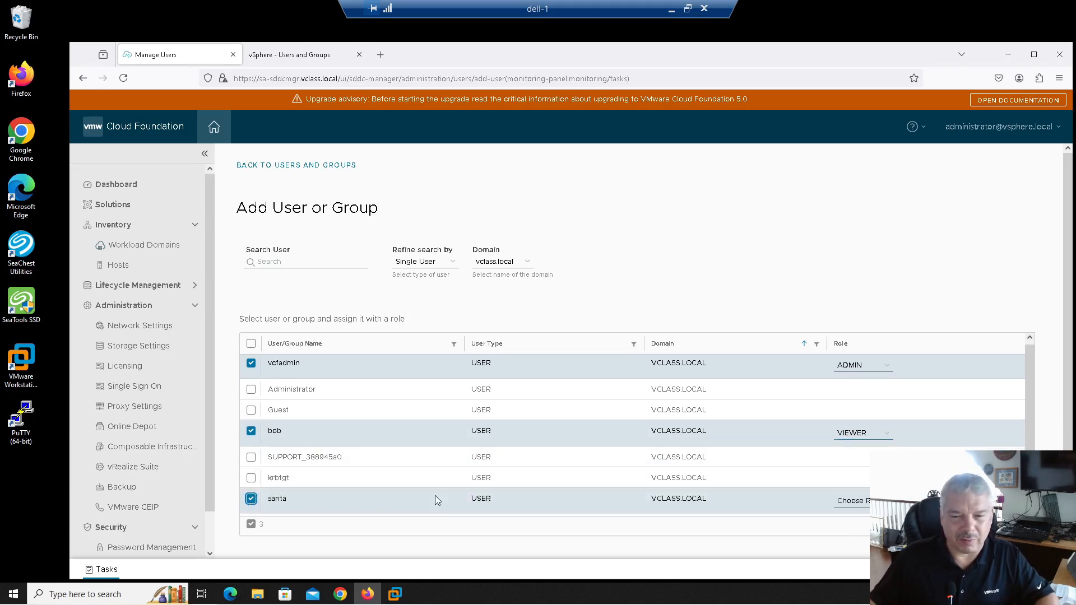
pyautogui.click(853, 500)
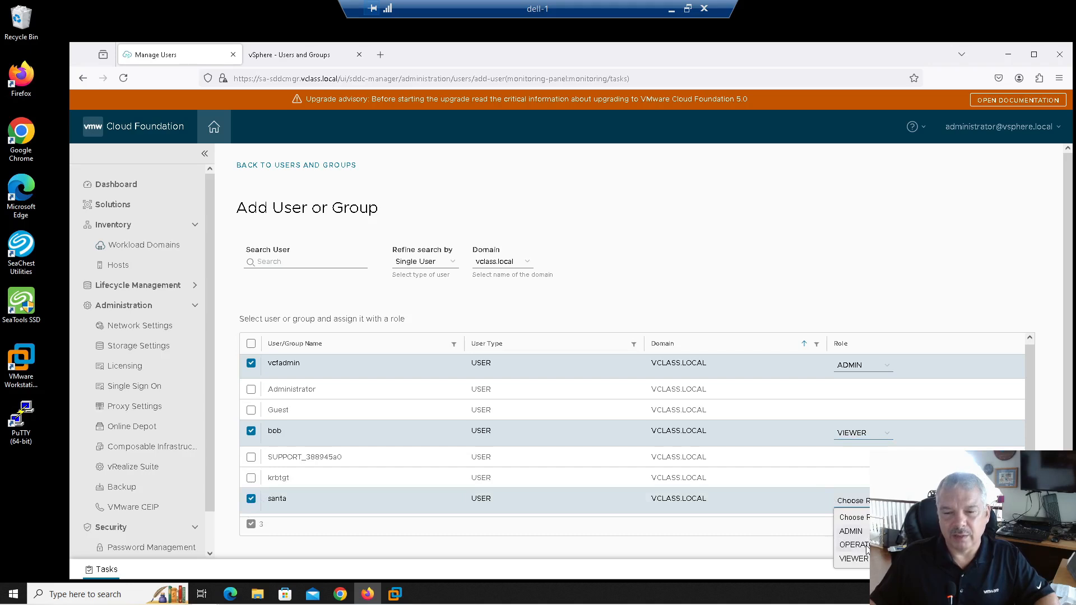
pyautogui.click(853, 545)
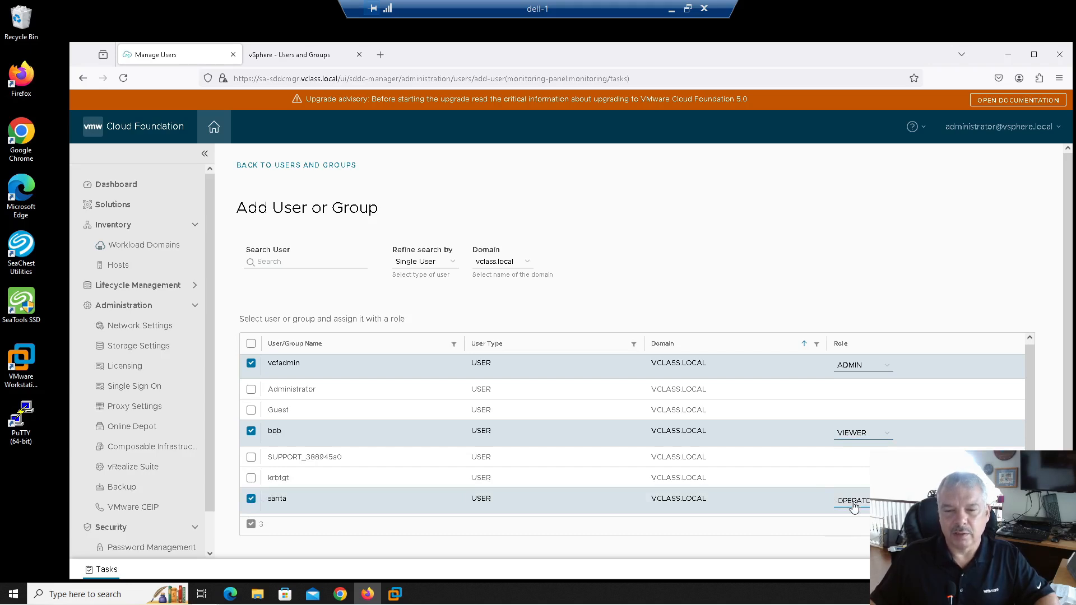
pyautogui.moveTo(754, 401)
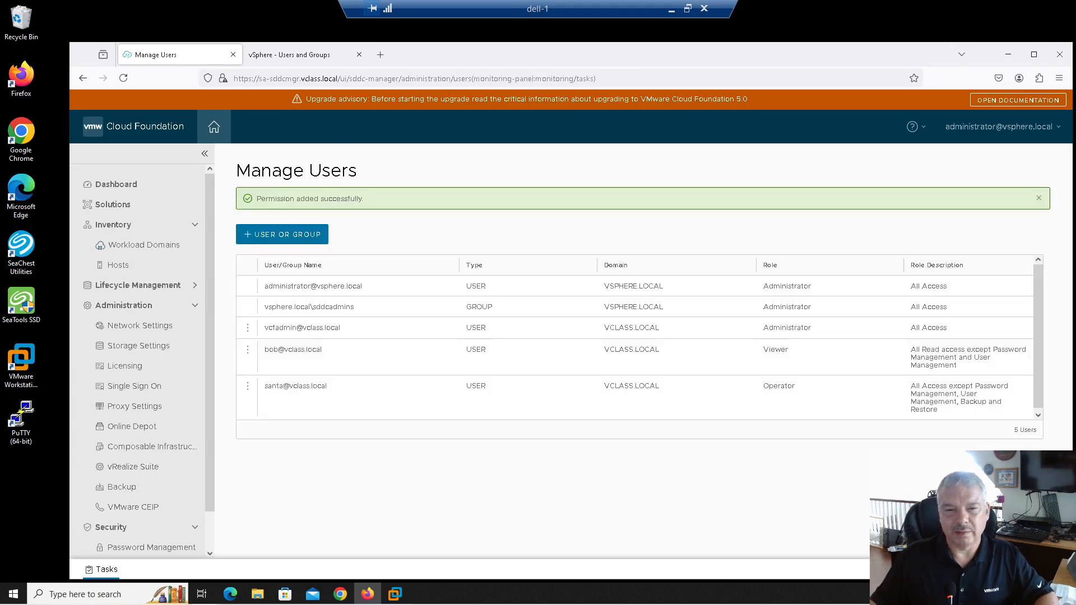
pyautogui.moveTo(1021, 140)
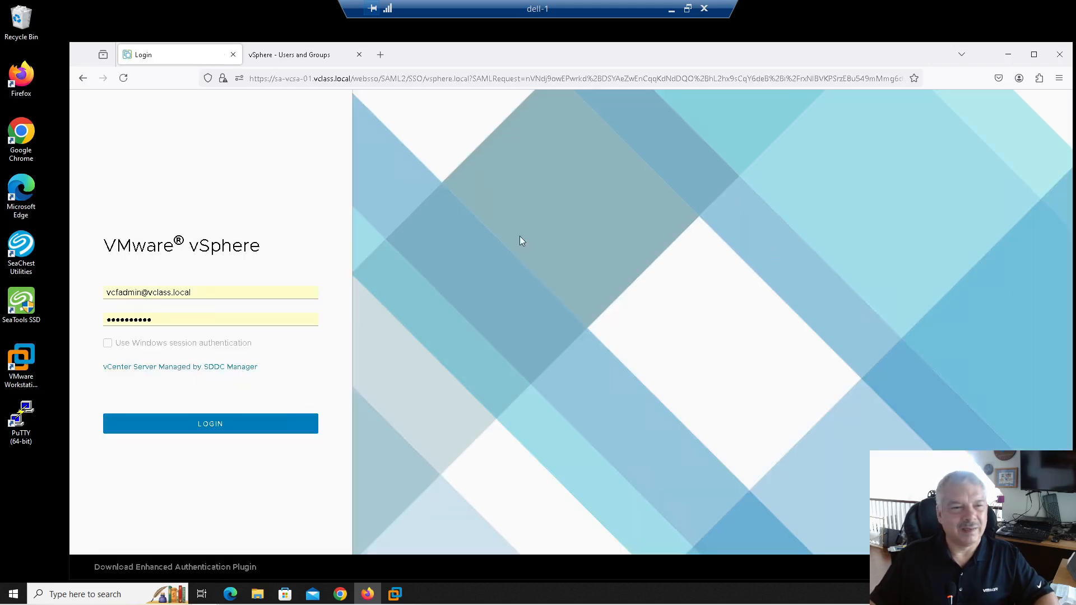
pyautogui.click(209, 292)
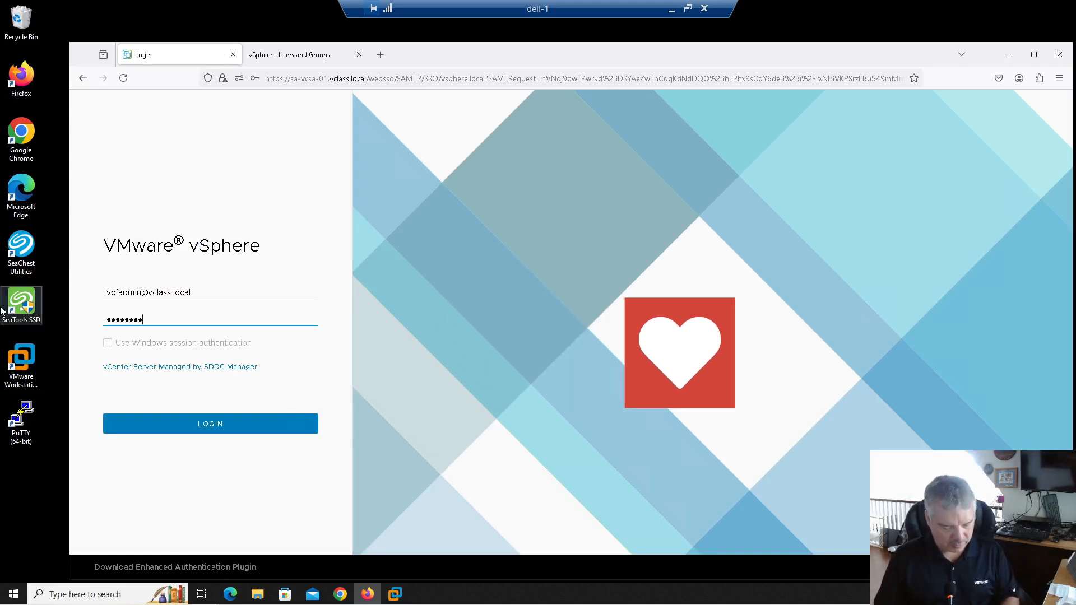
pyautogui.click(210, 424)
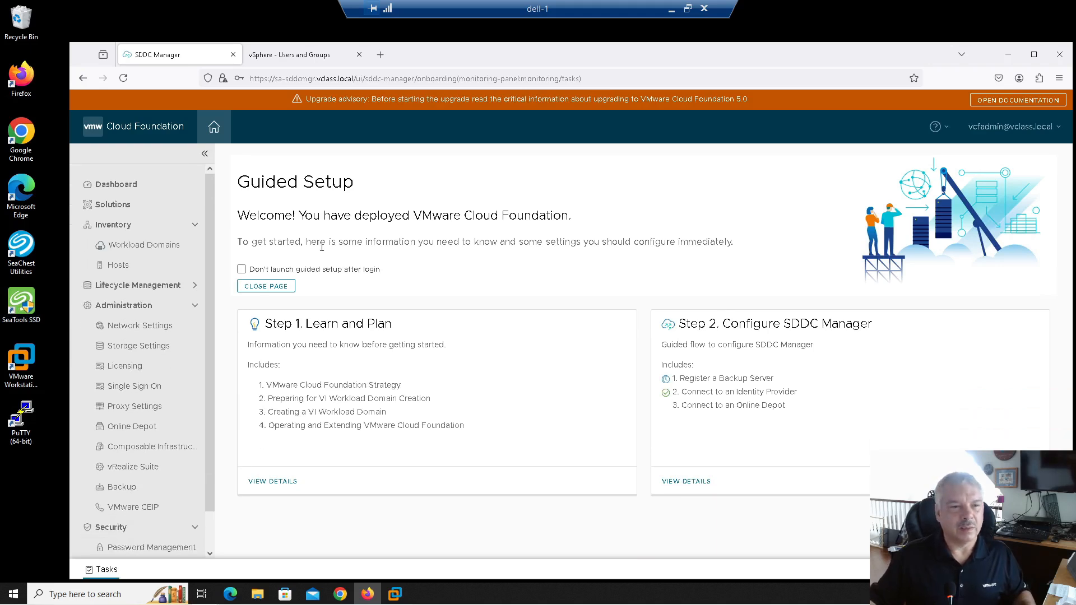
pyautogui.click(139, 326)
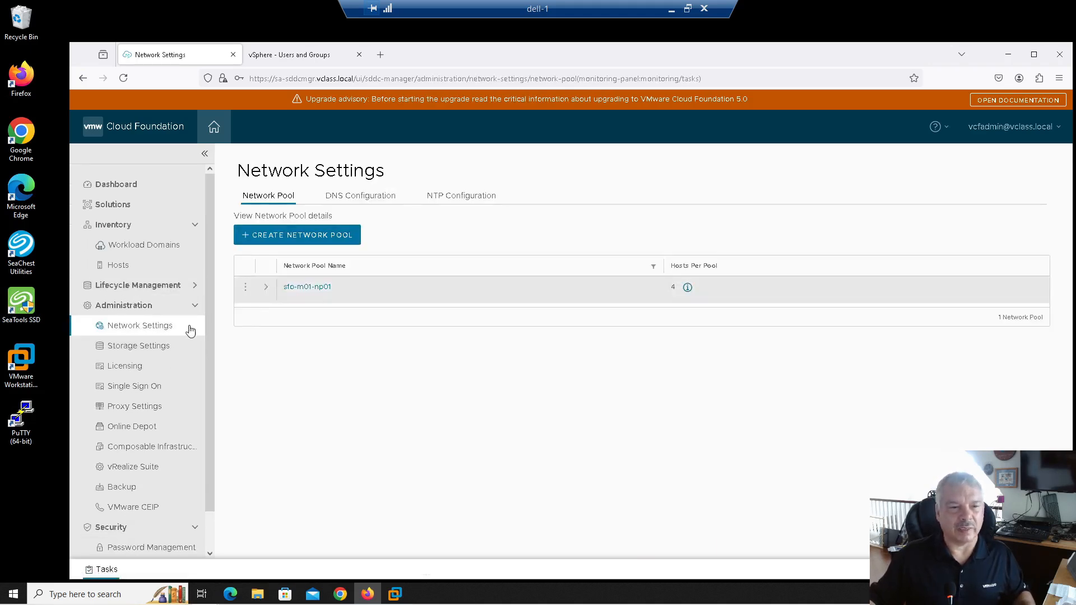
pyautogui.click(138, 345)
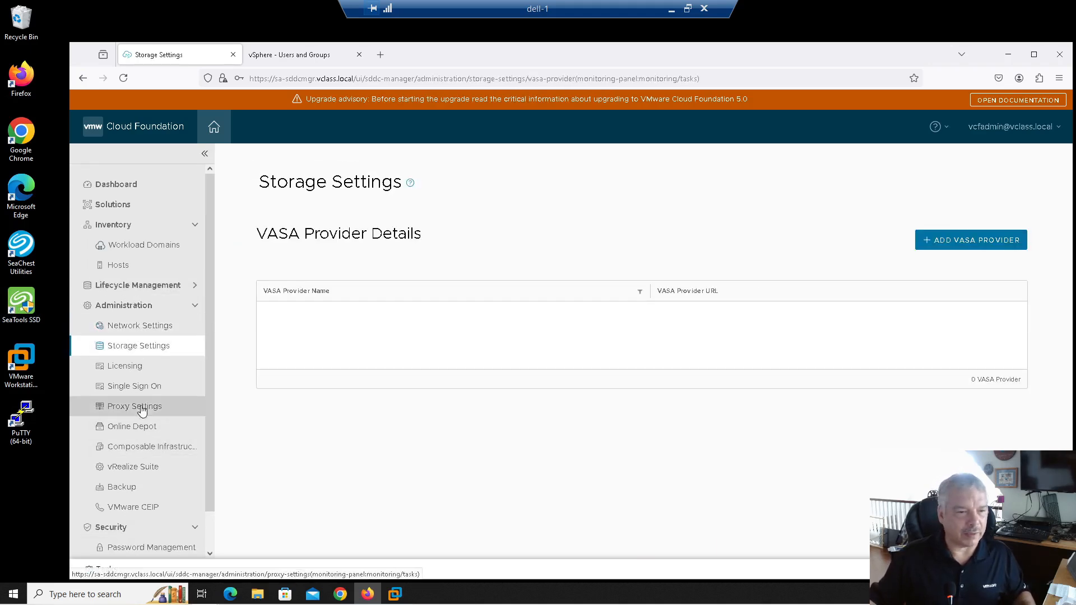
pyautogui.click(131, 386)
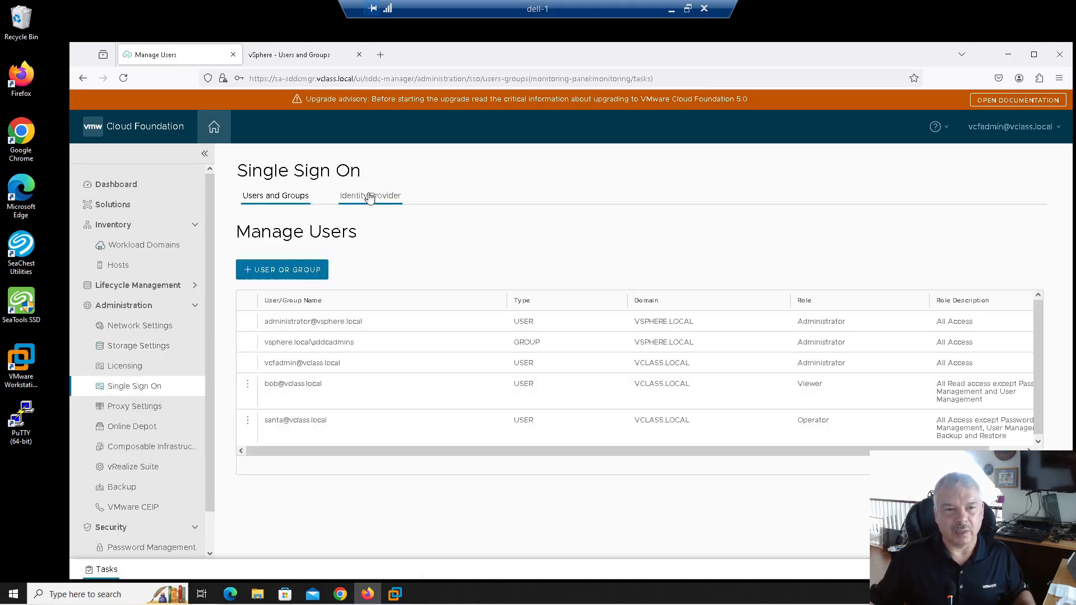
pyautogui.click(370, 195)
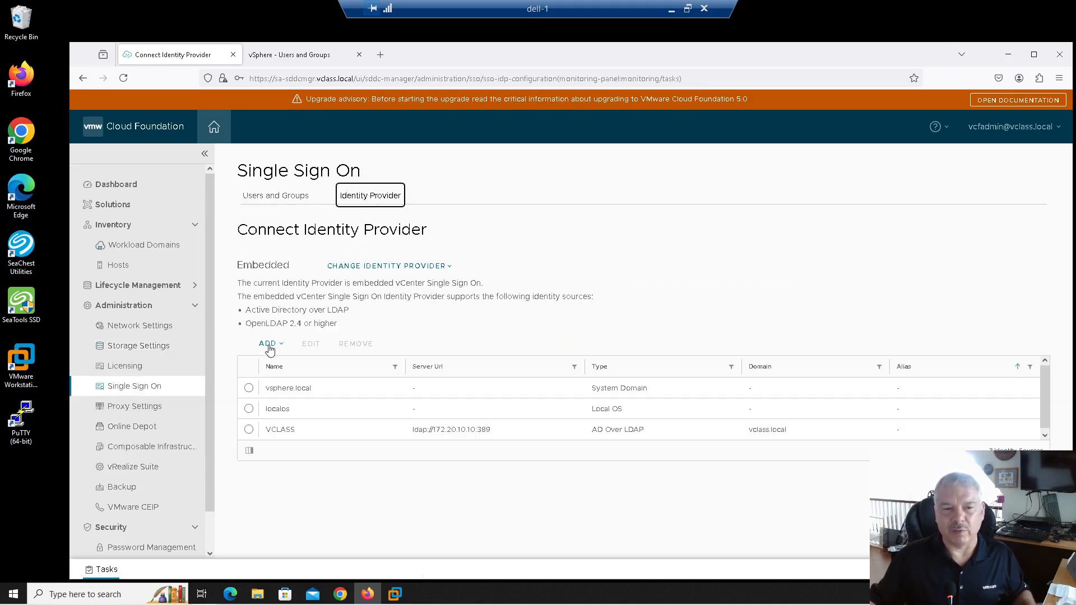
pyautogui.click(1012, 126)
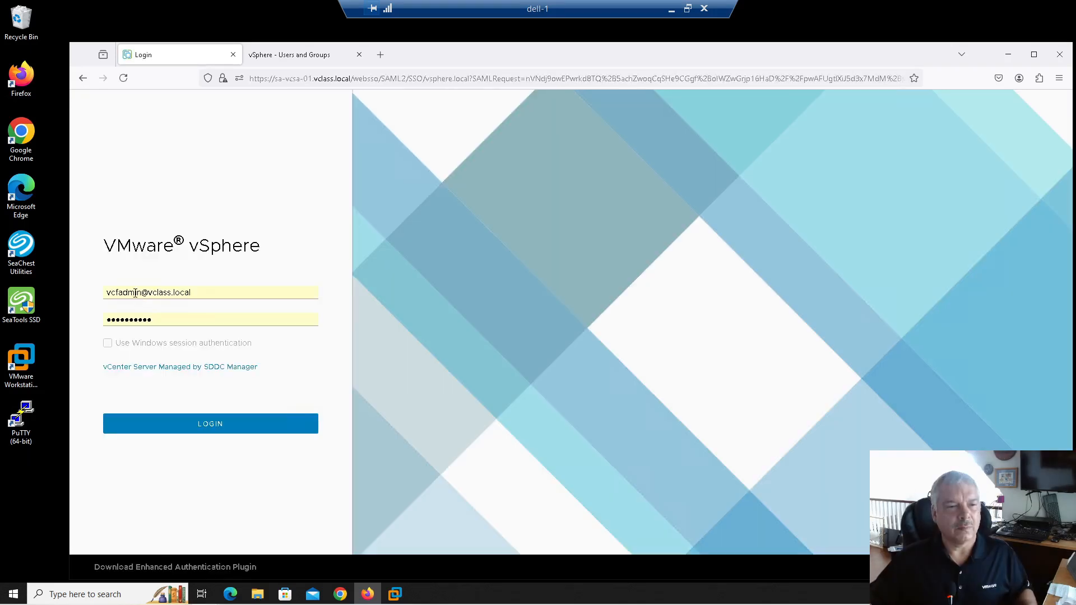
pyautogui.doubleClick(123, 293)
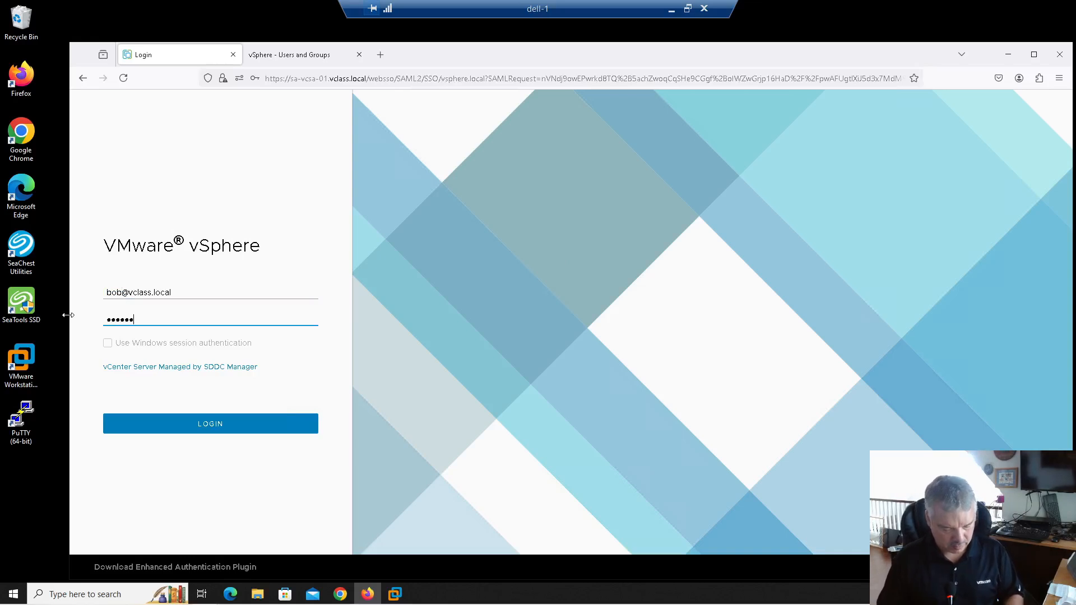
pyautogui.click(210, 424)
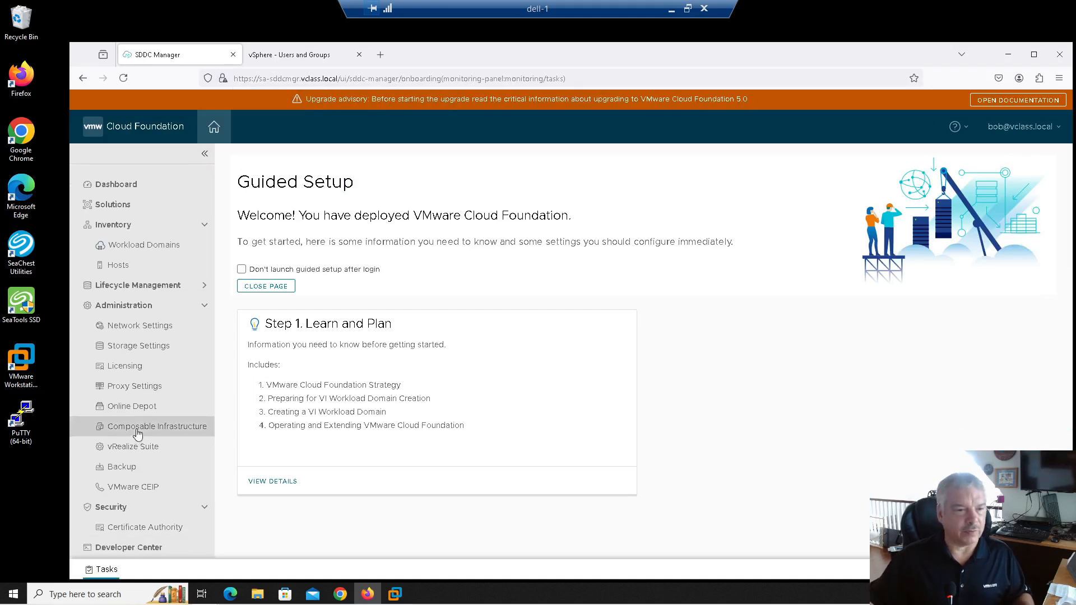
pyautogui.moveTo(157, 426)
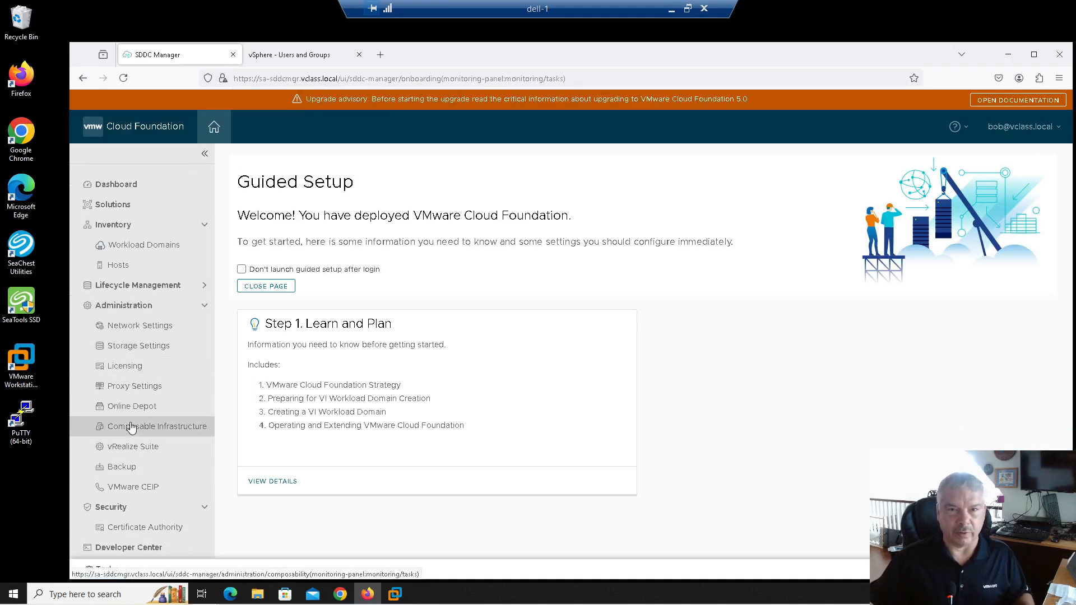
pyautogui.moveTo(139, 325)
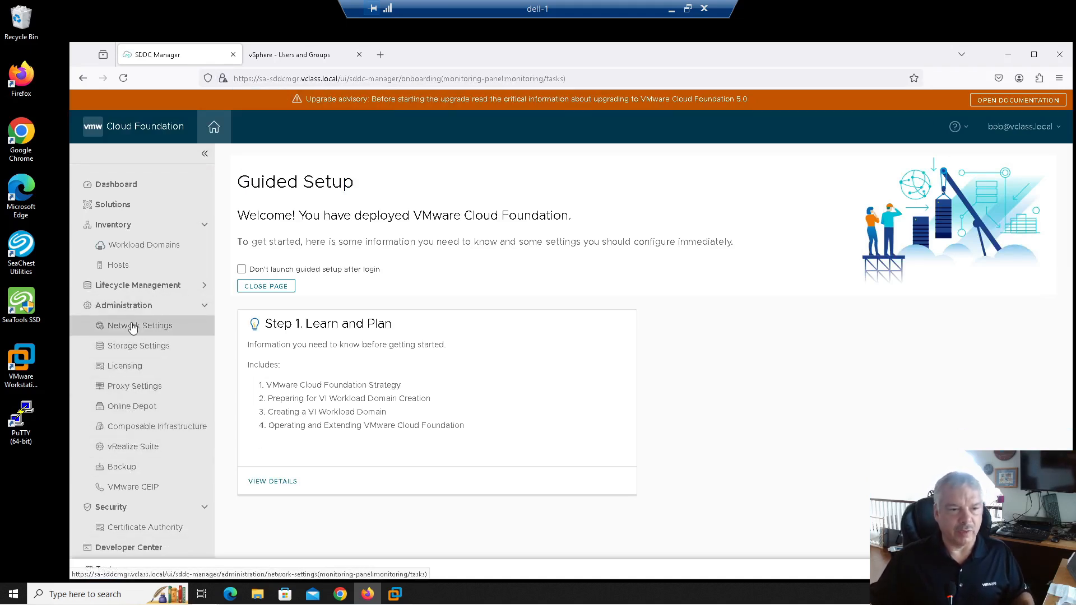
pyautogui.click(137, 345)
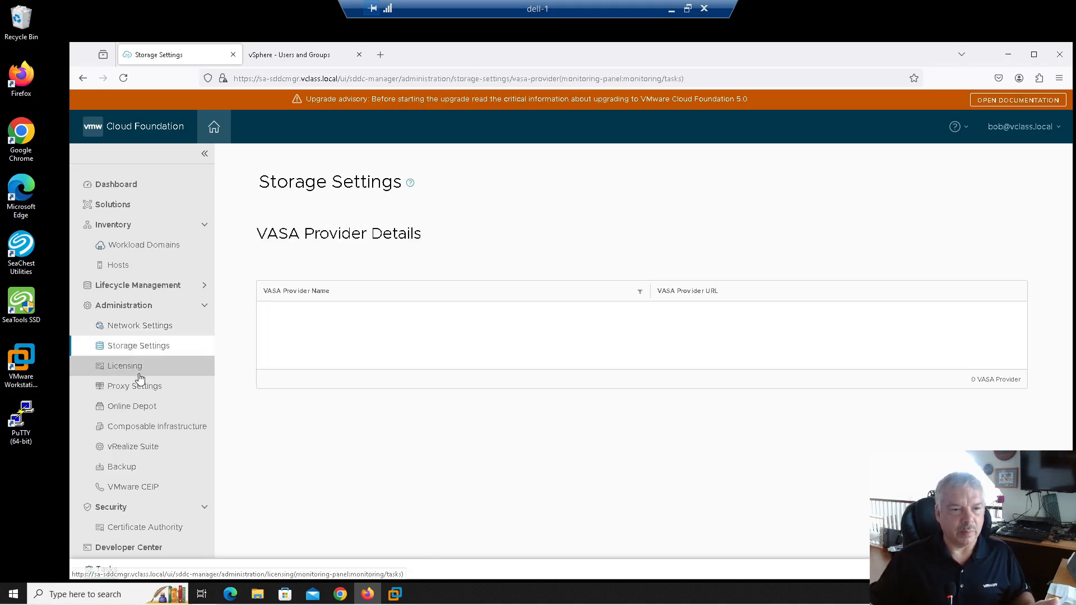
pyautogui.click(134, 385)
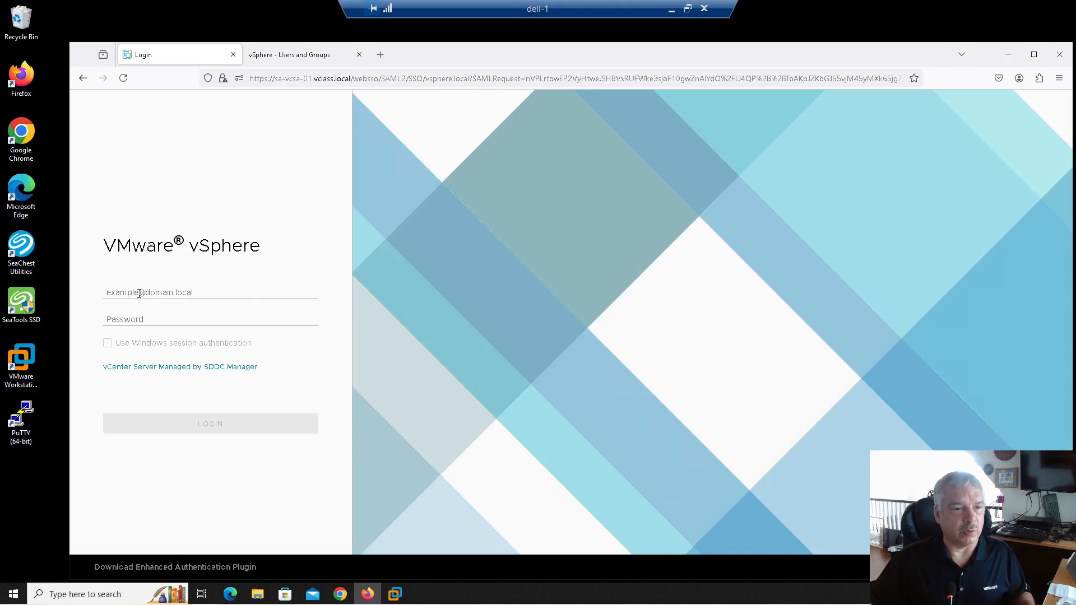
pyautogui.click(210, 291)
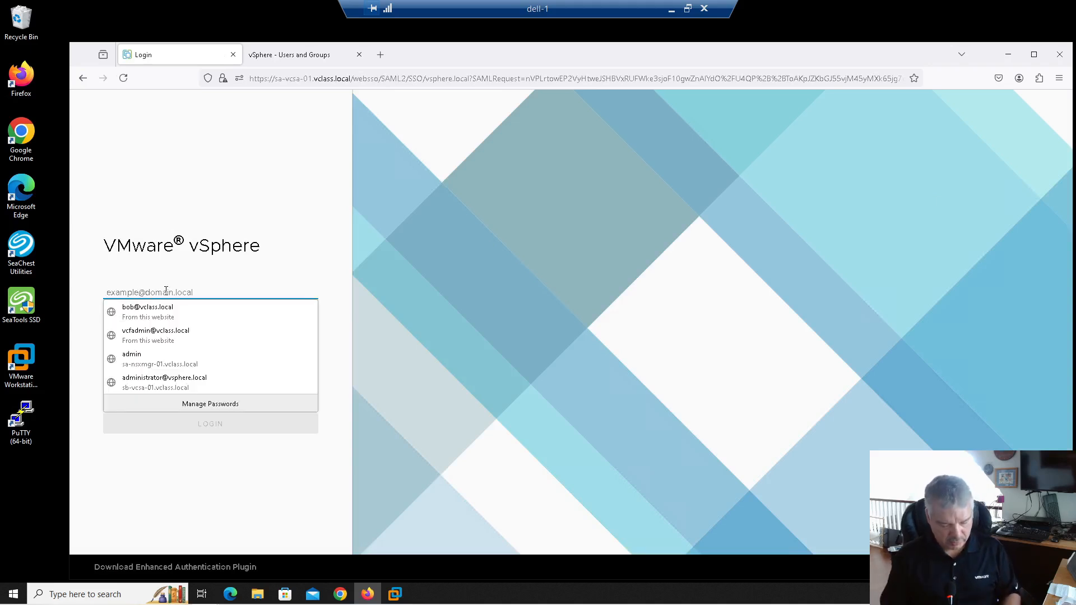
pyautogui.write('santa@vclass.local')
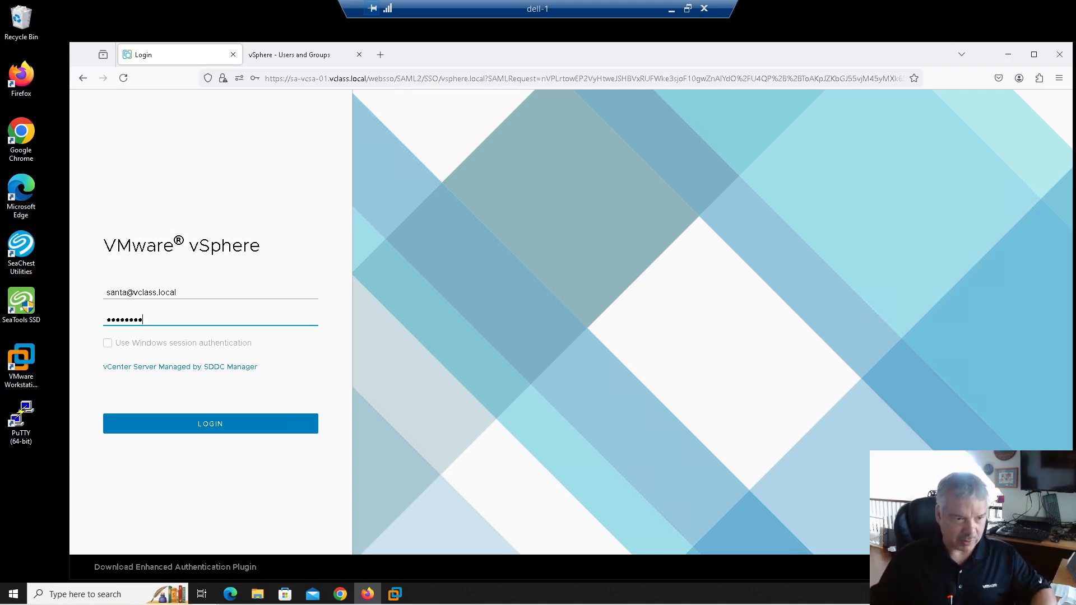
pyautogui.click(209, 424)
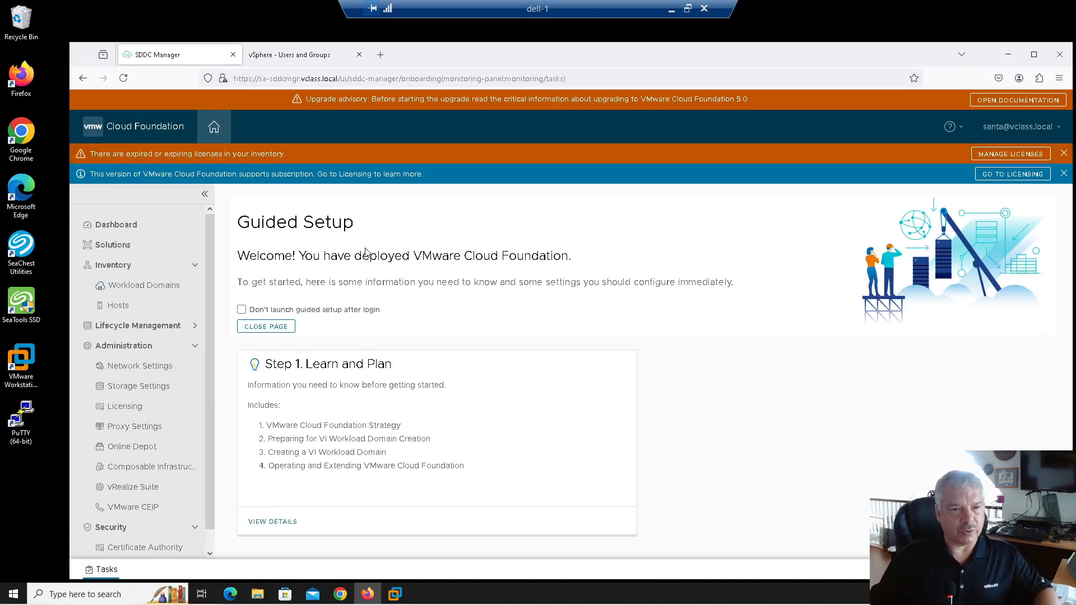
pyautogui.click(139, 366)
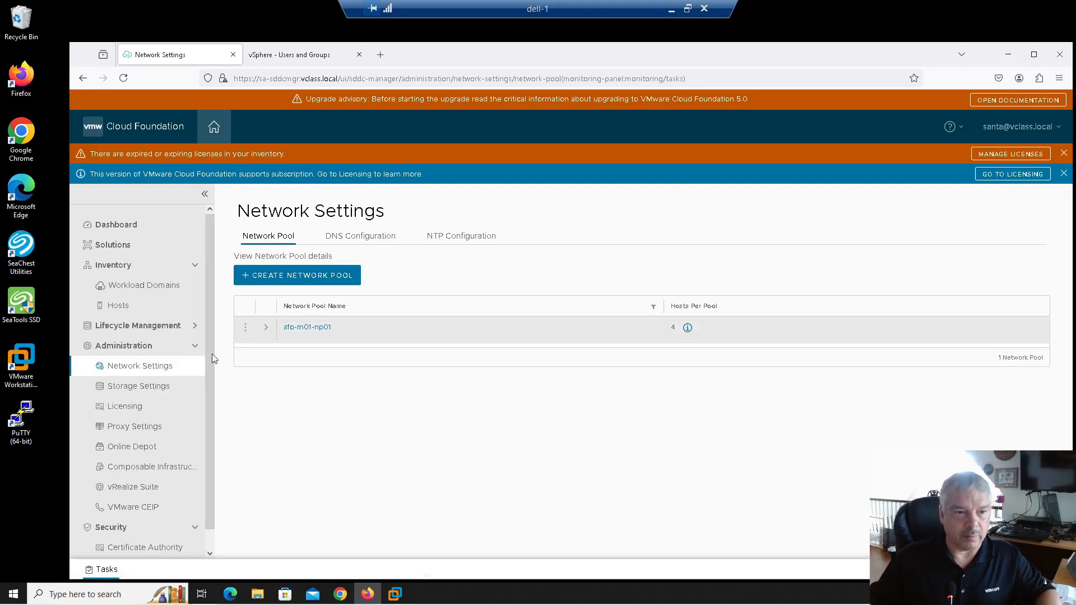
pyautogui.click(140, 386)
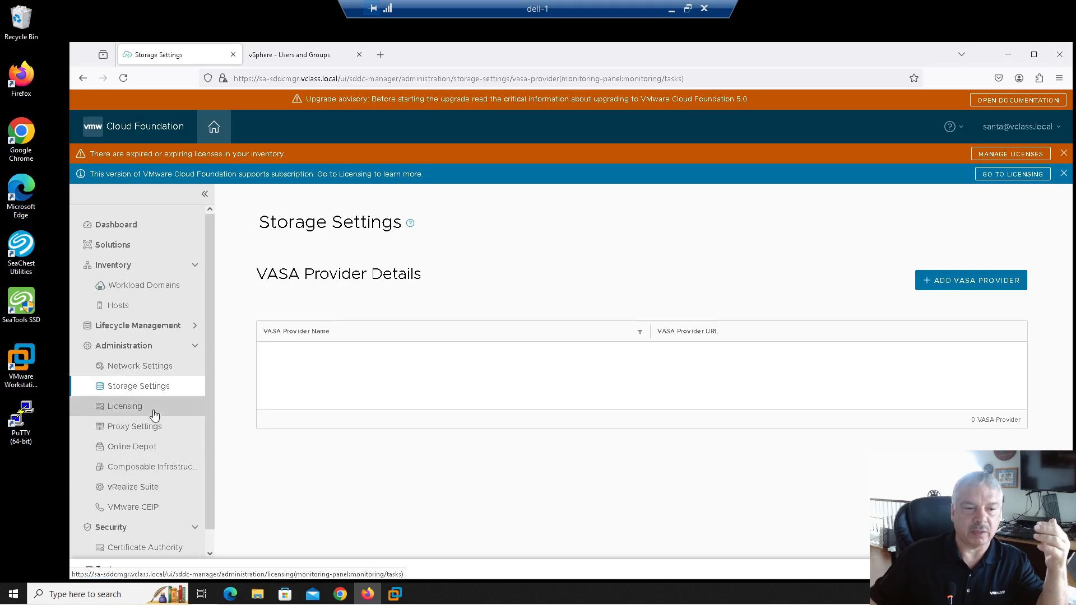
pyautogui.moveTo(153, 439)
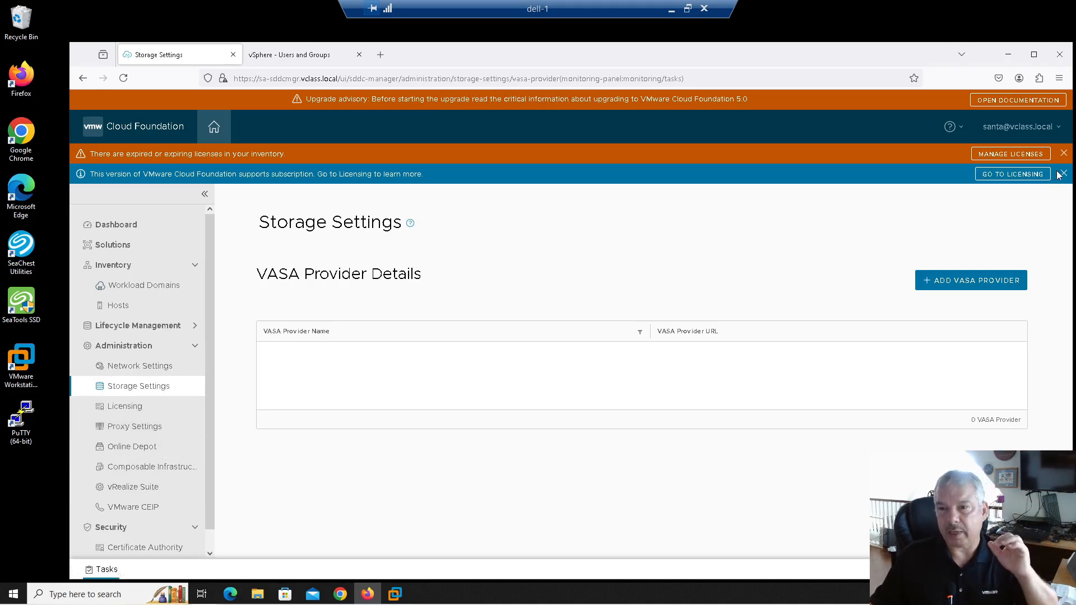
pyautogui.click(1020, 127)
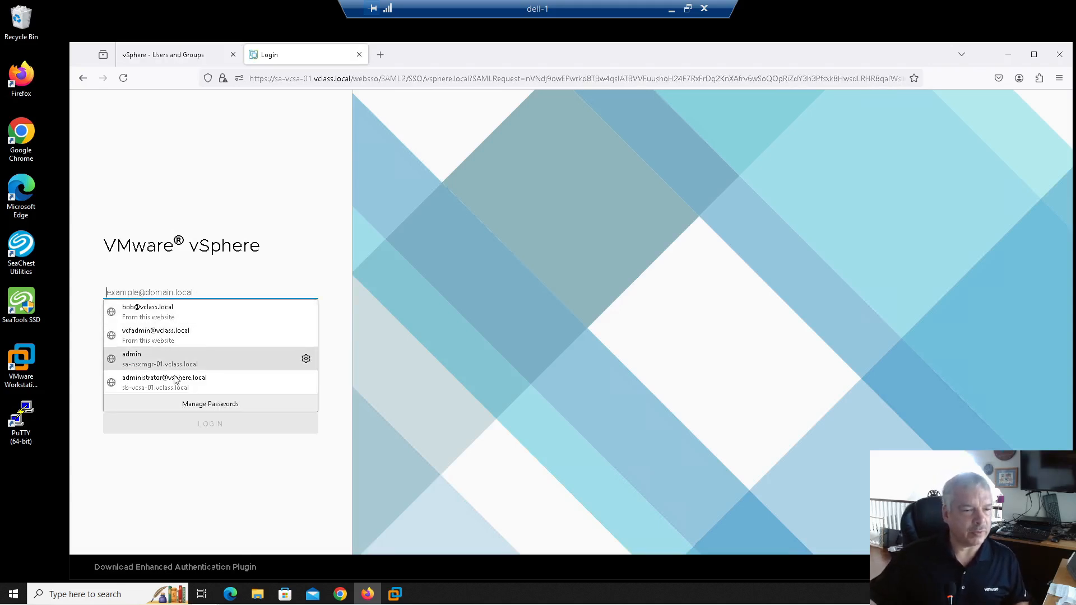
pyautogui.click(209, 403)
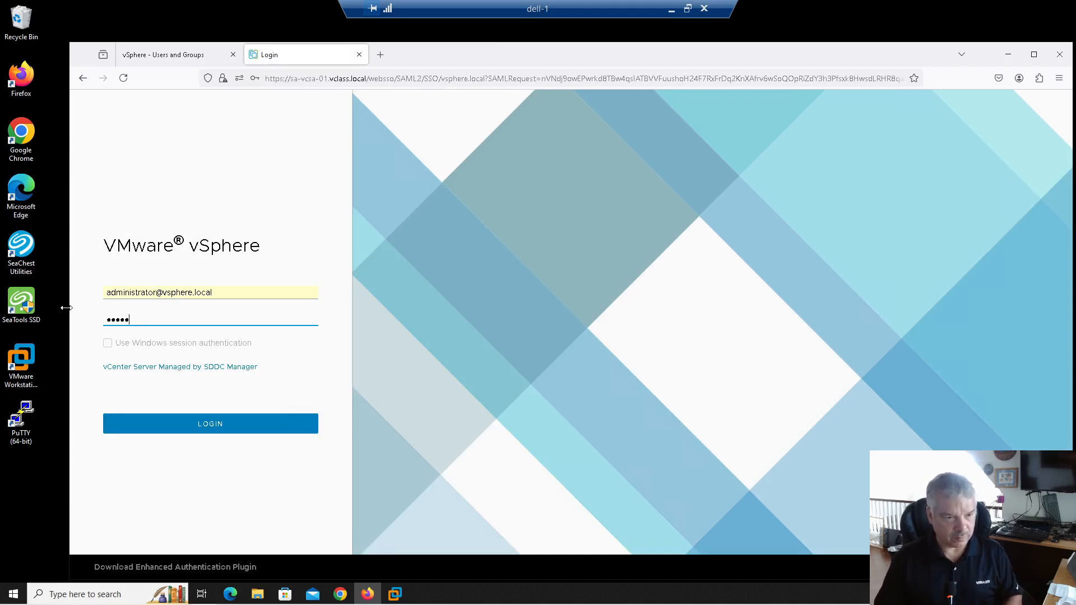
pyautogui.press('Backspace')
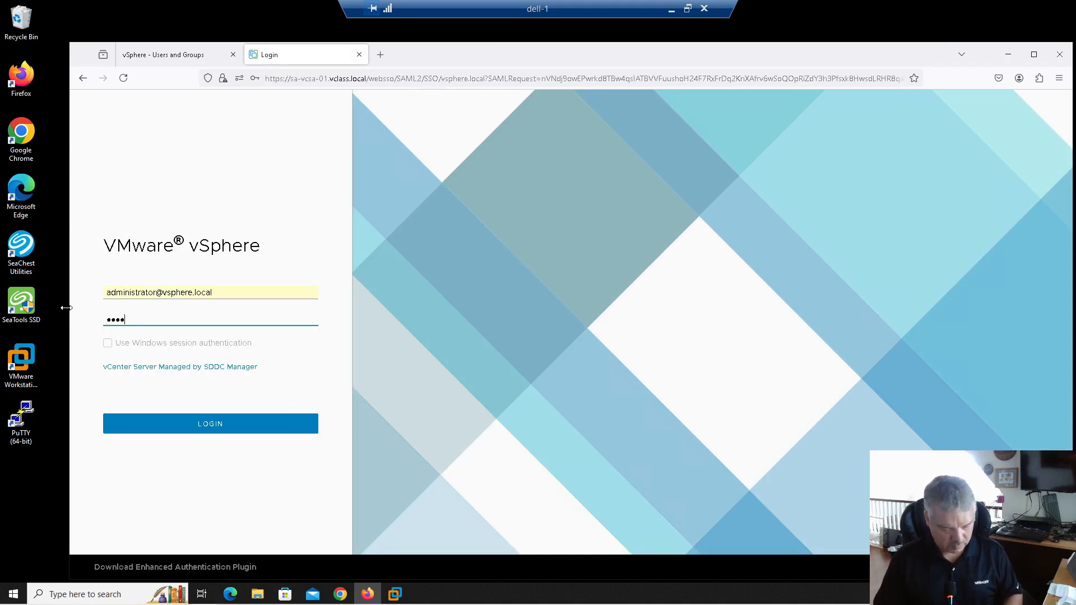
pyautogui.click(209, 424)
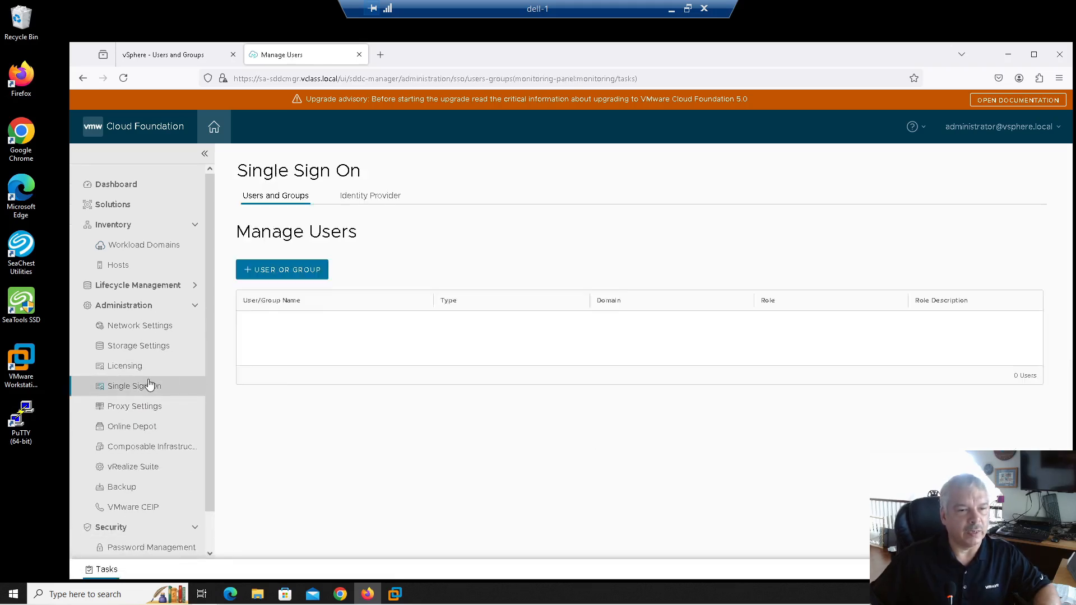
pyautogui.click(131, 385)
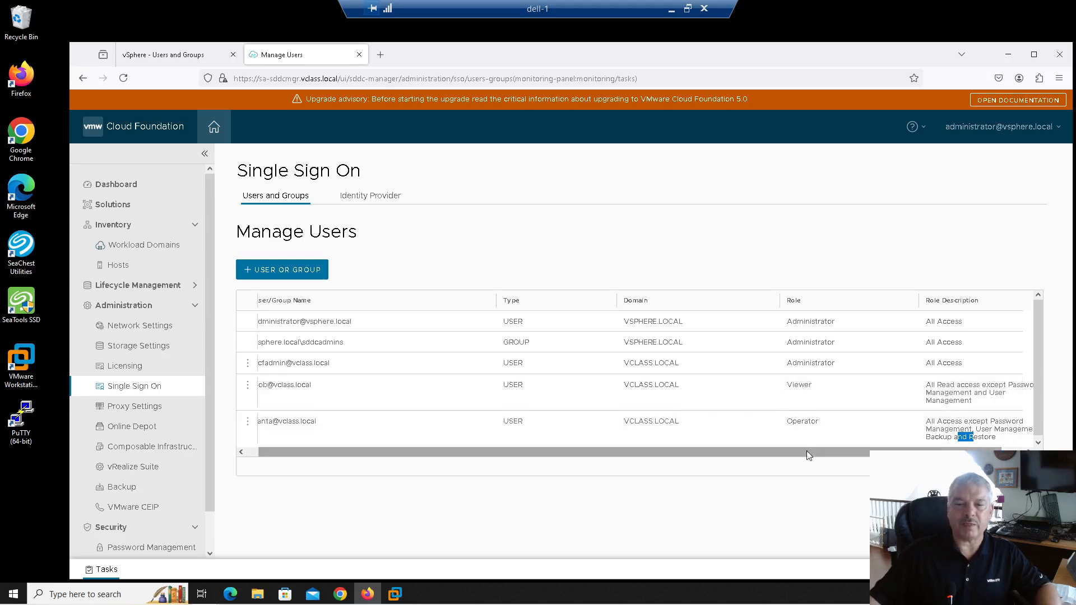
pyautogui.hscroll(-3)
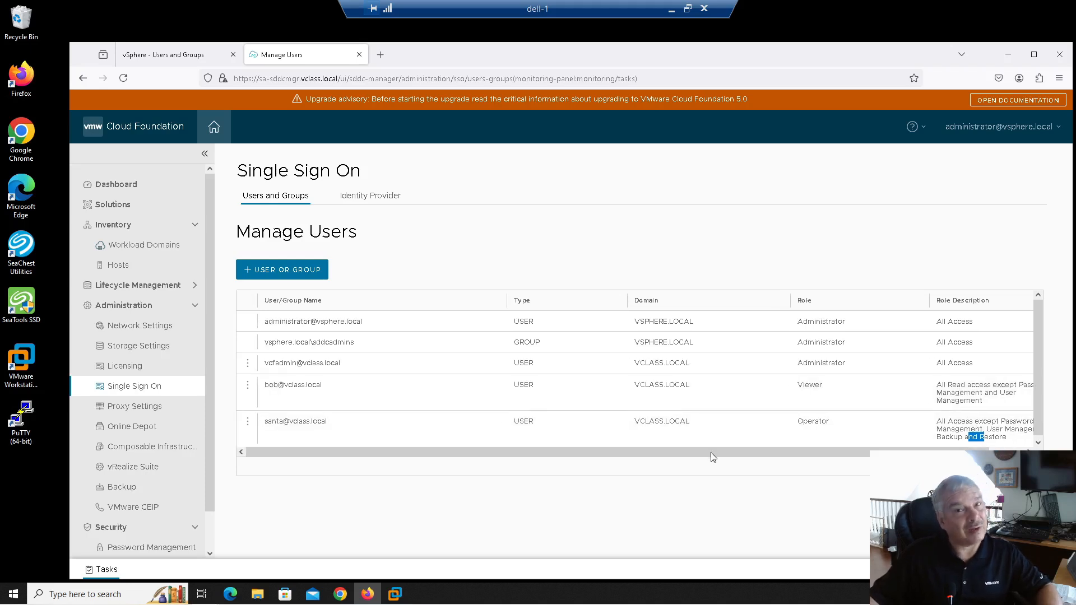